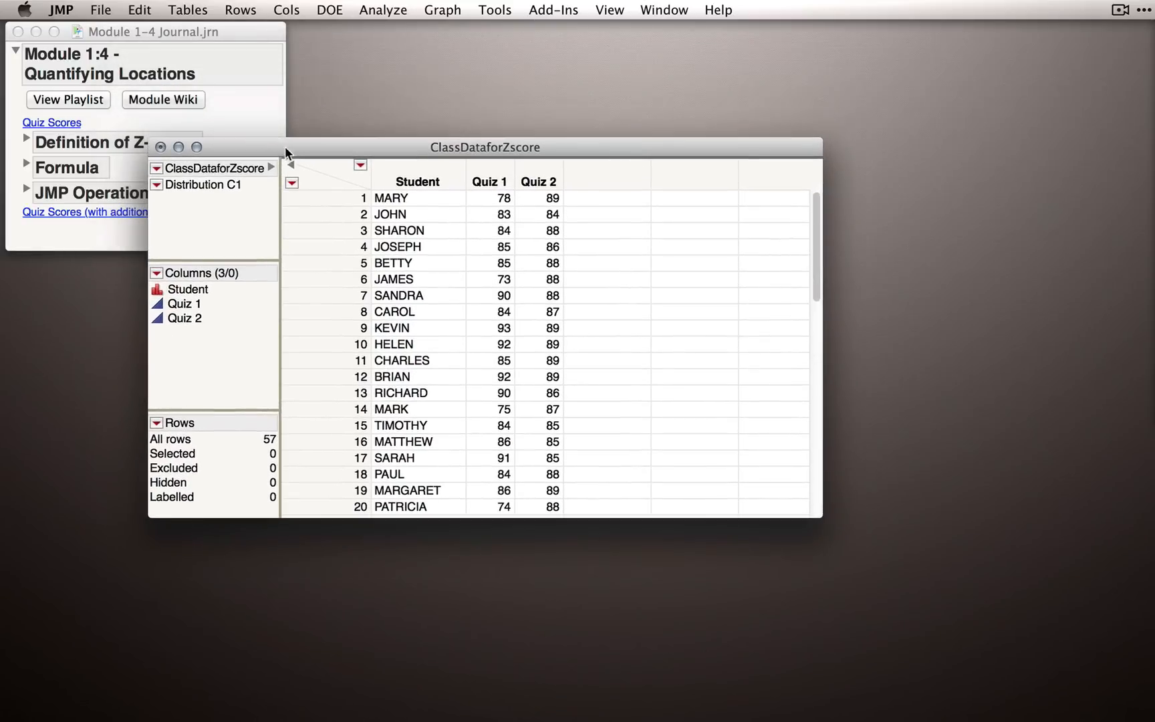
mouse_move(464, 372)
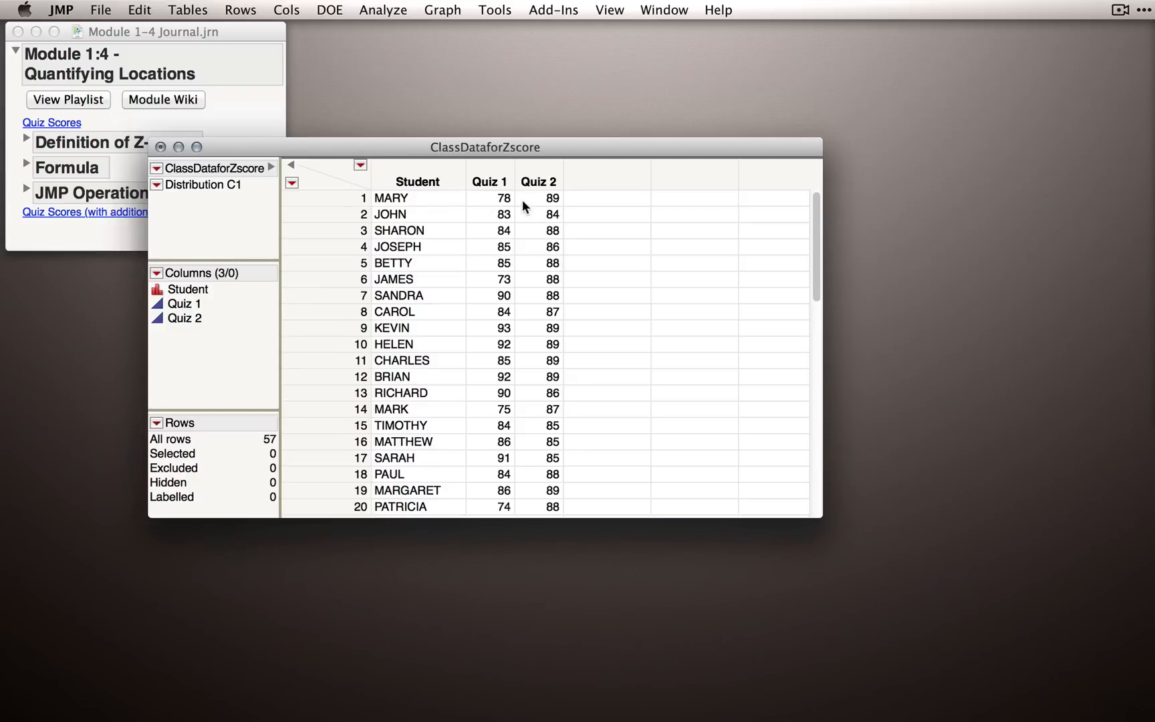
mouse_move(351, 200)
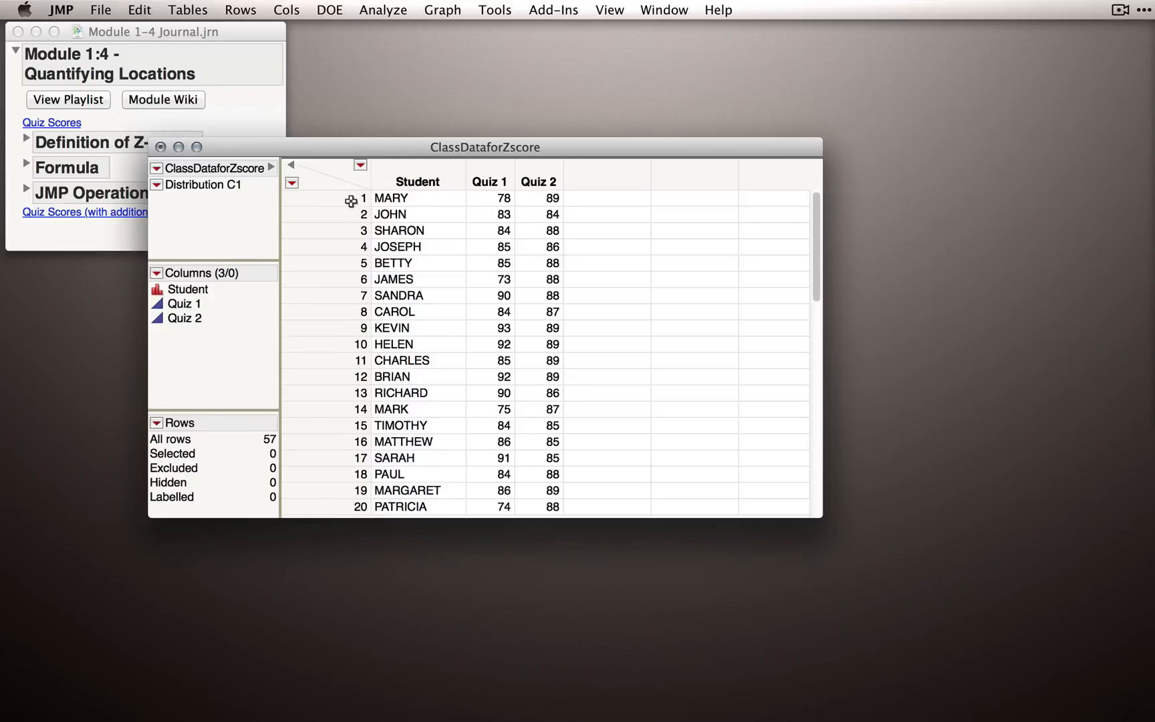
Briefly select MARY and JOHN's rows, then run a histograms-only Distribution of Quiz 1 and Quiz 2.
left_click_drag(361, 197, 361, 213)
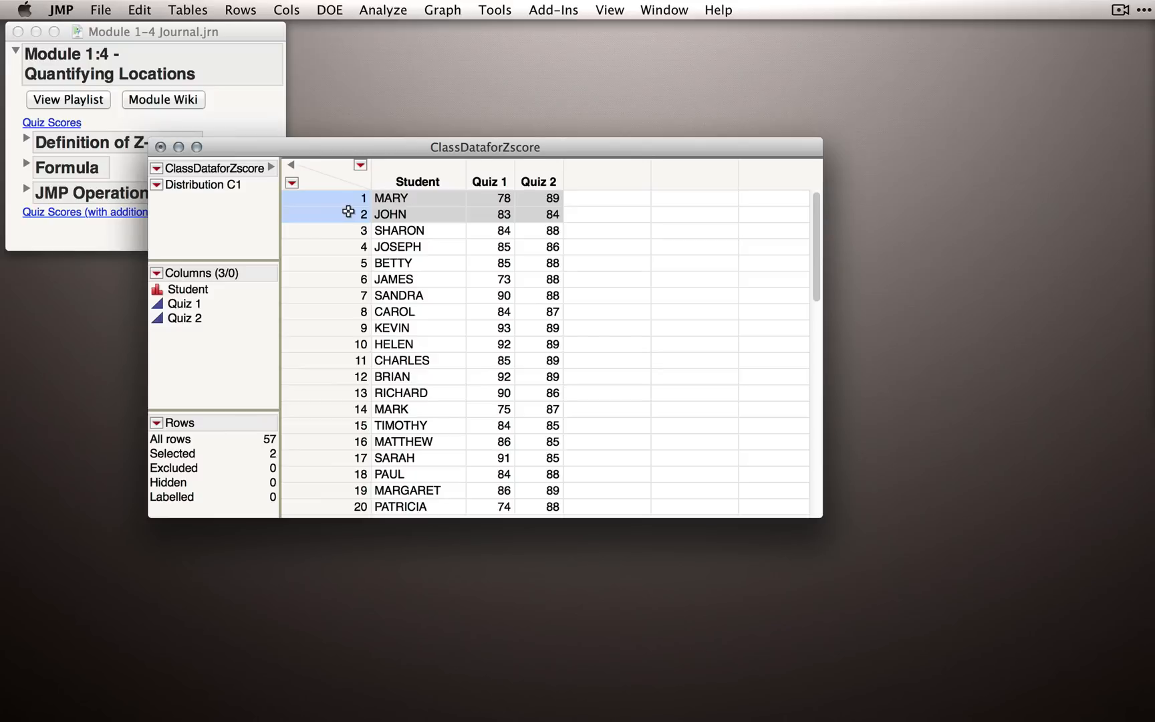
mouse_move(342, 198)
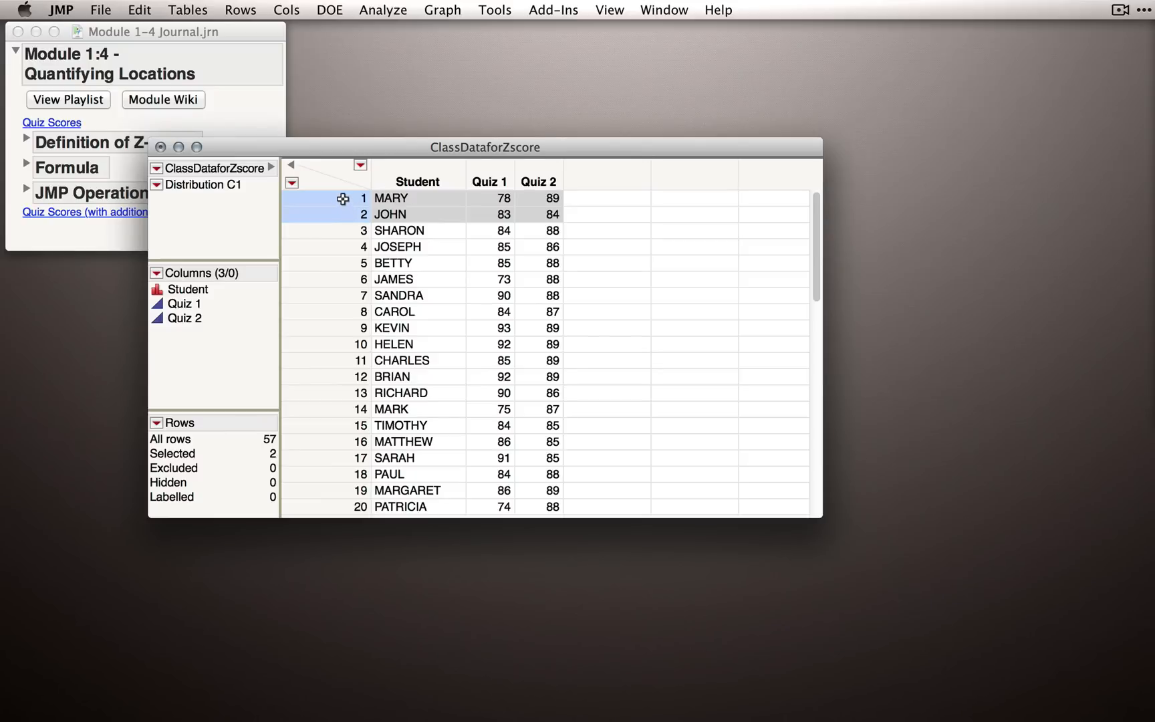
left_click(324, 197)
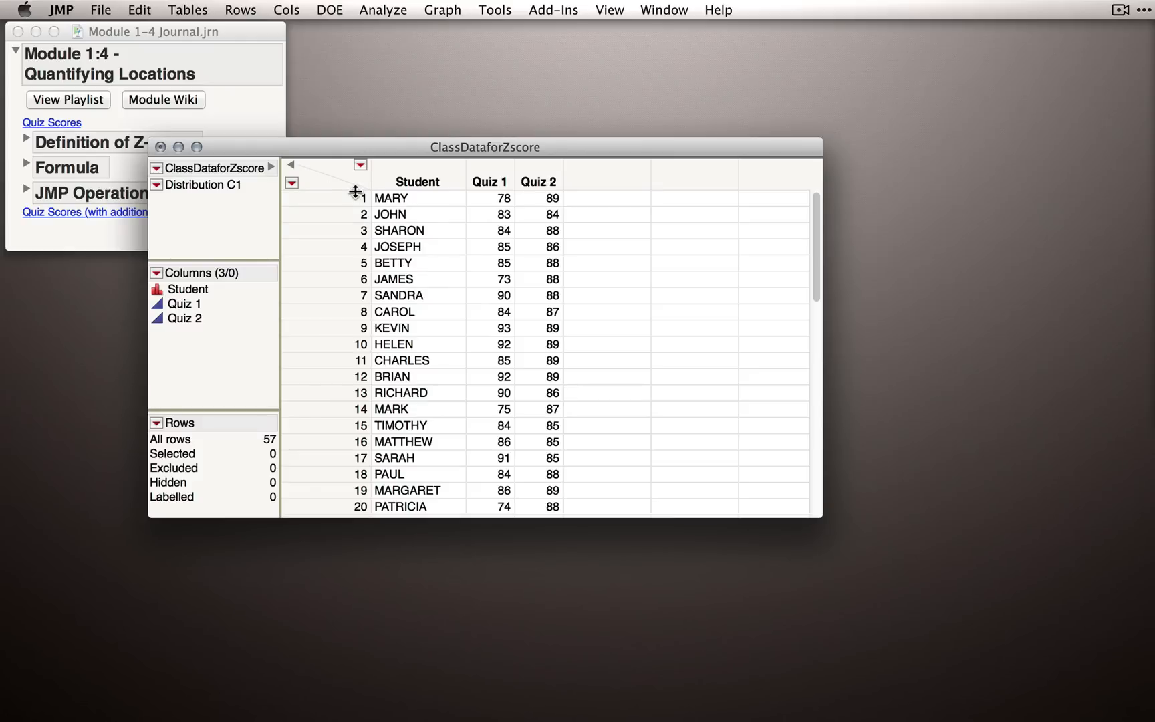
mouse_move(383, 19)
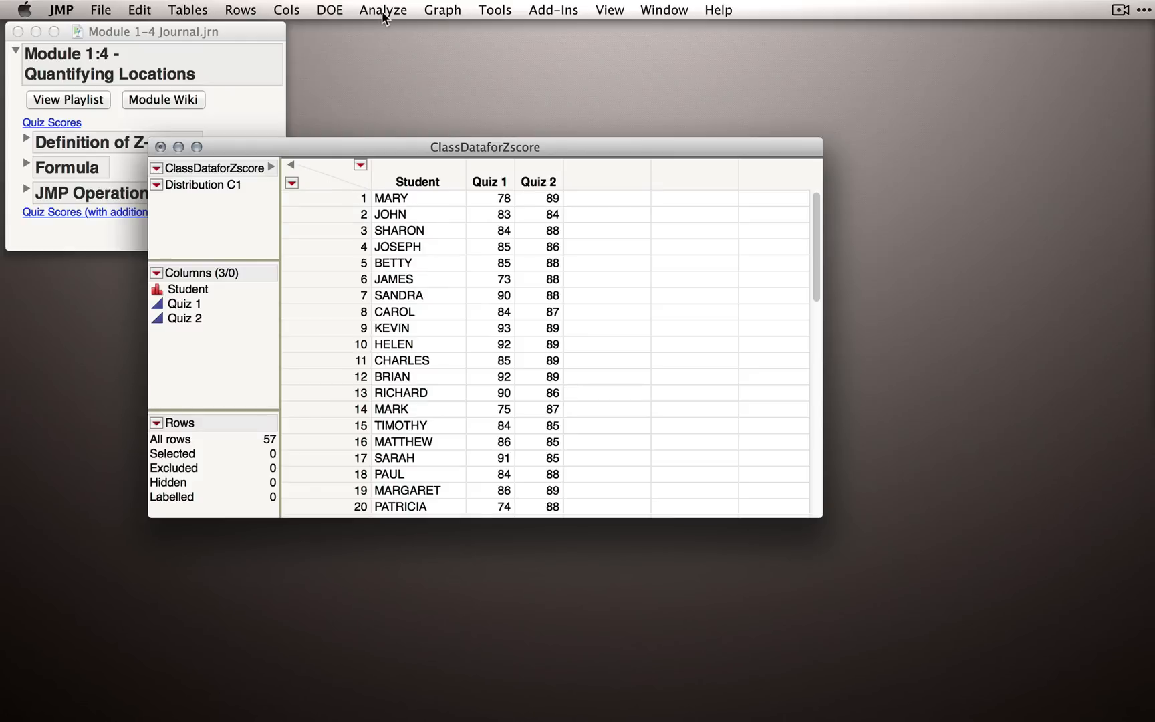
left_click(383, 10)
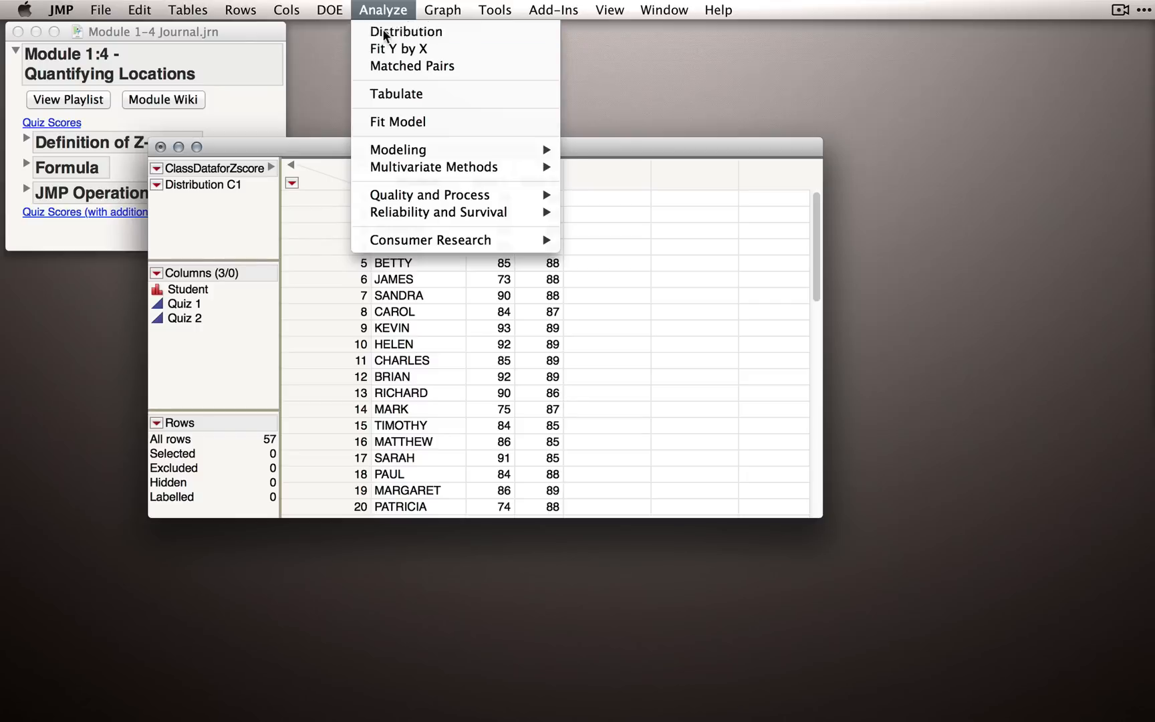
left_click(406, 31)
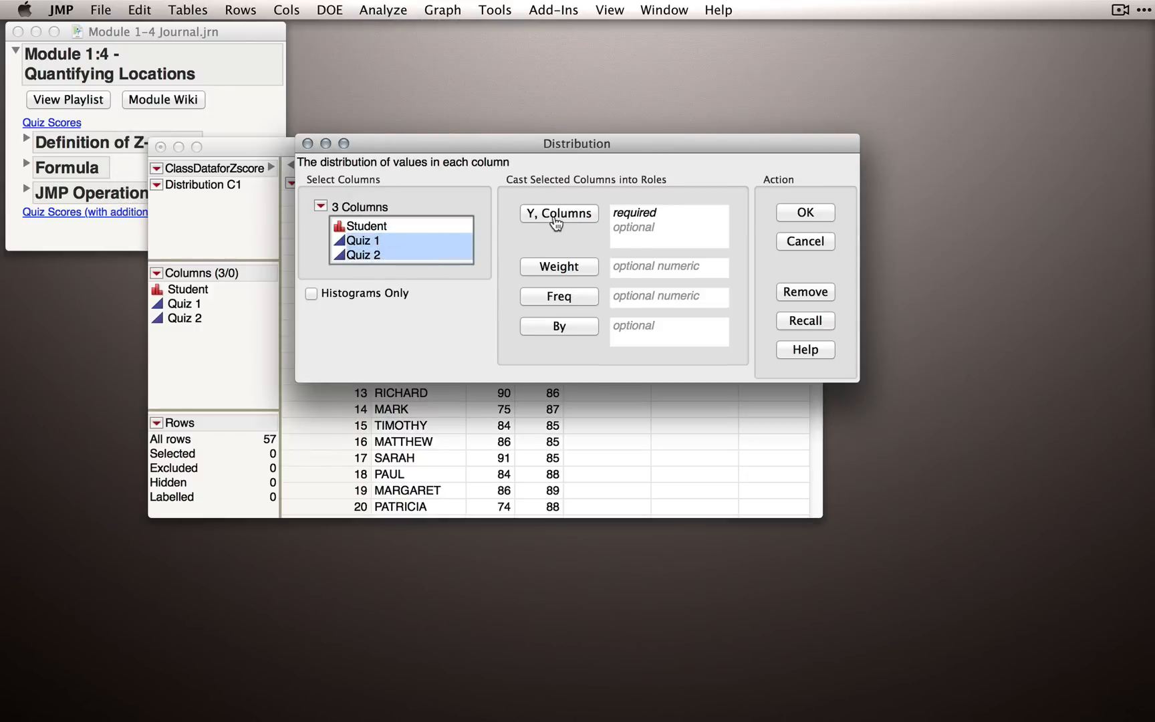
left_click(558, 213)
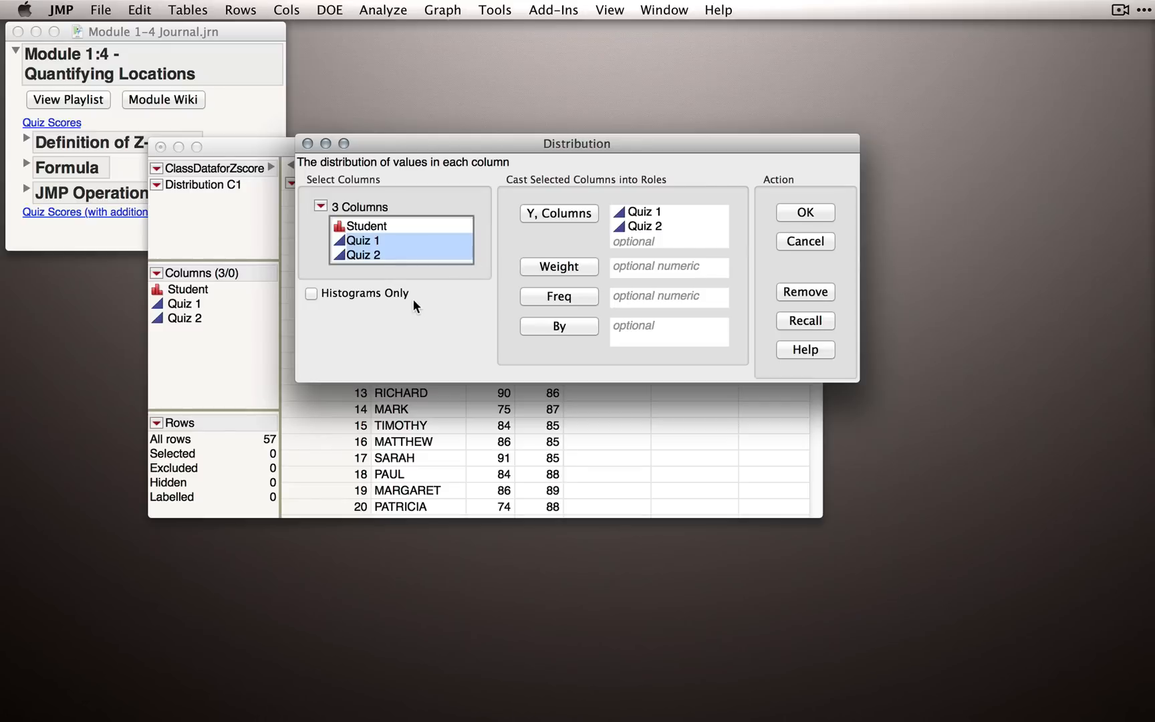
left_click(311, 294)
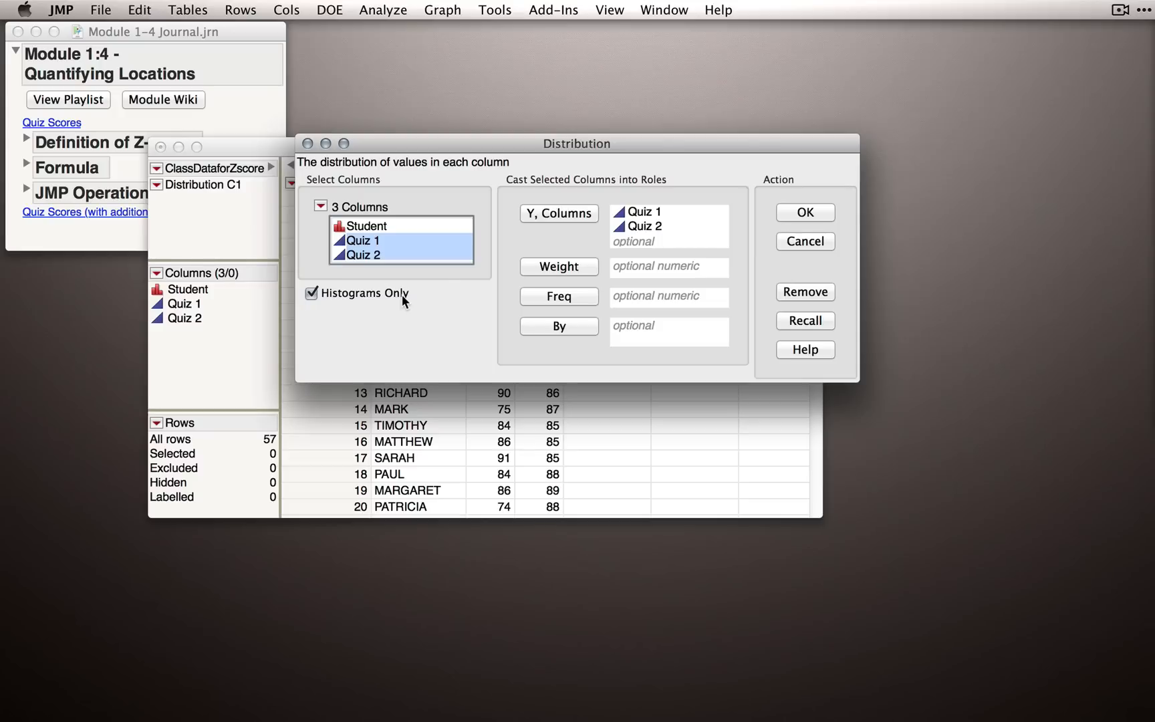
left_click(803, 212)
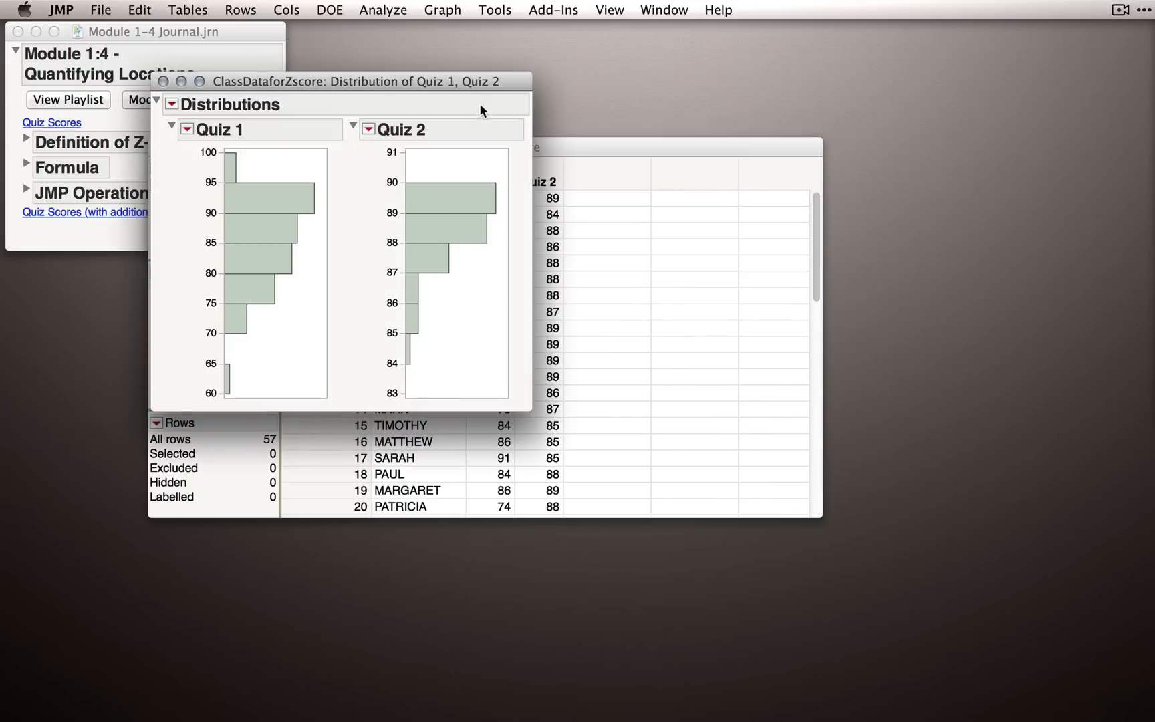
Move the report beside the data table and Cmd-resize both Quiz histograms together.
left_click_drag(356, 81, 625, 74)
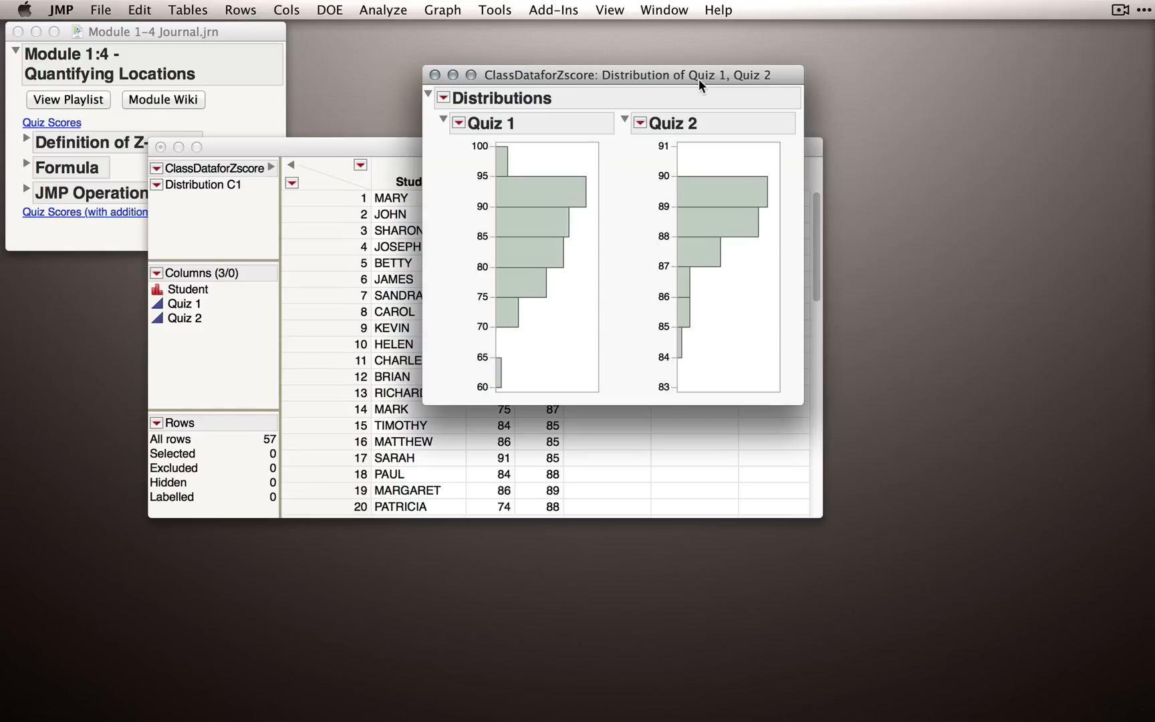
mouse_move(616, 336)
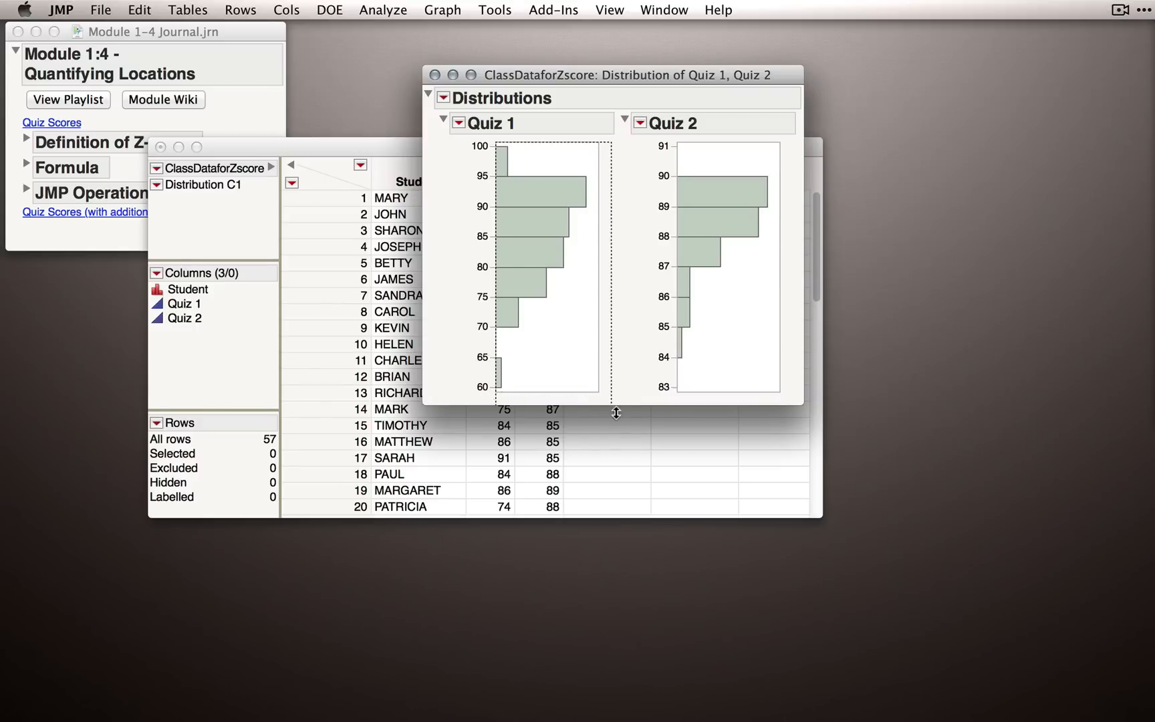
left_click_drag(616, 413, 645, 462)
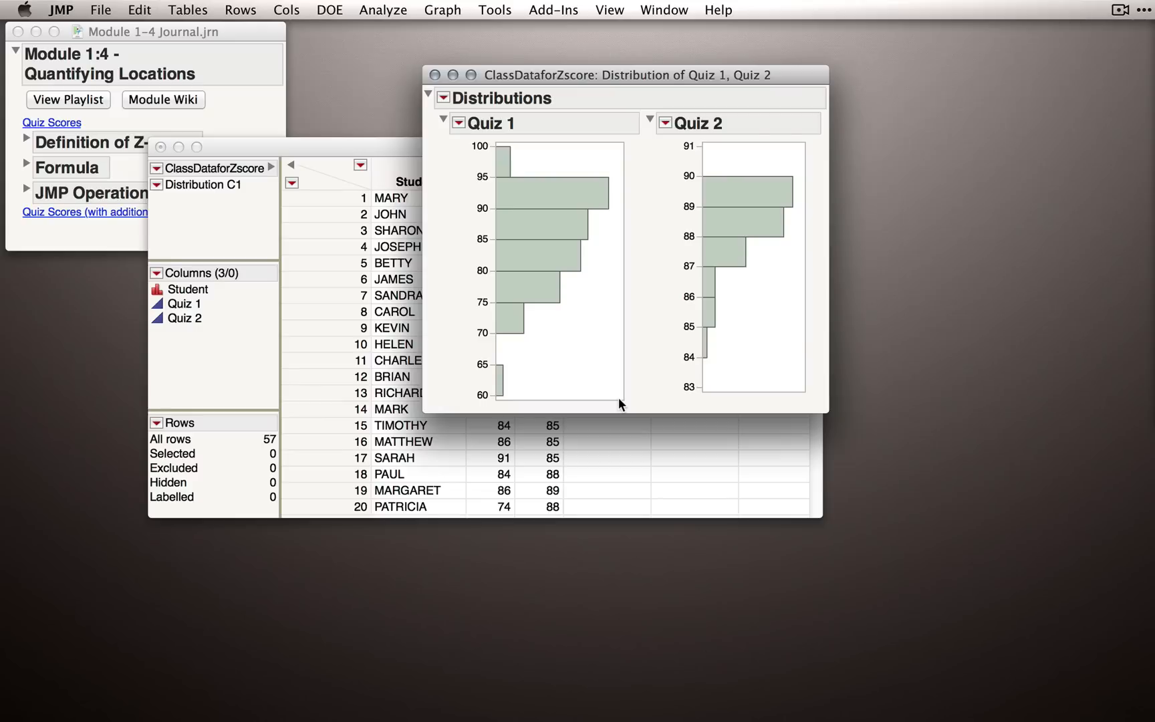
mouse_move(636, 336)
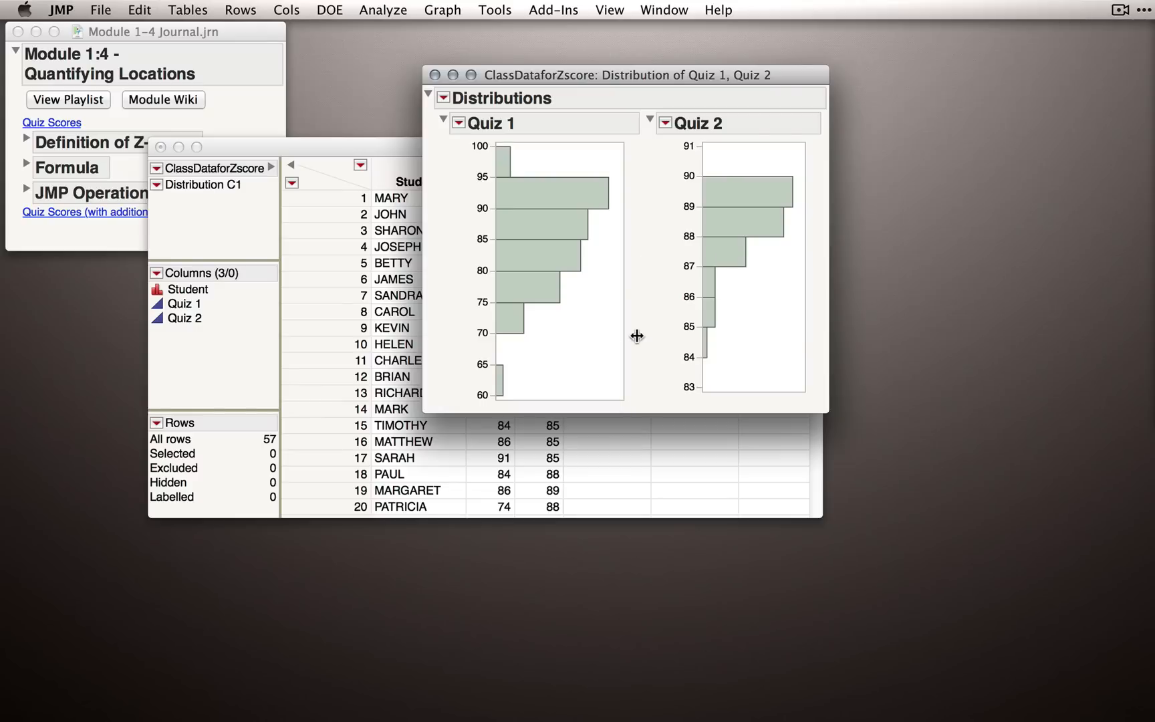
mouse_move(600, 357)
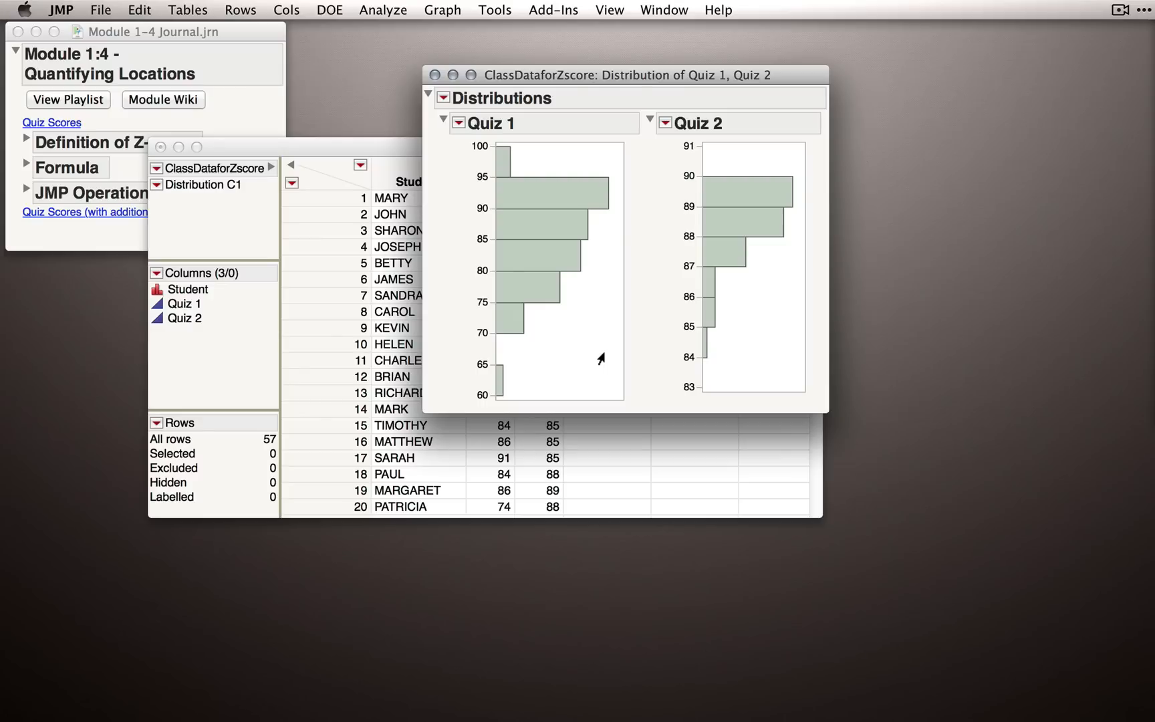
key("cmd")
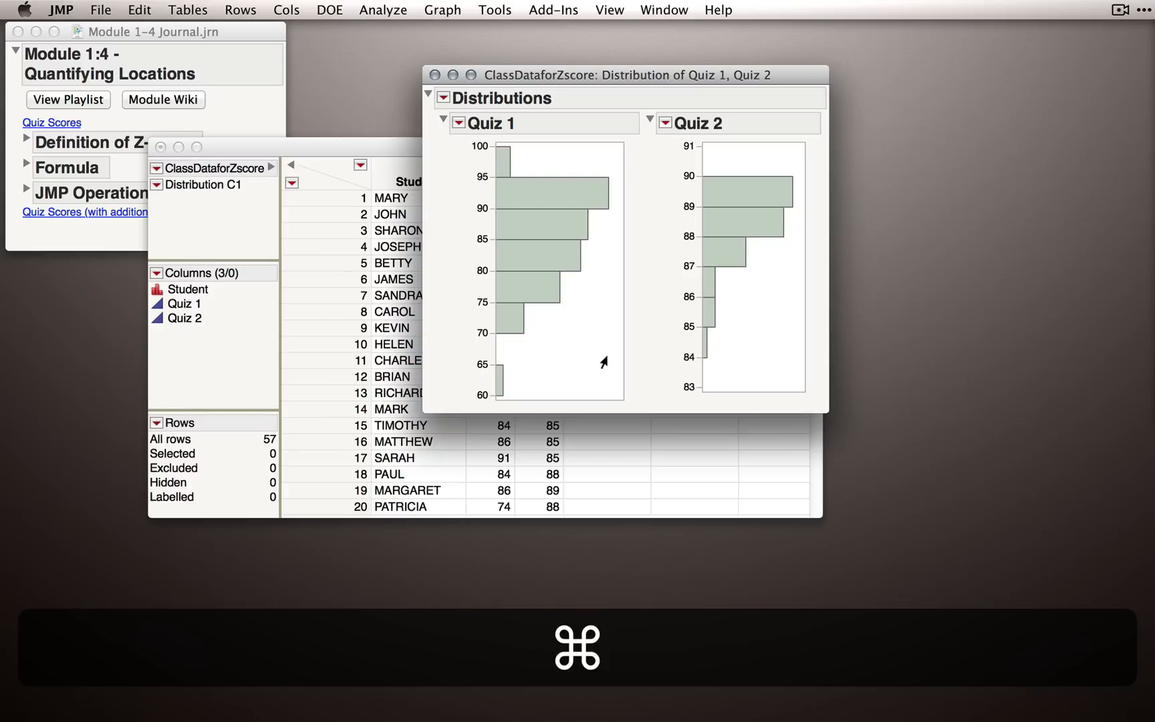
mouse_move(622, 396)
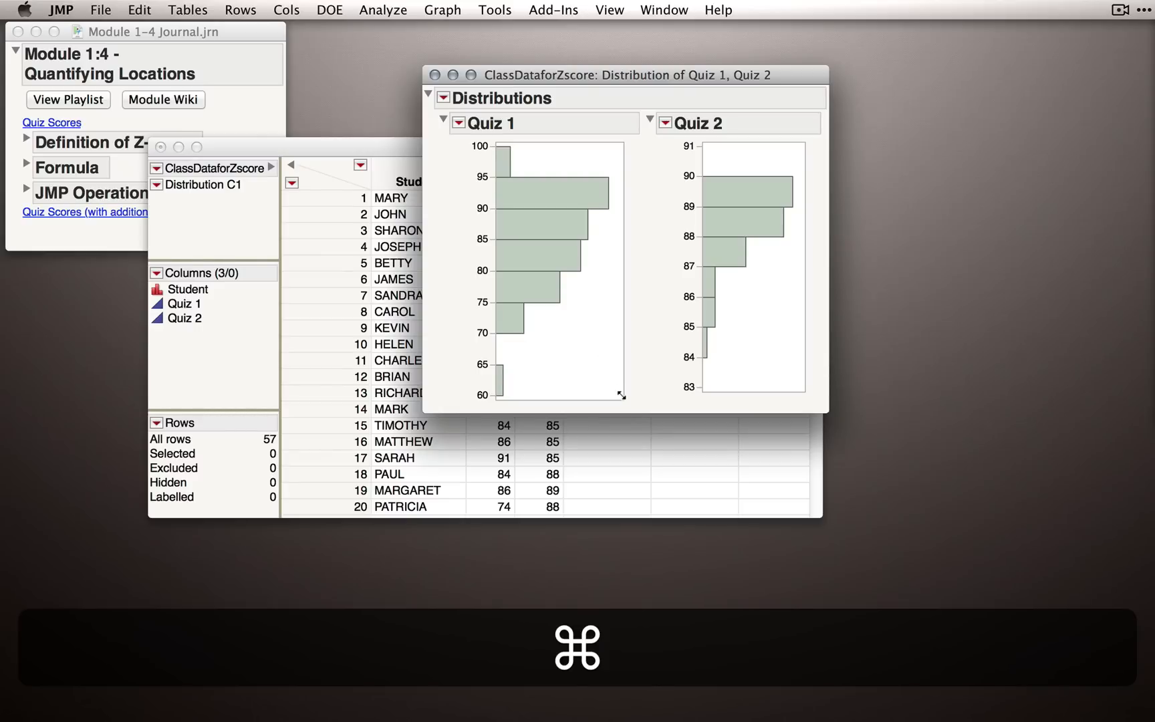
left_click_drag(621, 396, 891, 538)
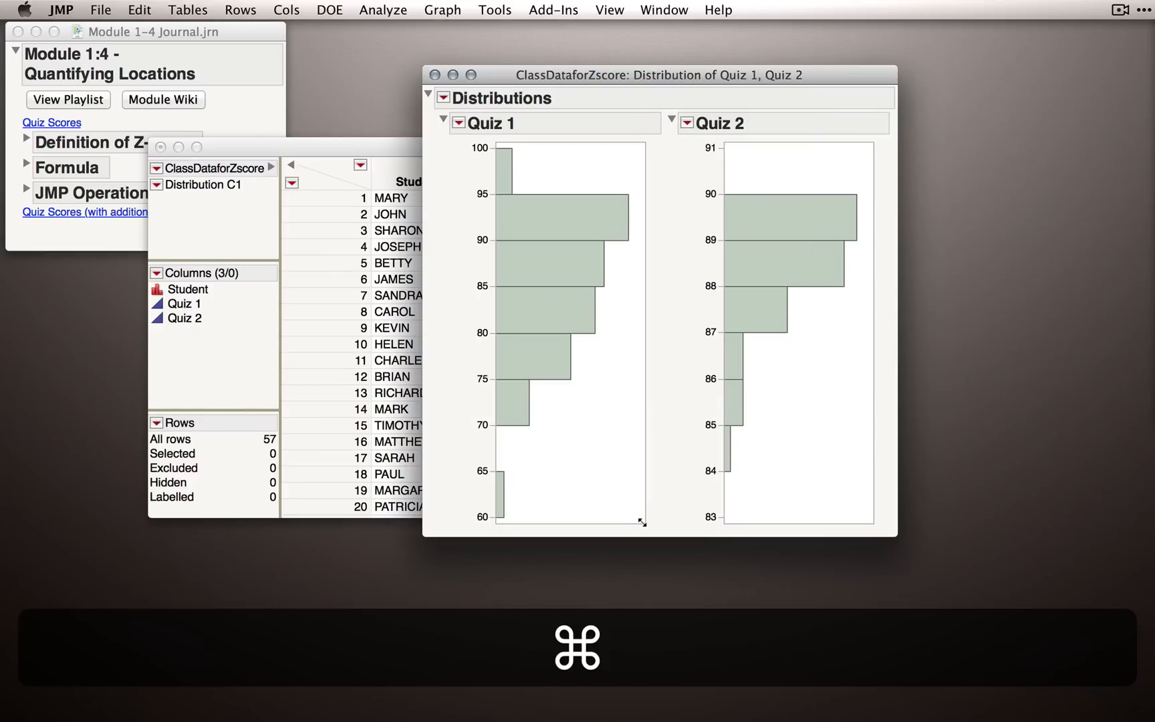
mouse_move(761, 514)
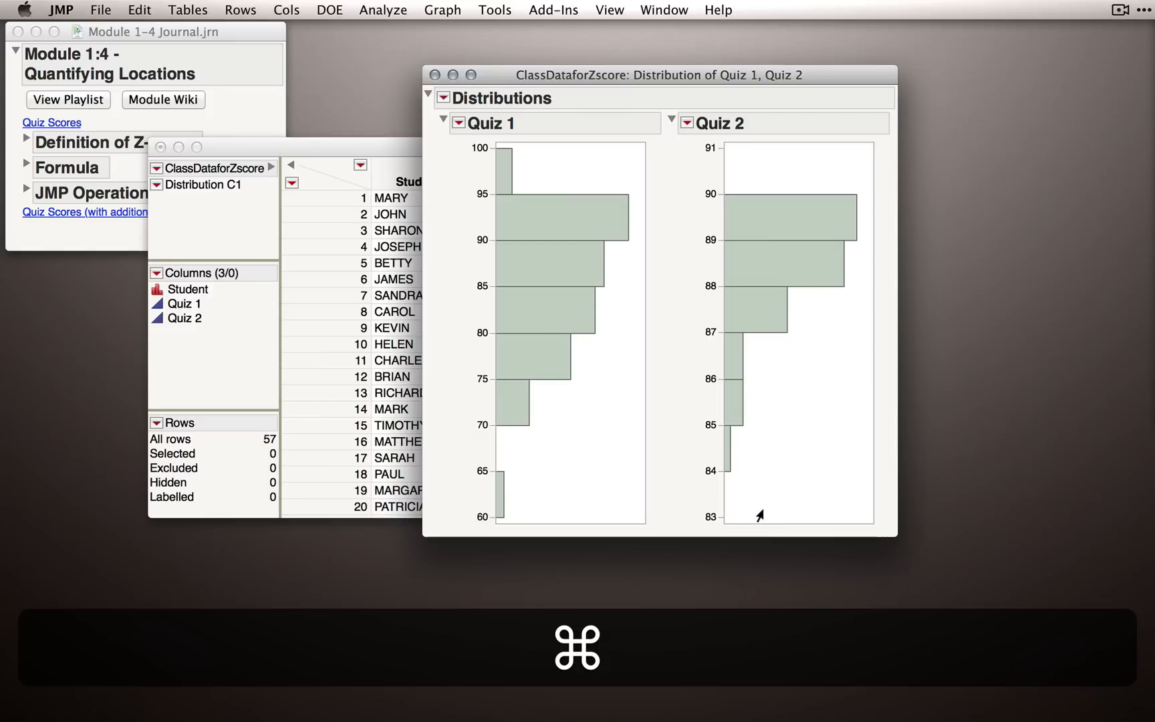
mouse_move(665, 520)
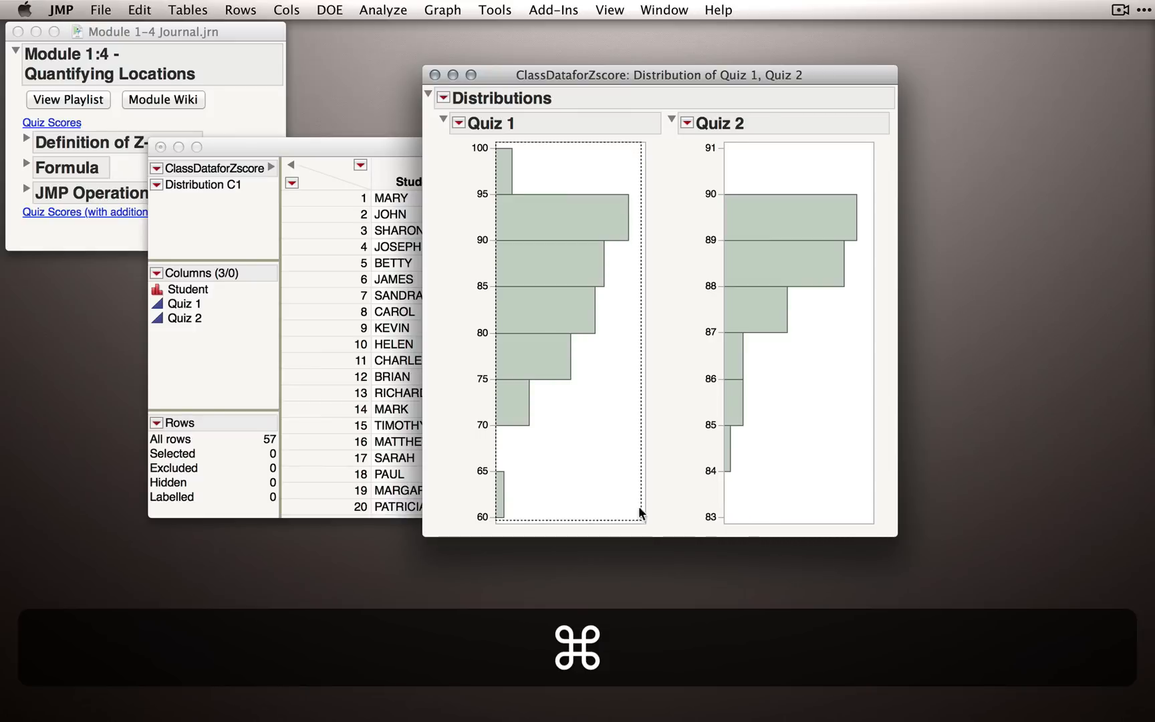
left_click_drag(640, 515, 618, 435)
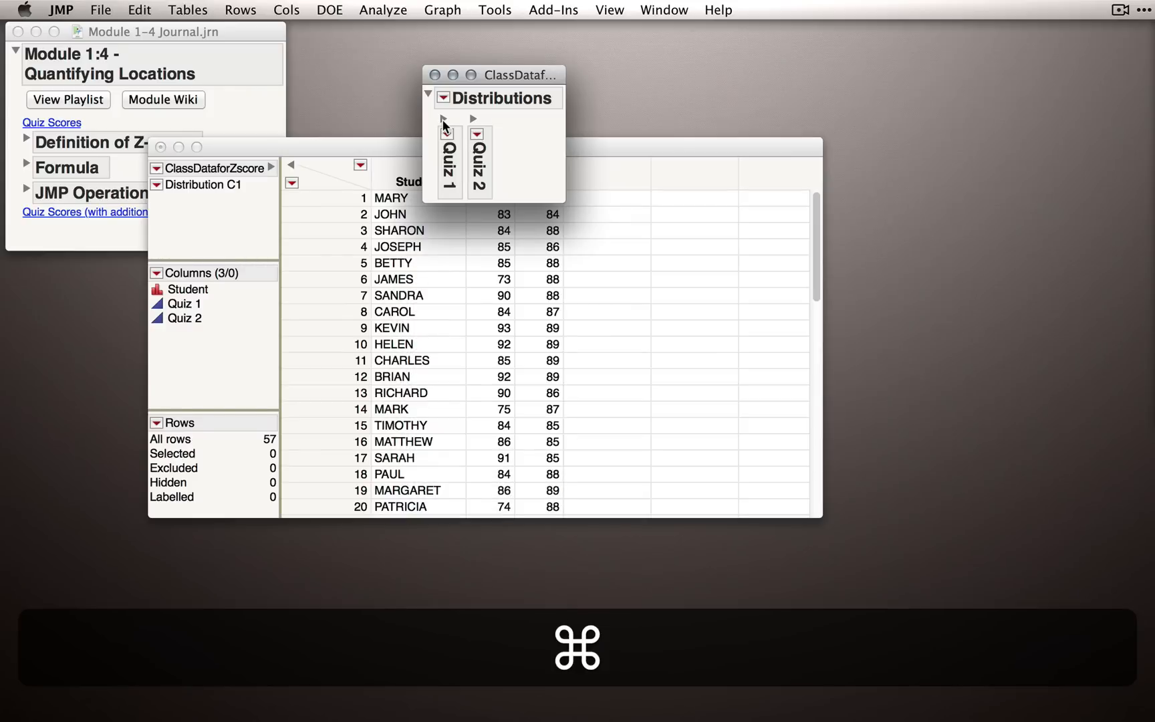
Re-expand the Quiz histograms and stretch both taller at once.
left_click(443, 119)
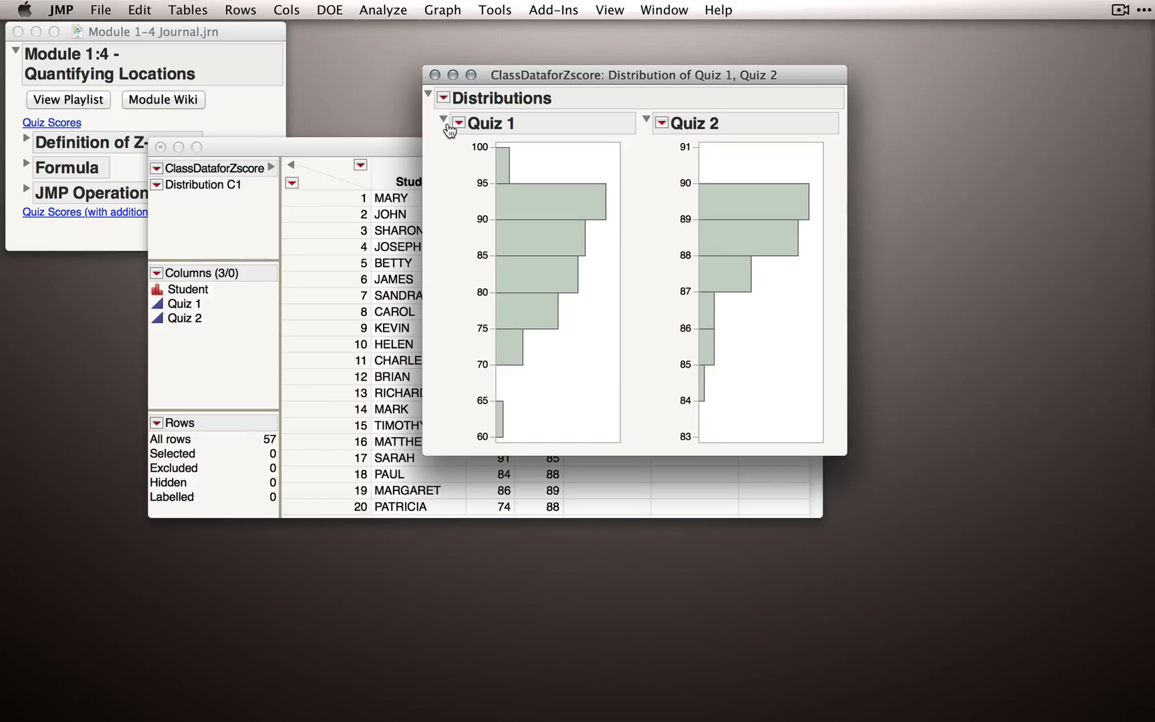
mouse_move(696, 247)
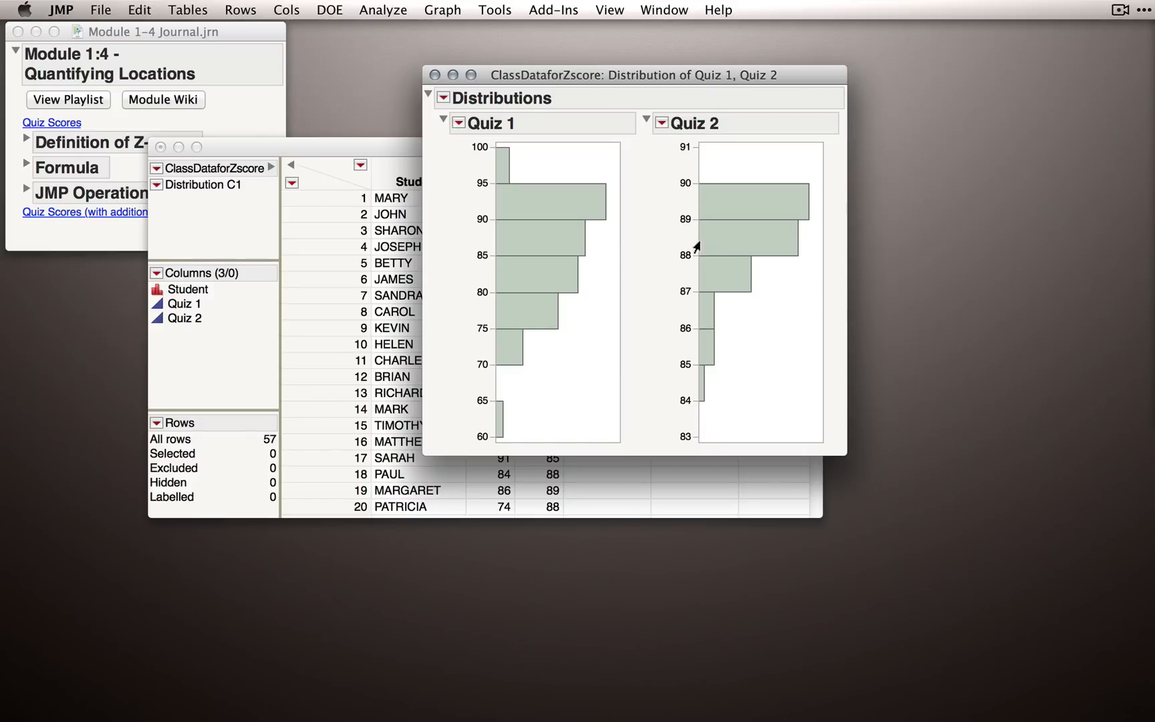
mouse_move(652, 266)
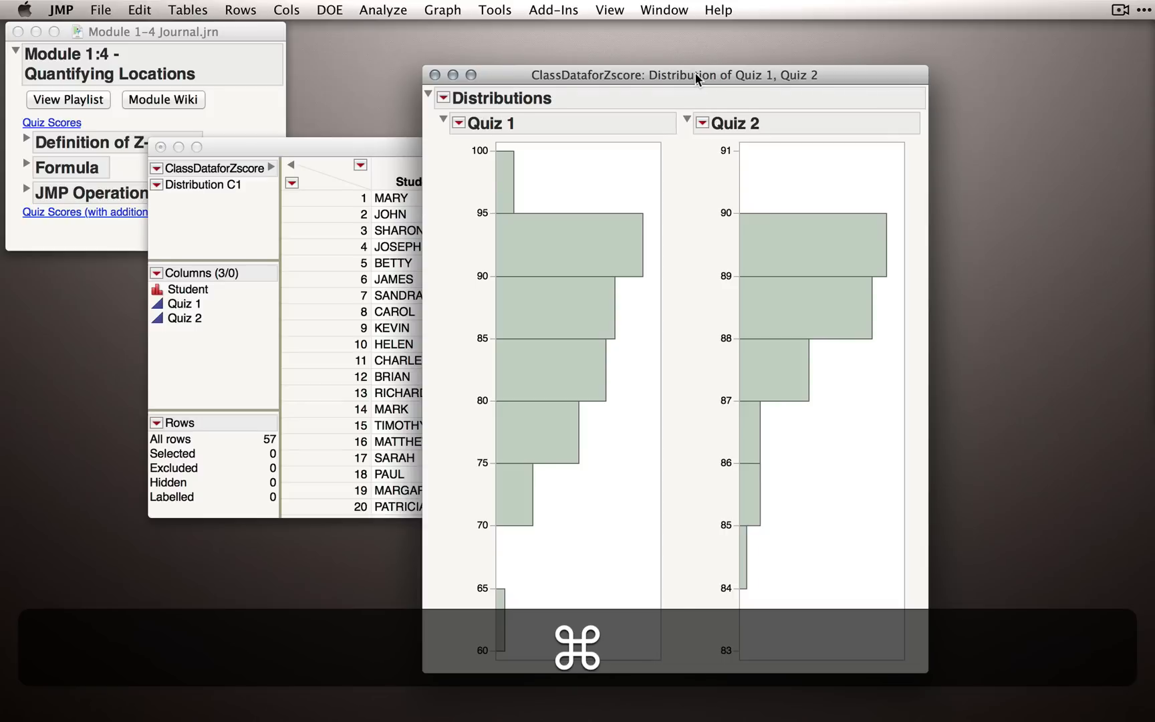
left_click_drag(674, 74, 774, 47)
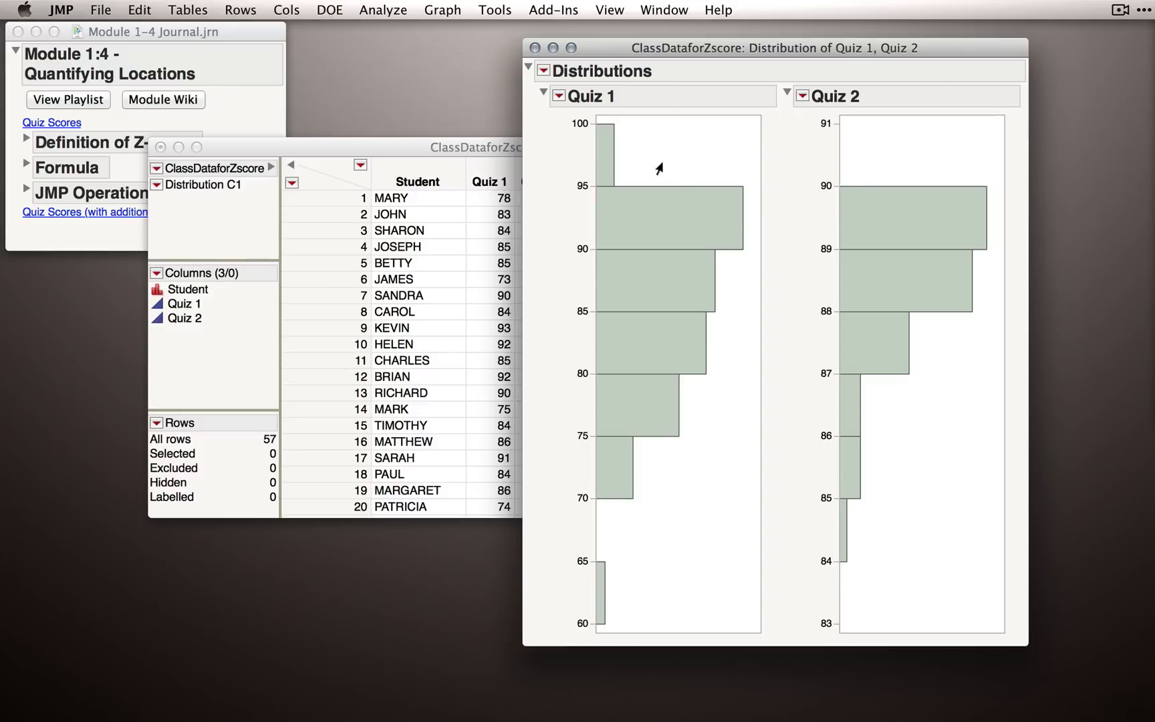
left_click(494, 9)
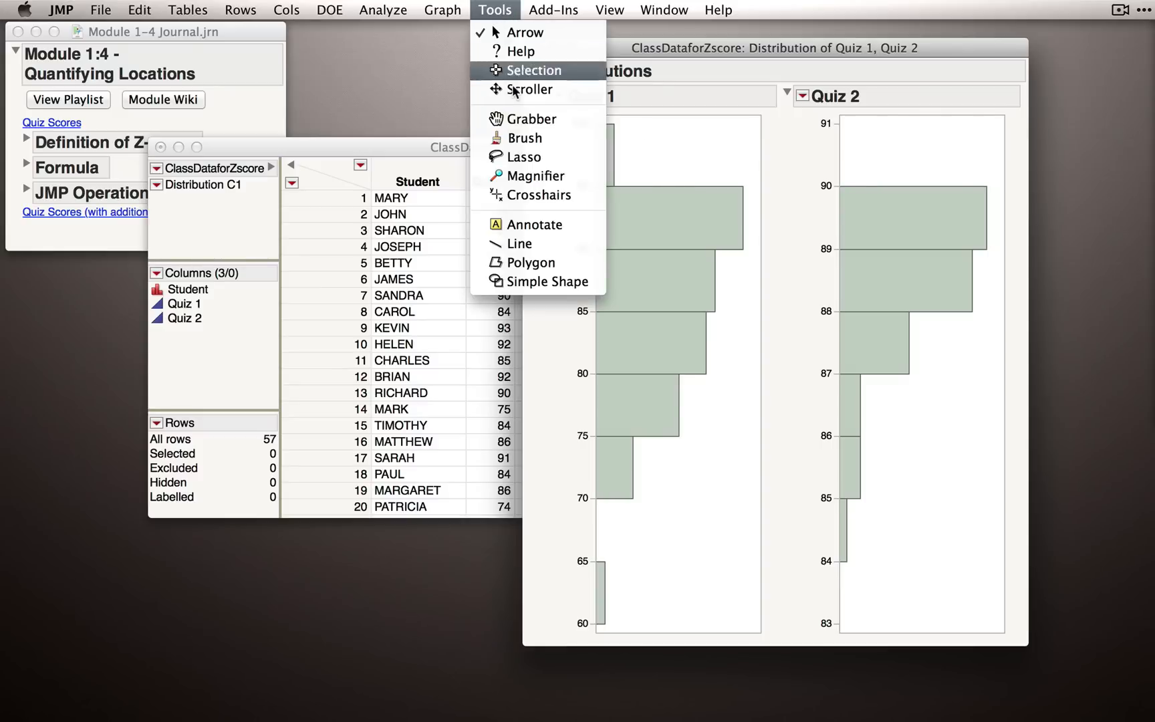
left_click(530, 119)
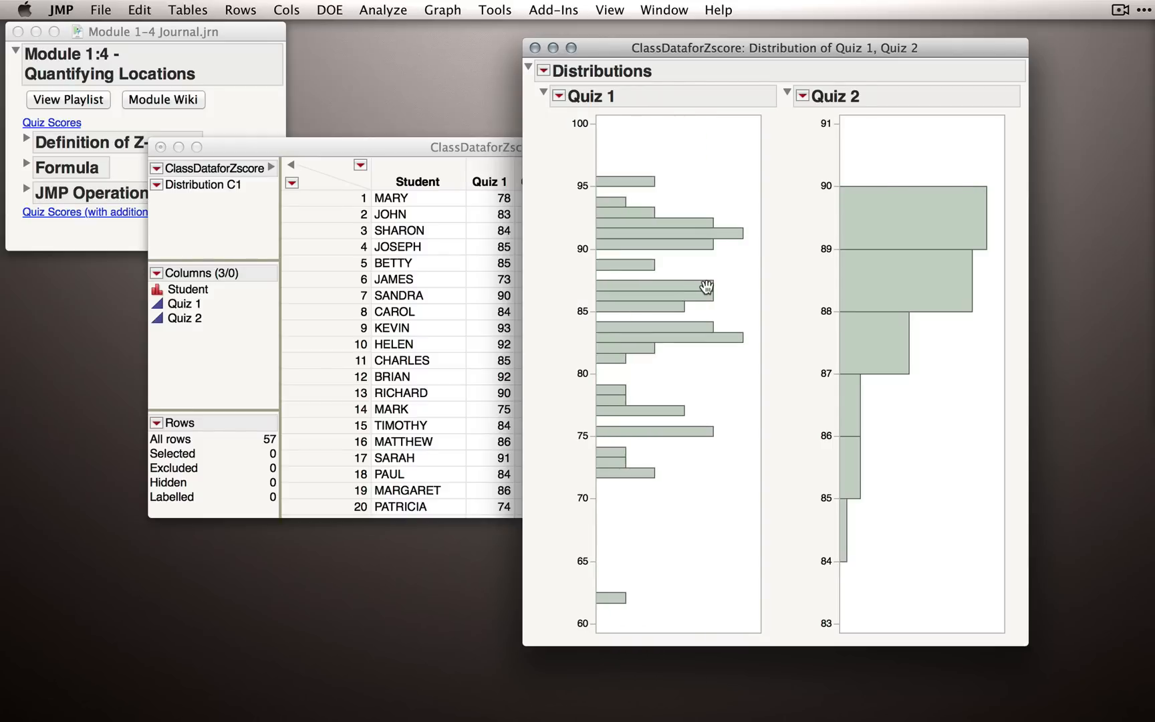
mouse_move(884, 288)
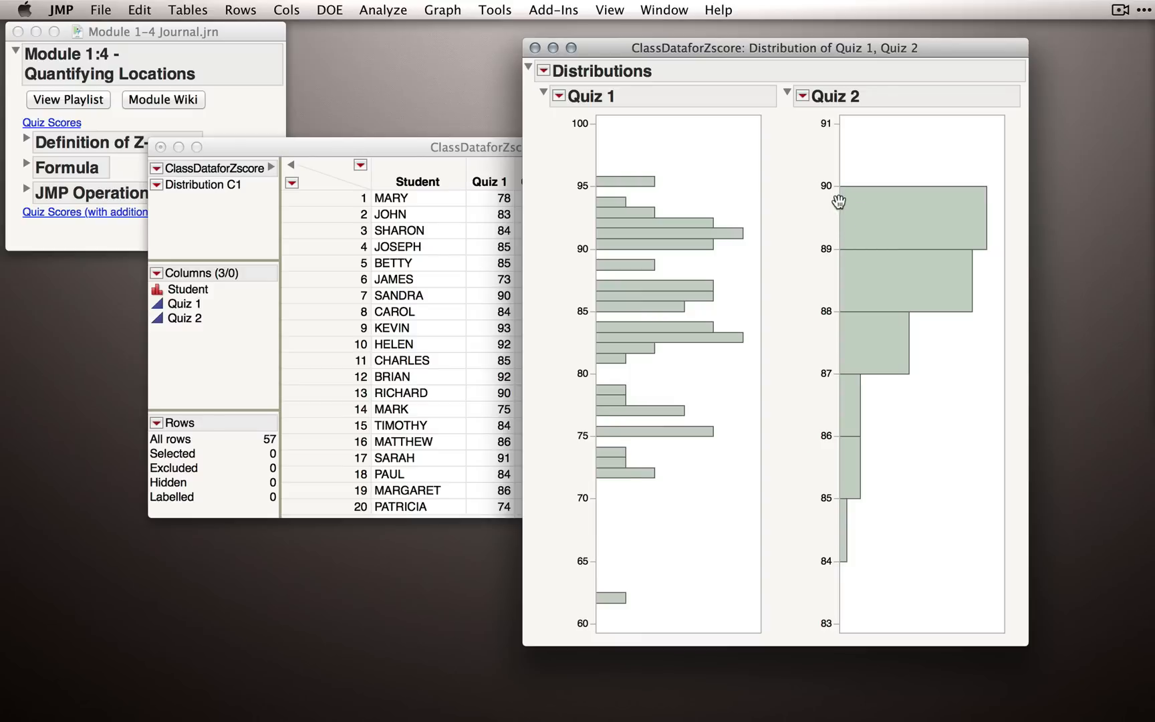
mouse_move(821, 208)
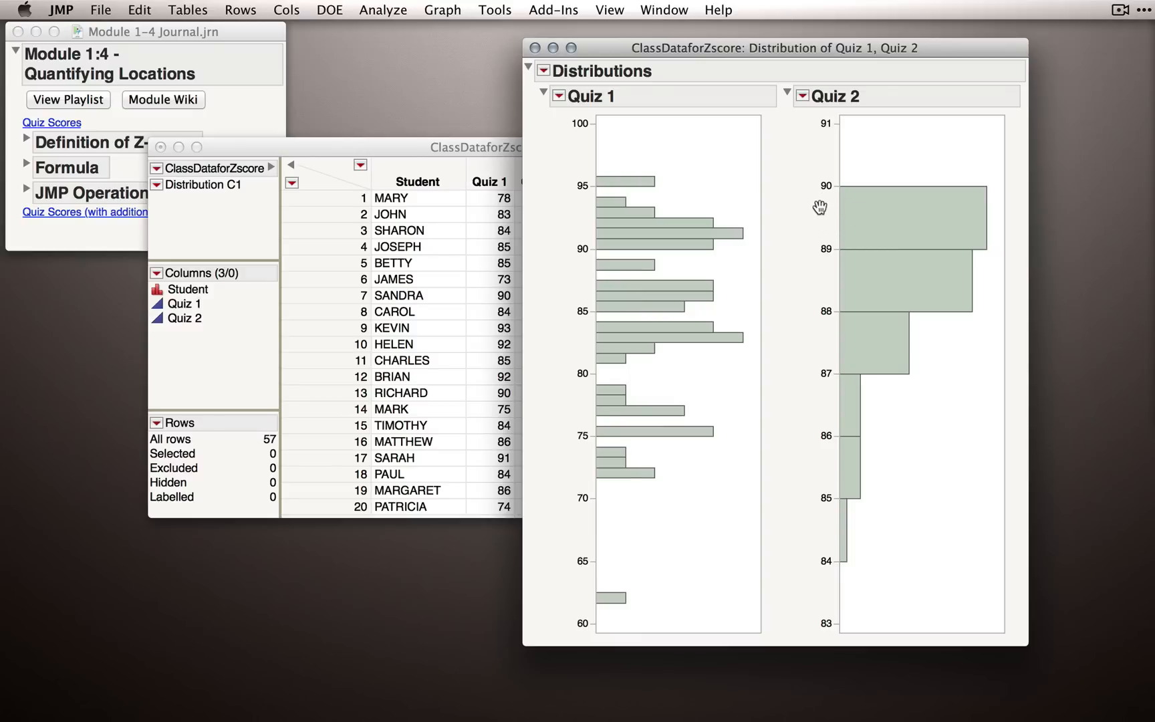
mouse_move(821, 253)
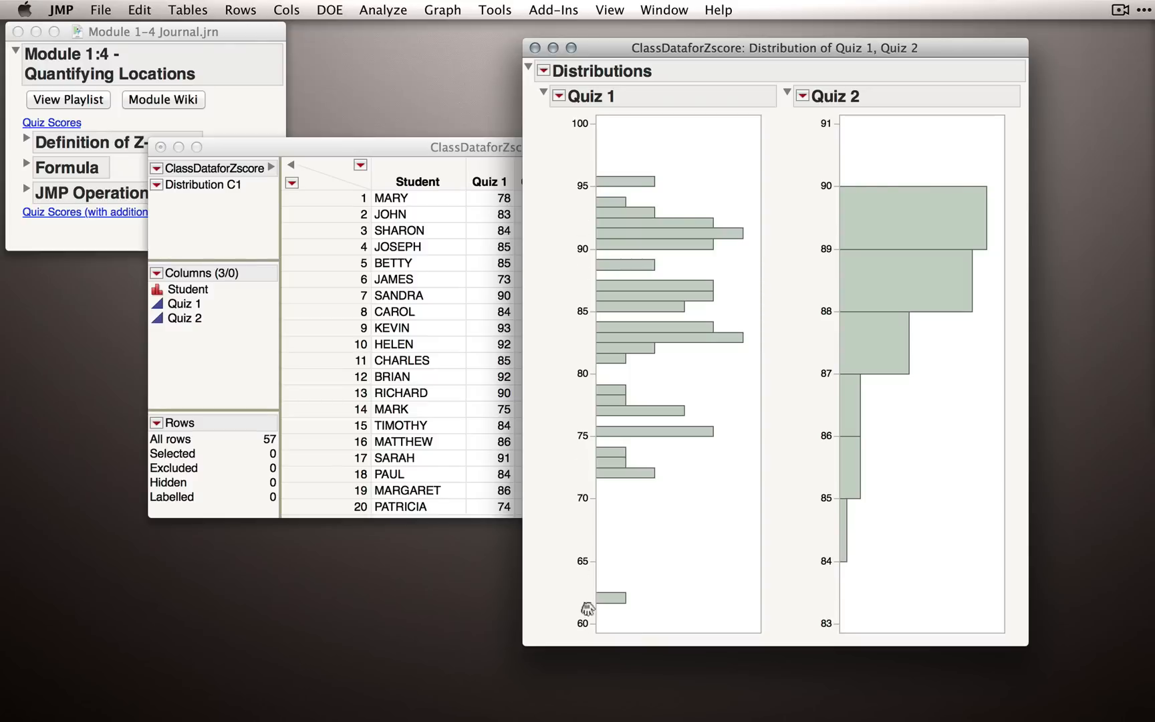
mouse_move(829, 214)
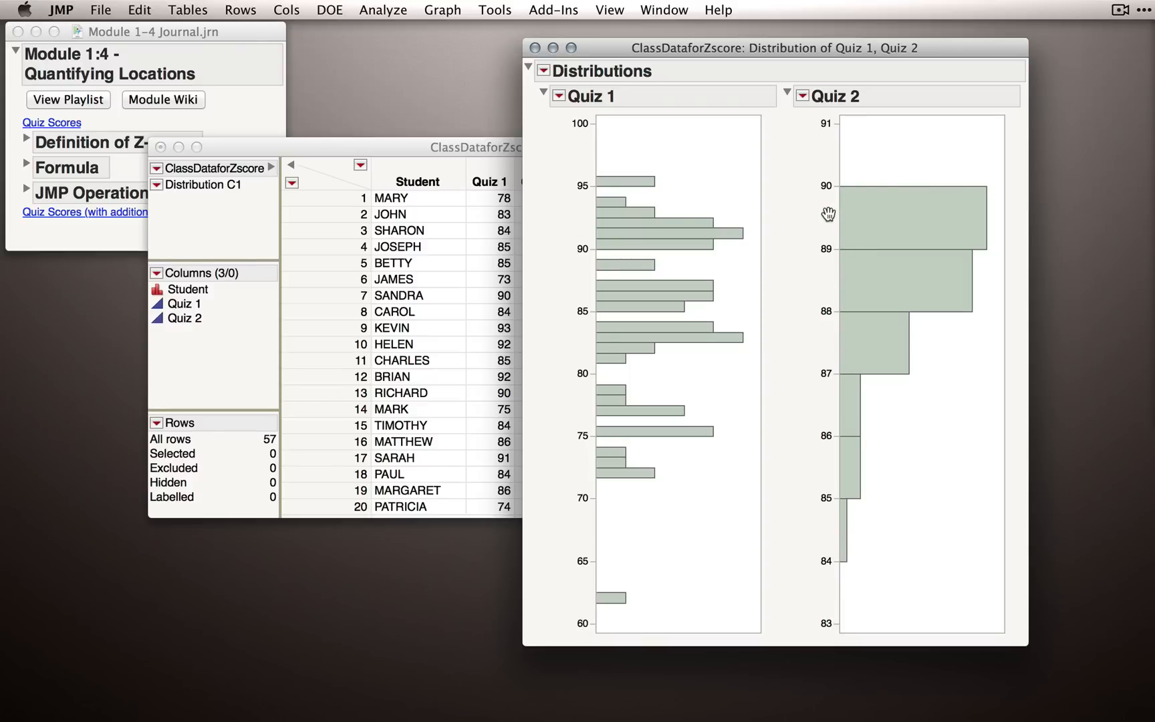
mouse_move(828, 208)
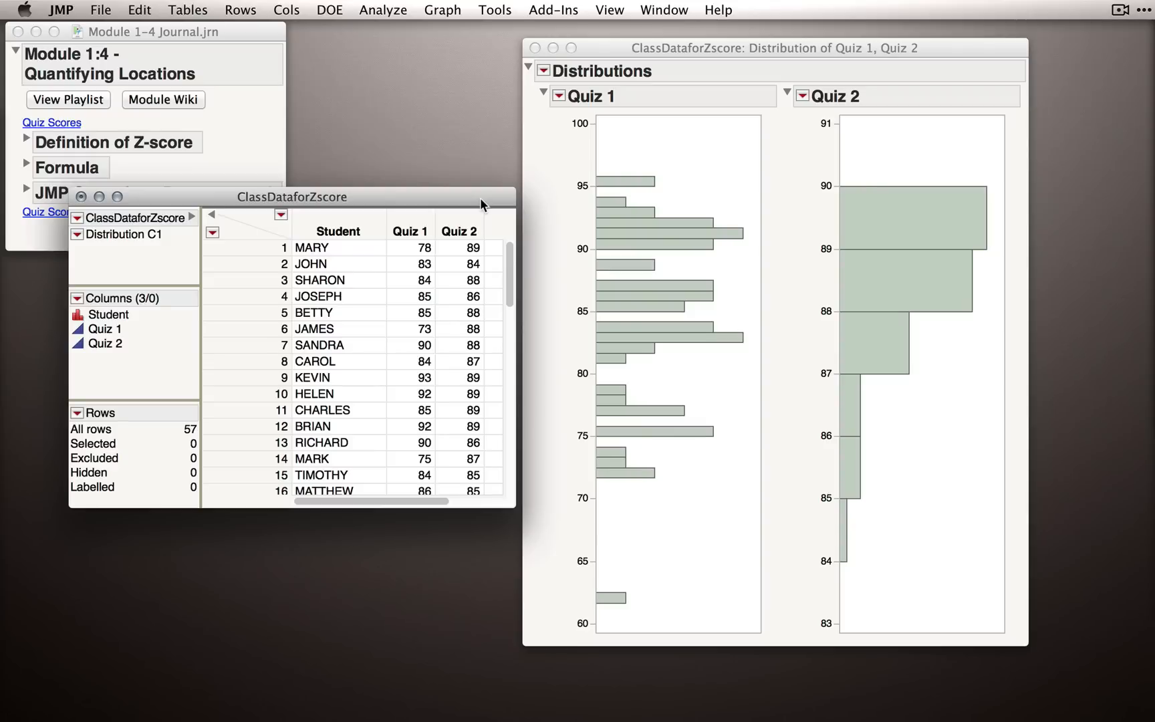
mouse_move(629, 197)
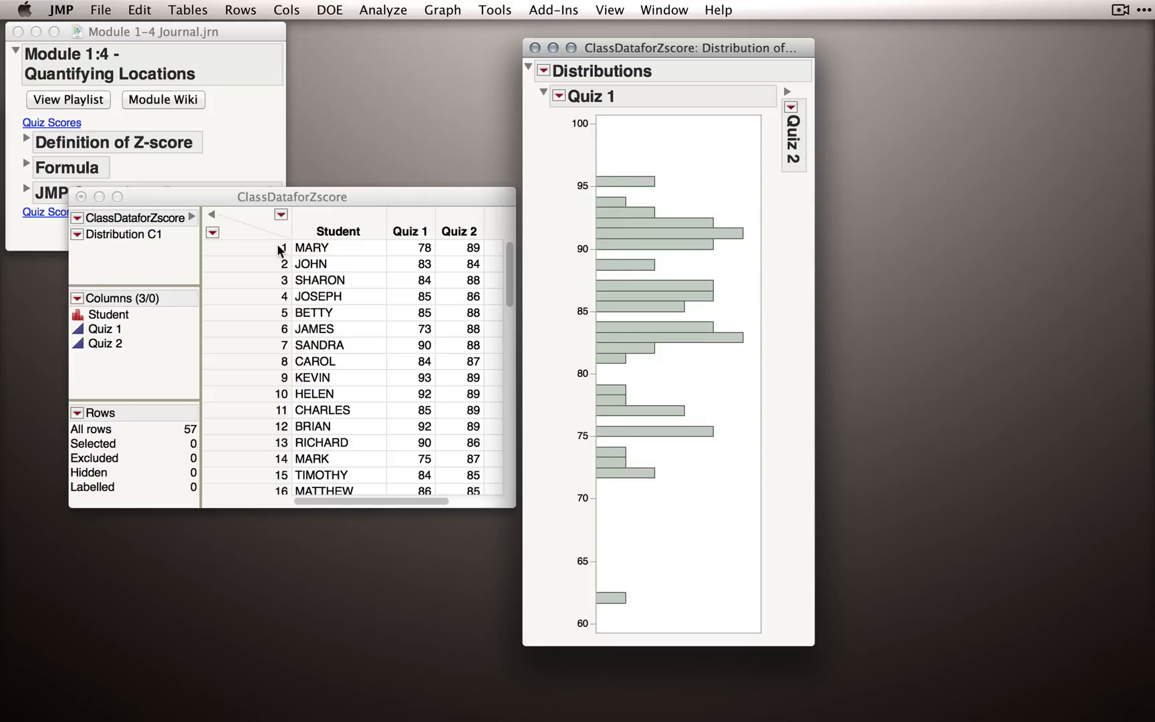
Select MARY's and JOHN's rows to find their Quiz 1 bars, then collapse Quiz 1.
left_click(280, 248)
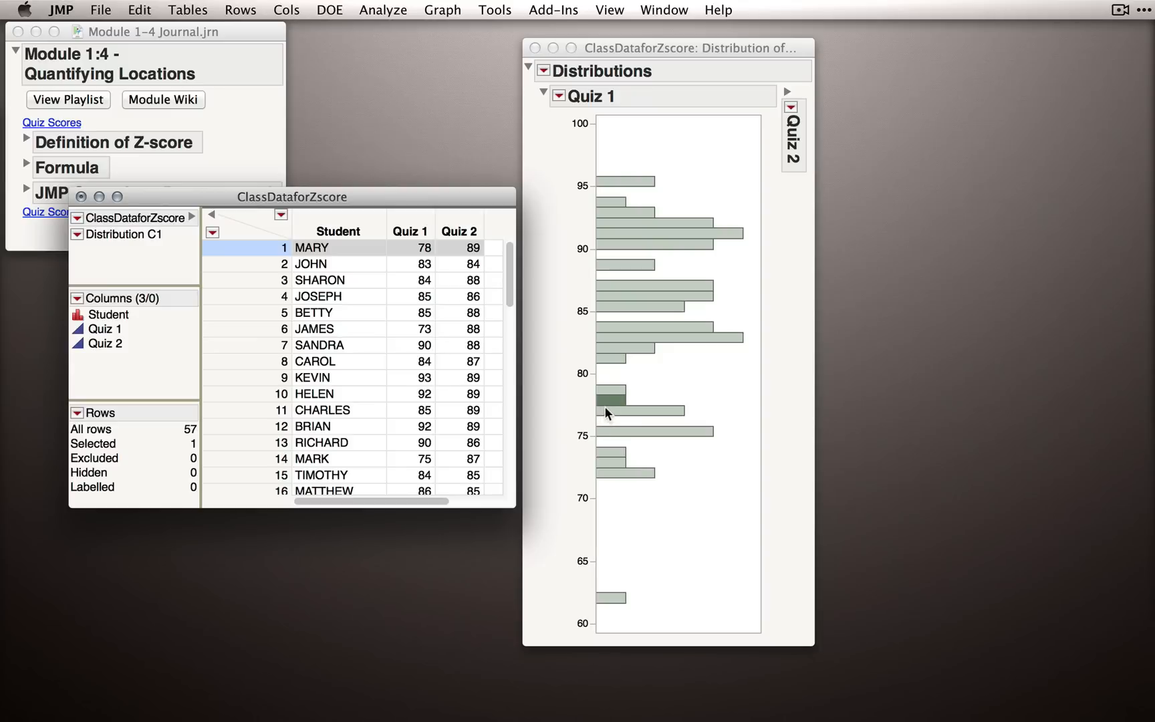
mouse_move(670, 330)
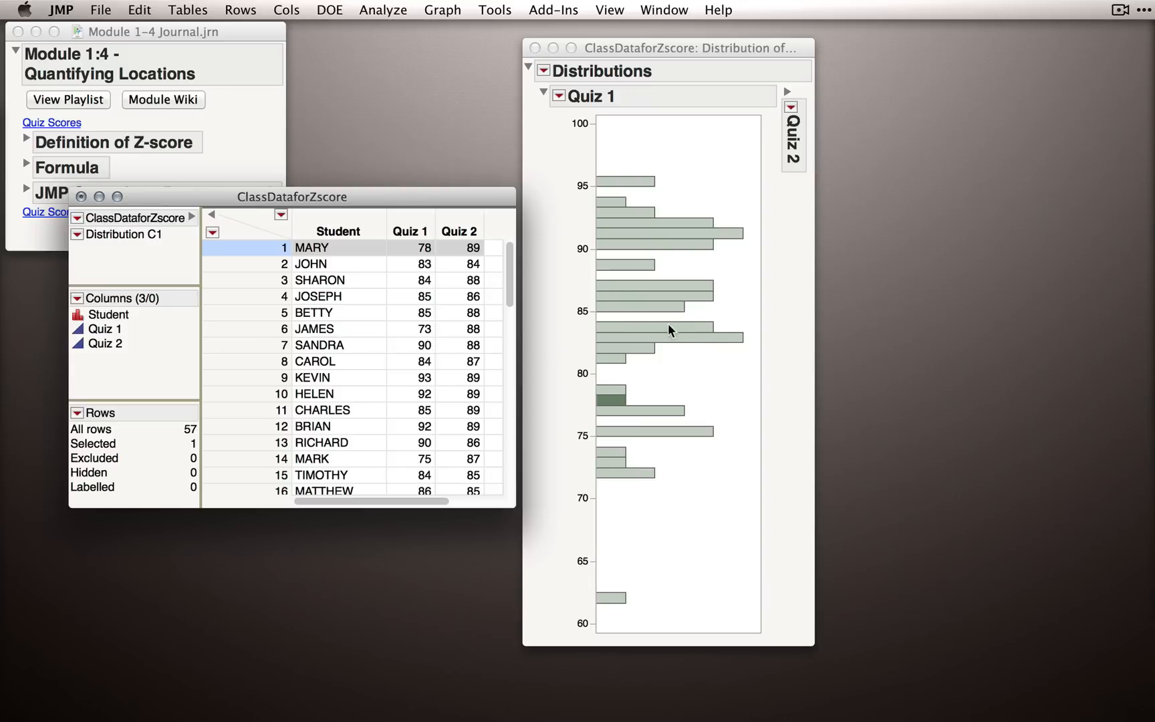
mouse_move(712, 410)
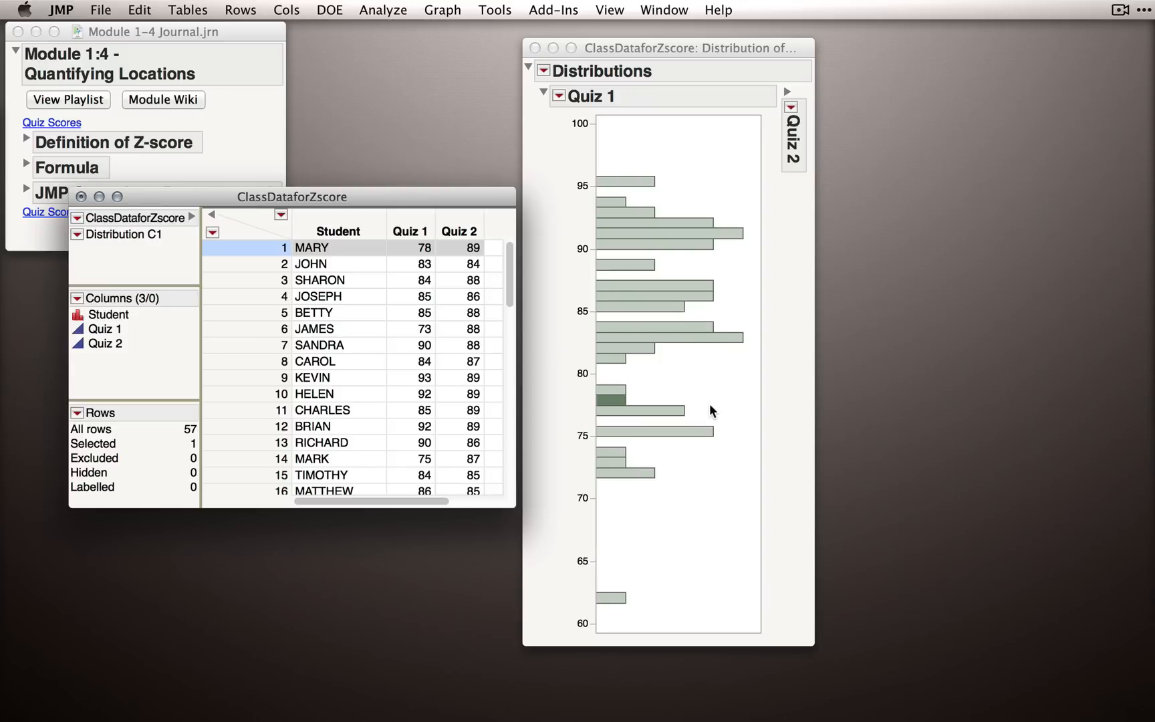
mouse_move(658, 391)
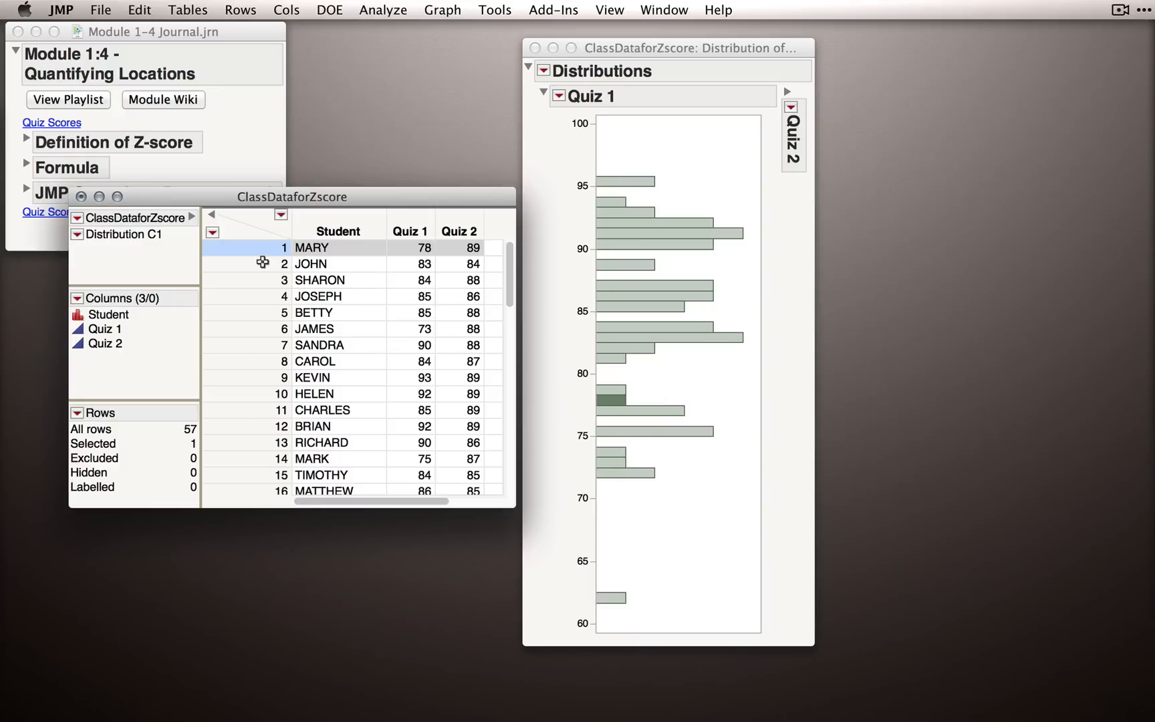
left_click(283, 263)
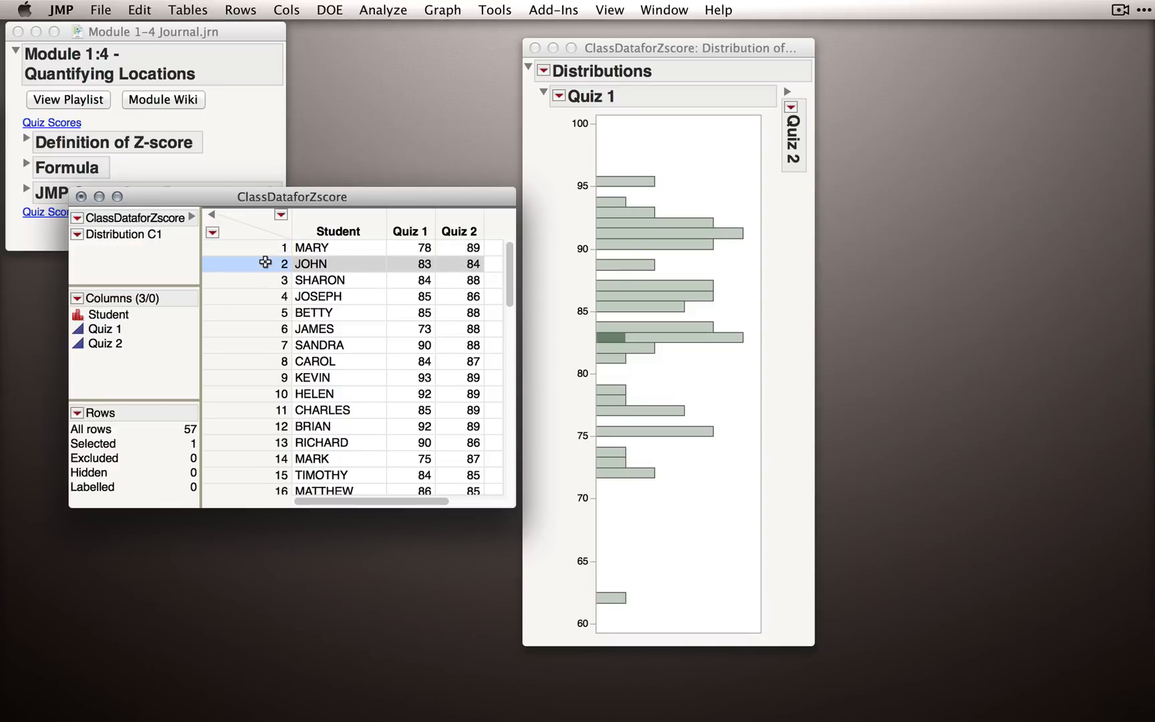
left_click(284, 247)
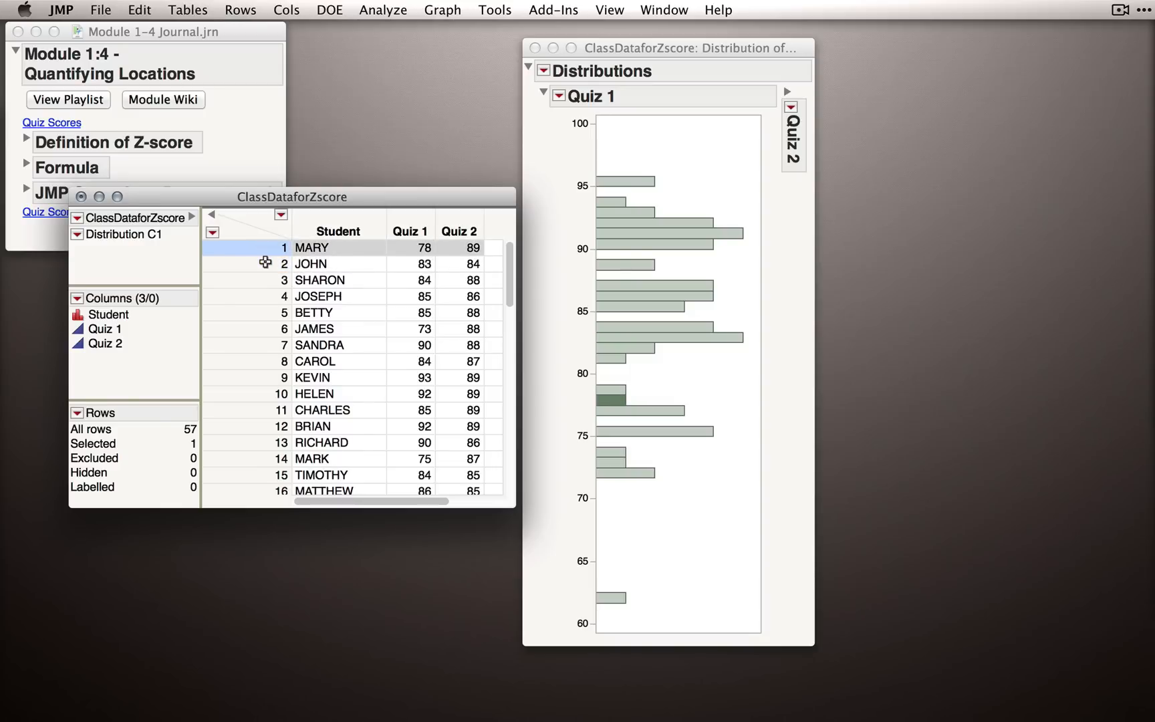
left_click(283, 264)
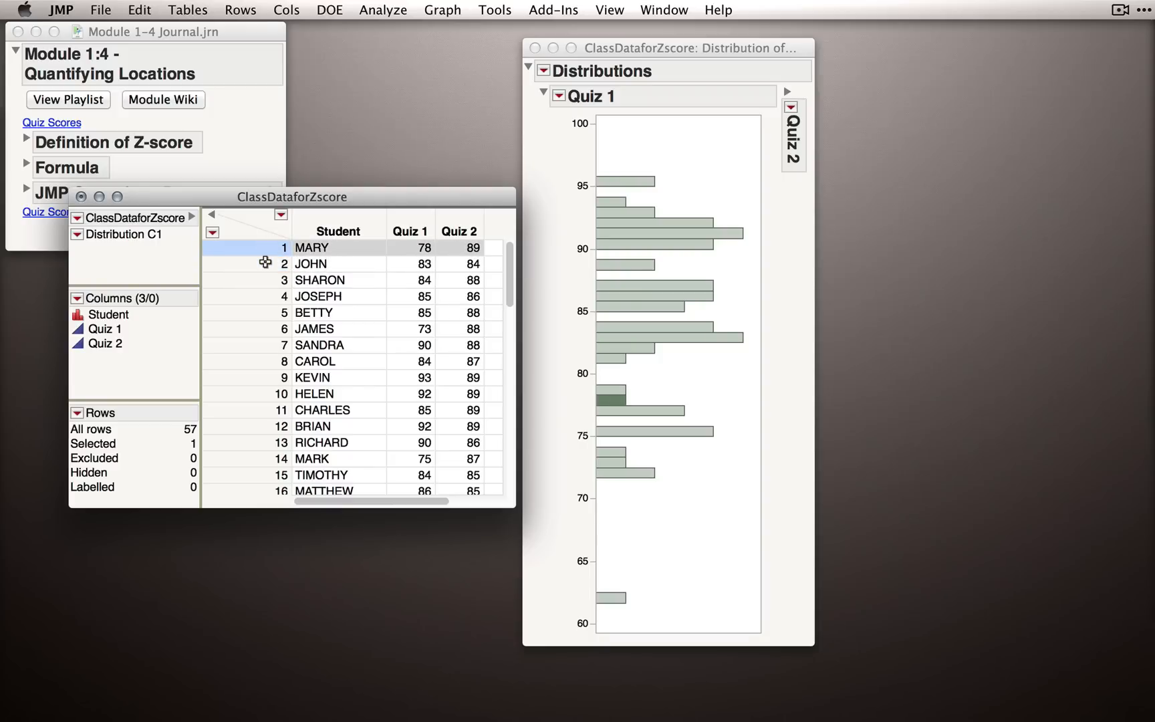
left_click(283, 264)
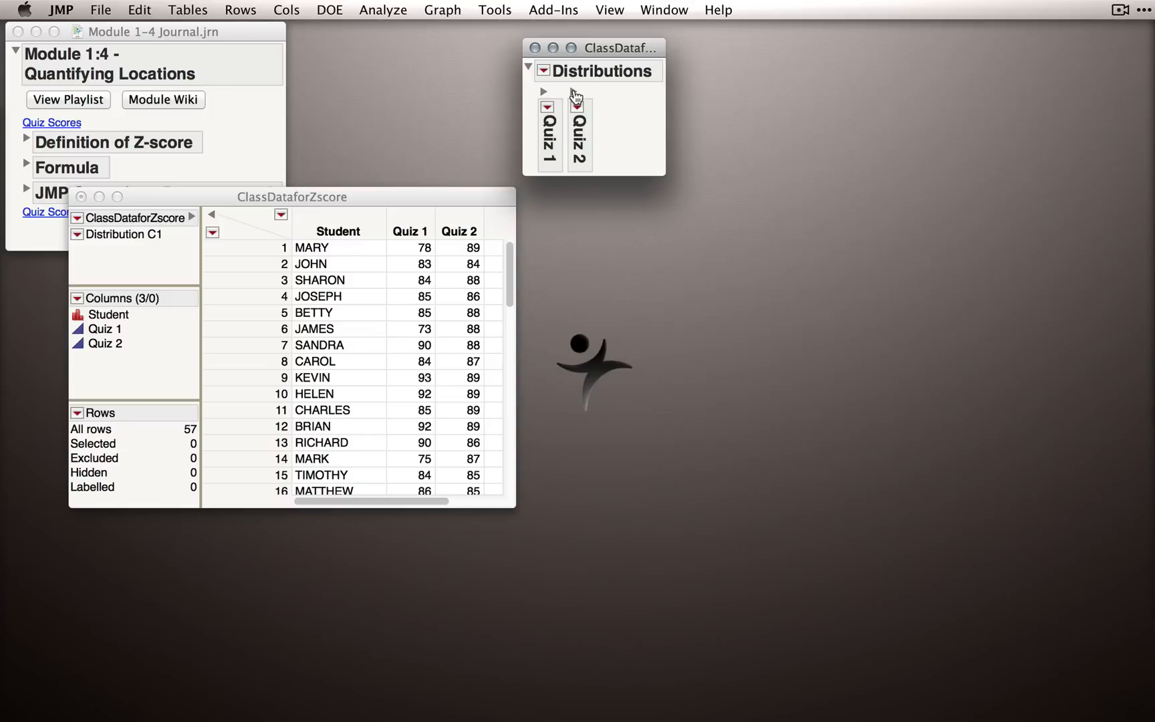
Expand Quiz 2 and alternate selecting MARY's and JOHN's rows to locate their Quiz 2 bars.
left_click(578, 133)
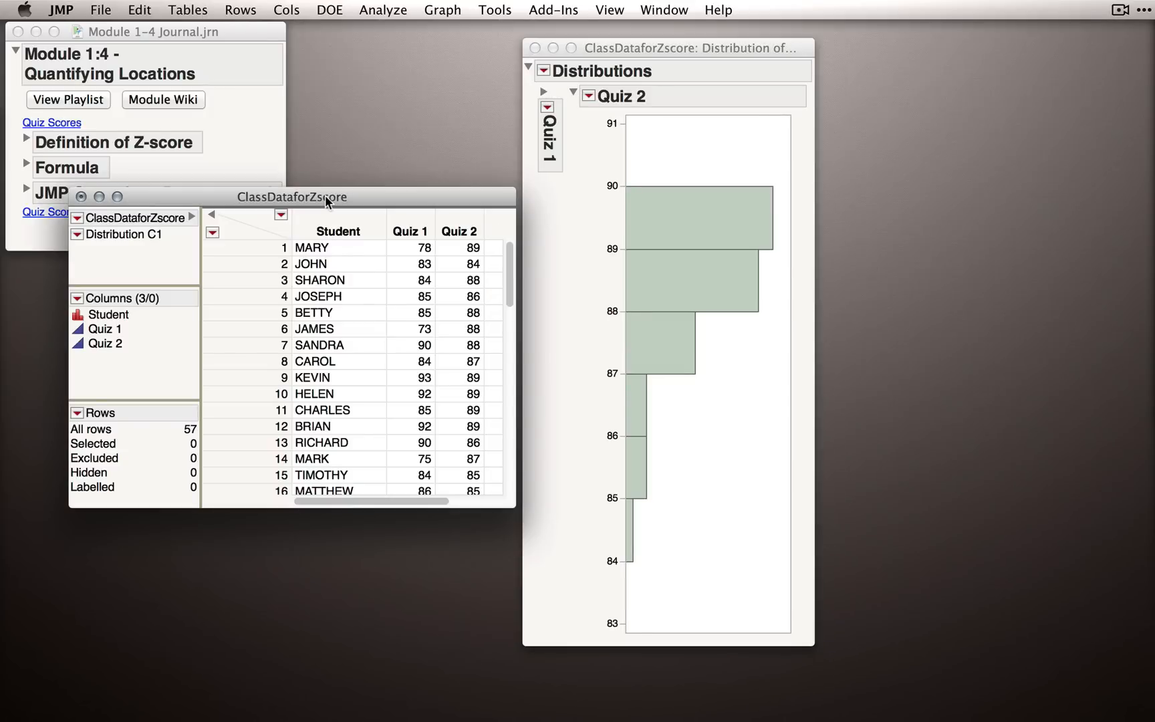
mouse_move(269, 247)
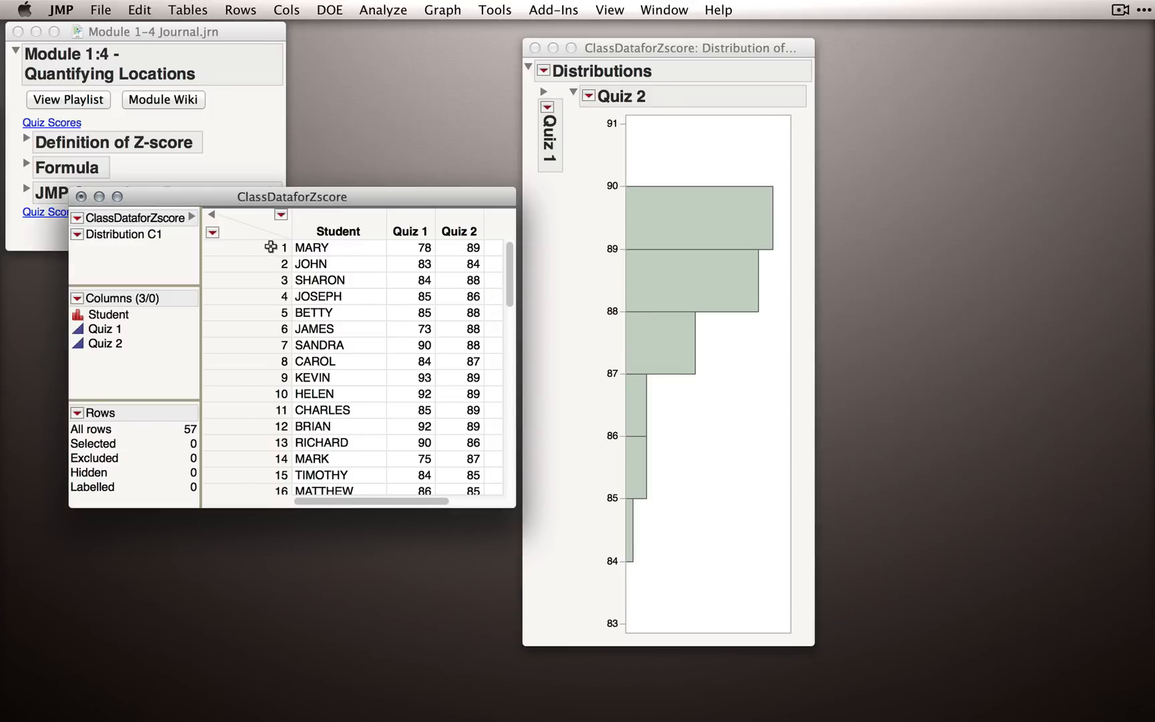
left_click(284, 247)
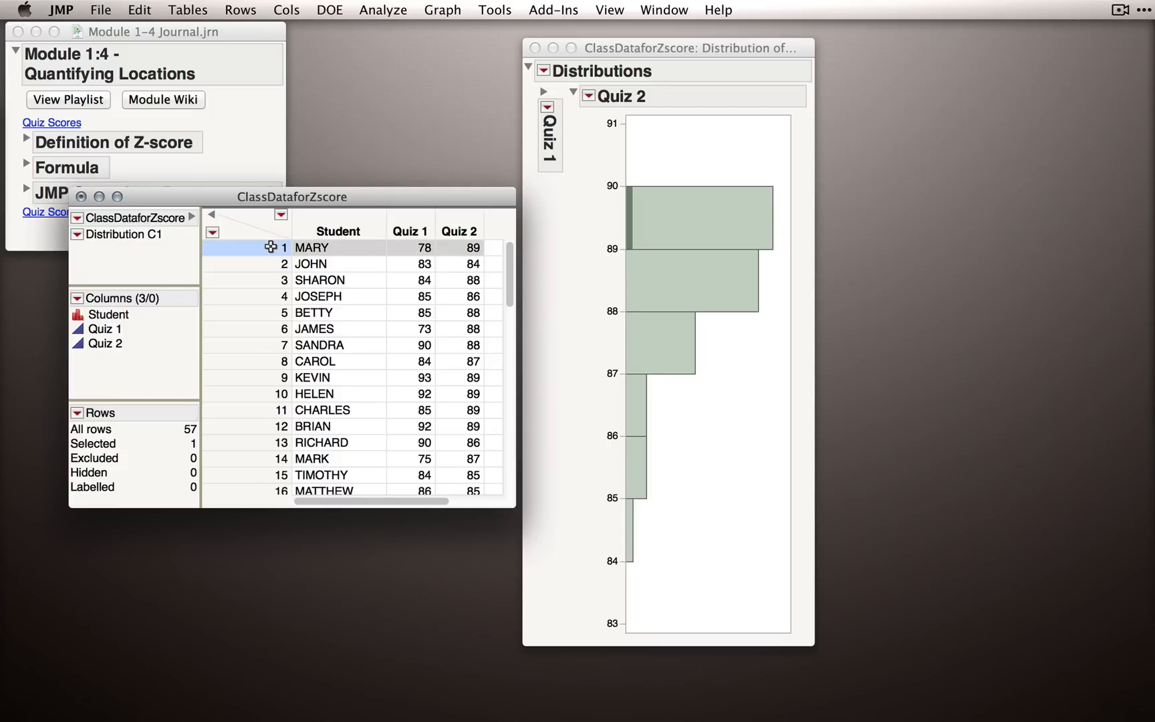
left_click(310, 263)
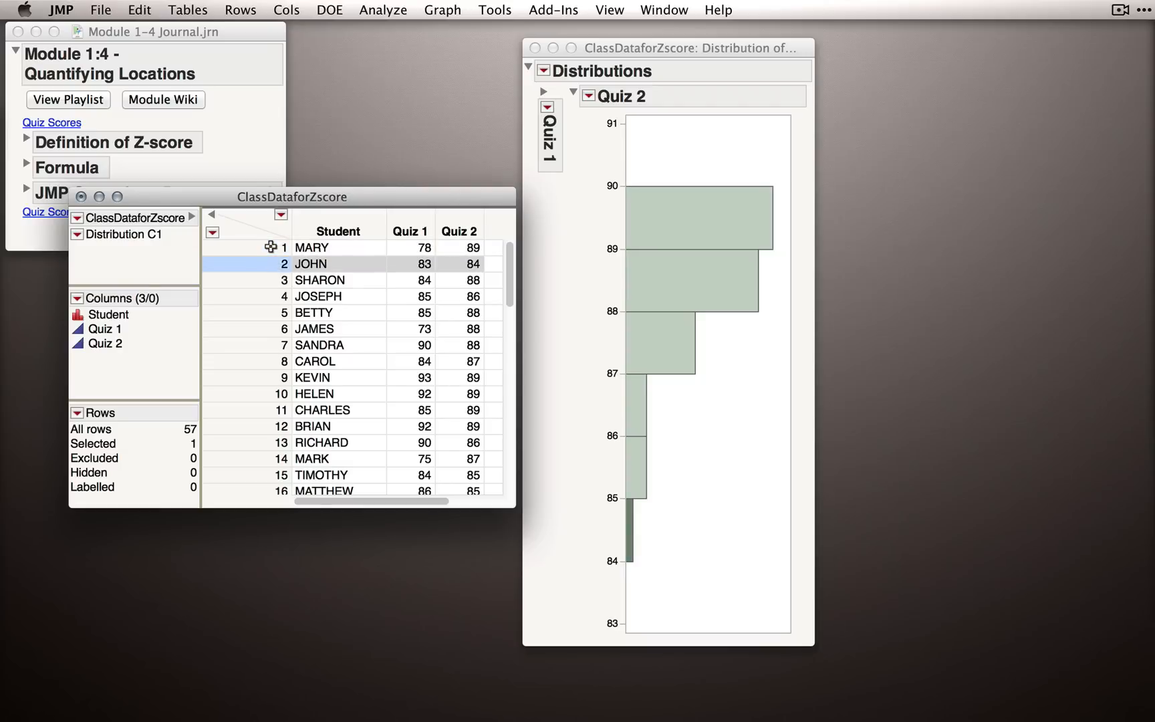
left_click(284, 247)
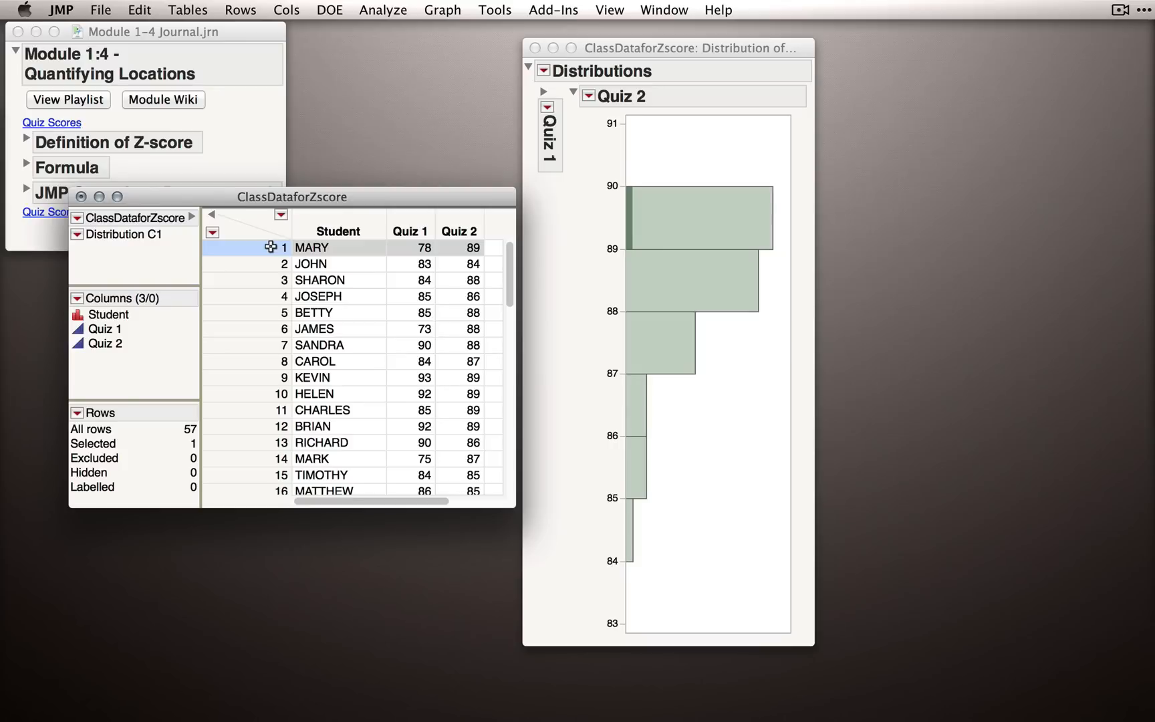
left_click(310, 264)
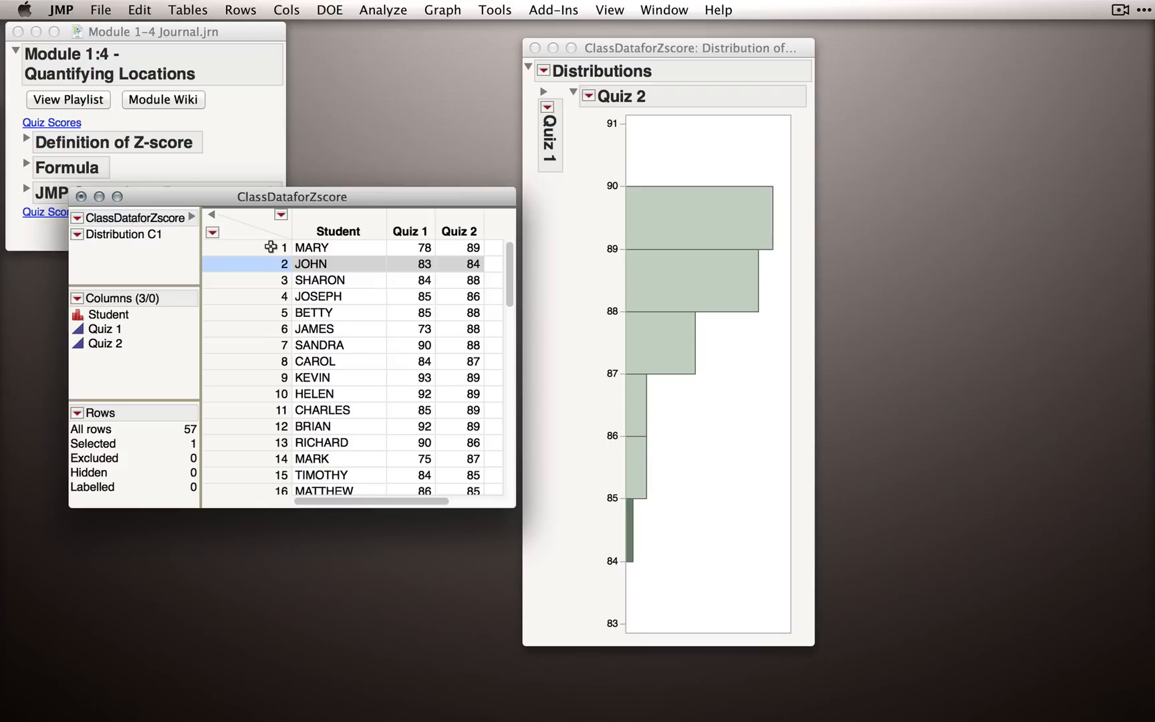
left_click(312, 246)
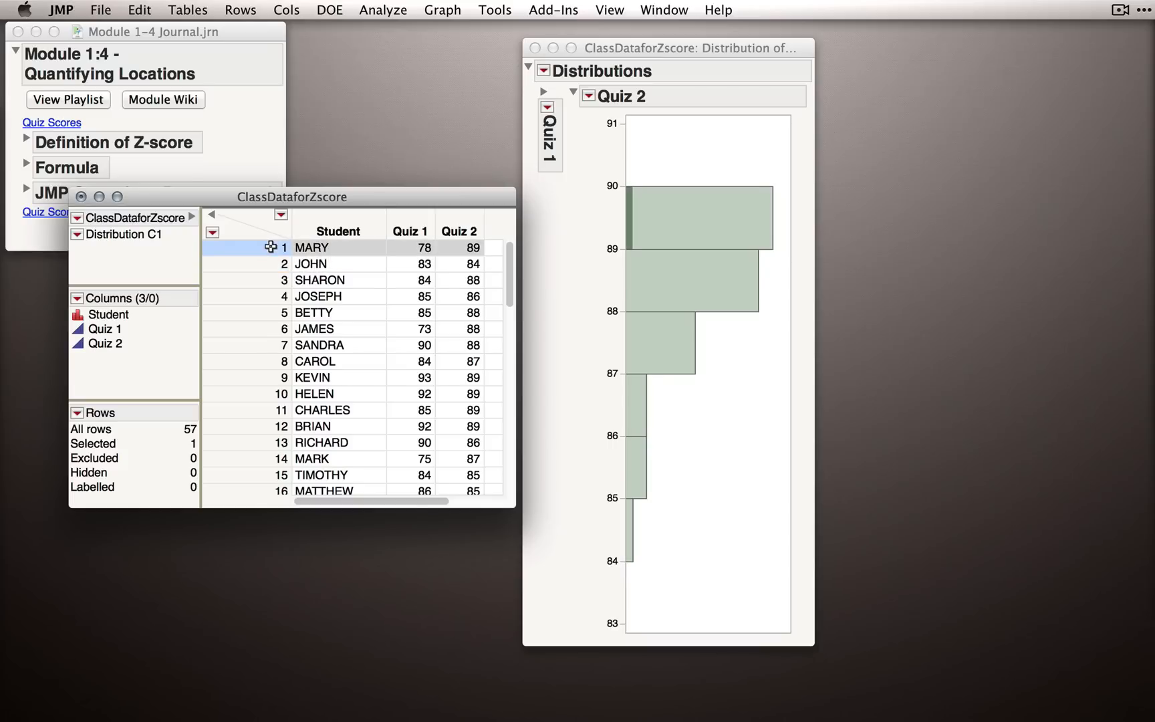
left_click(310, 265)
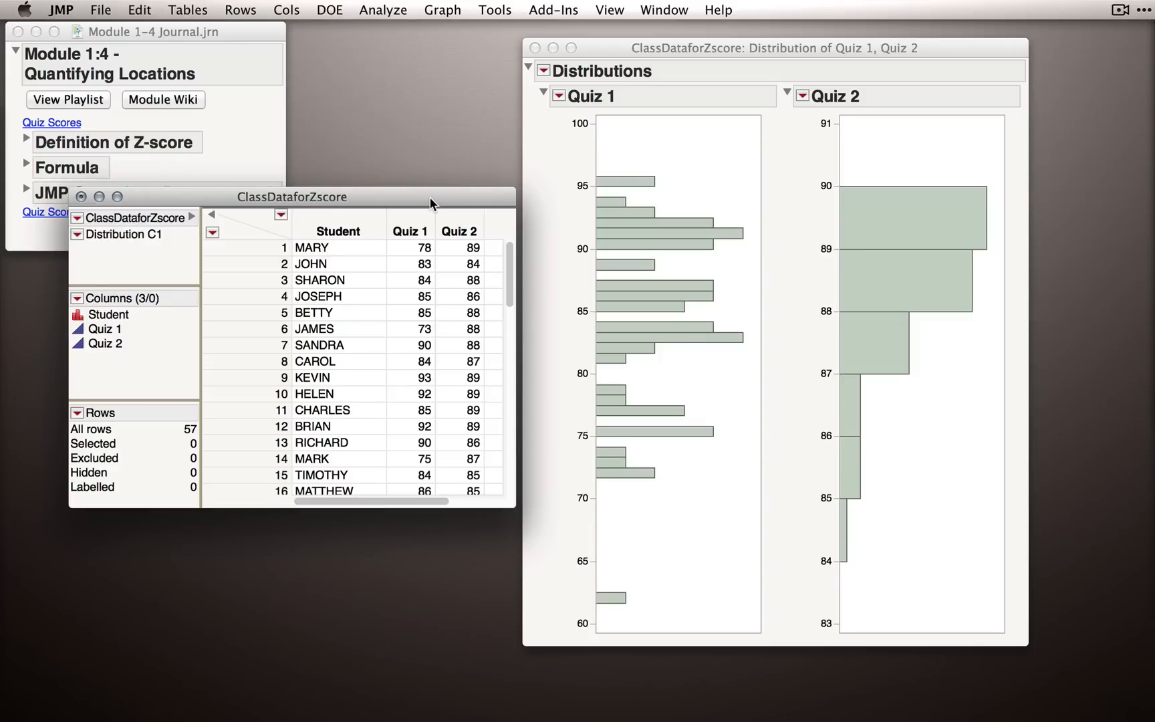
mouse_move(420, 256)
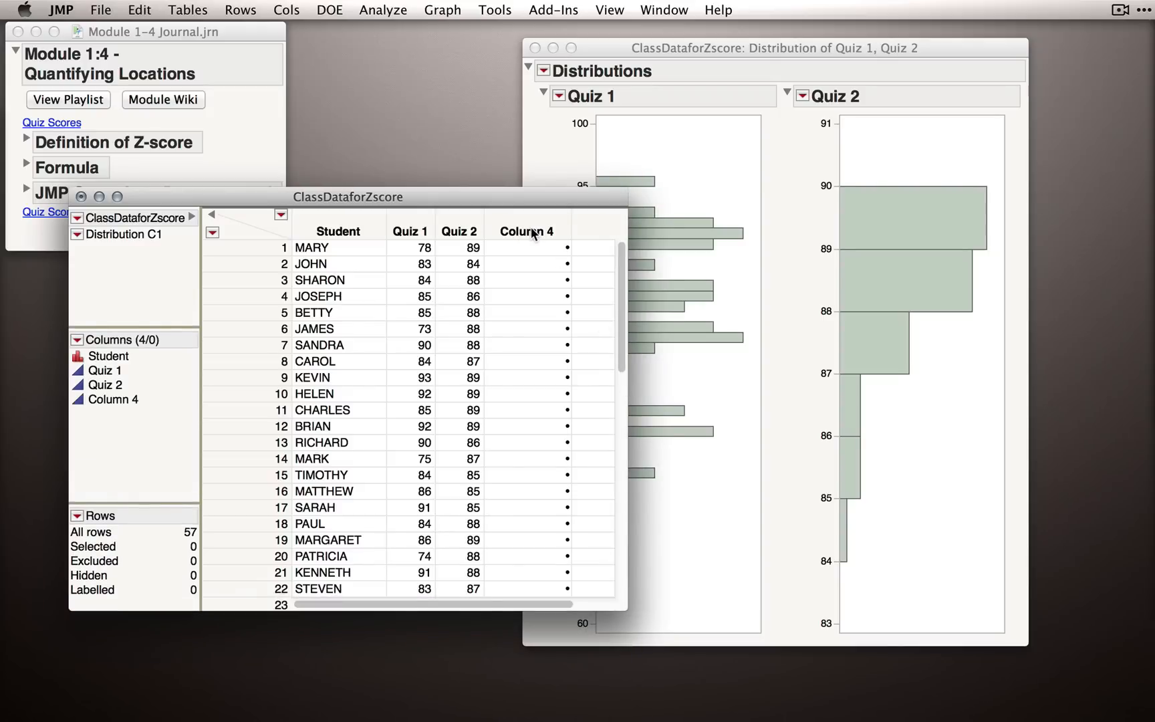
Rename the new Column 4 to Average.
double_click(526, 231)
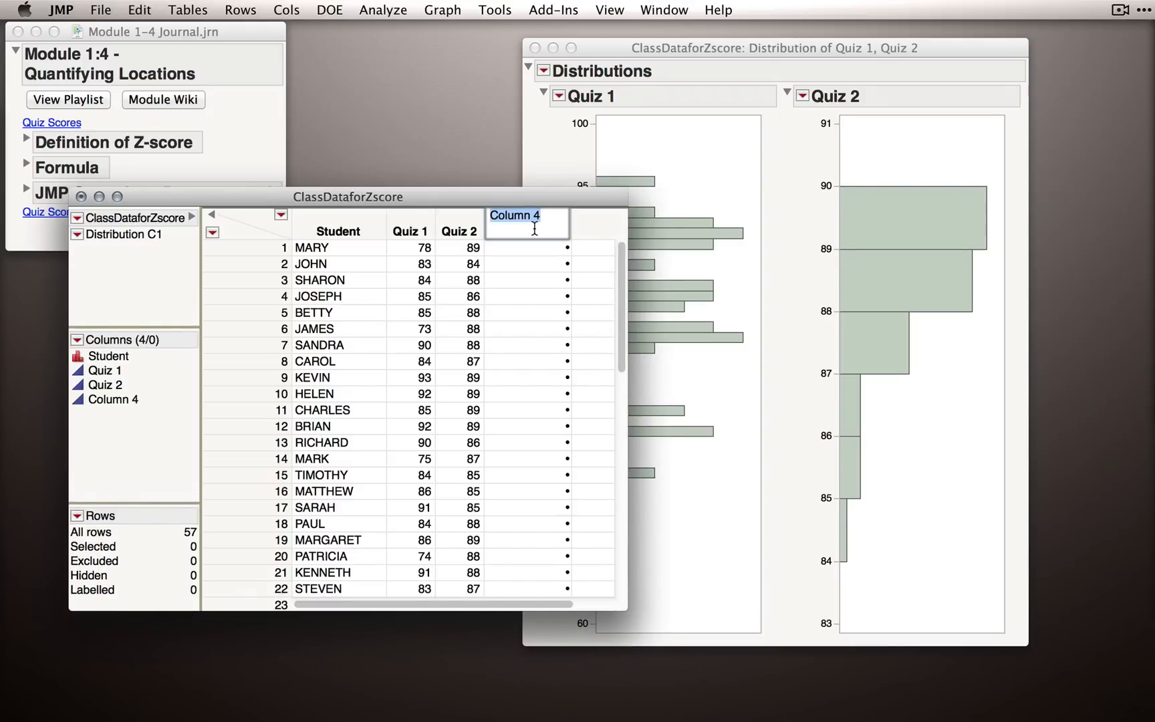
type("Average")
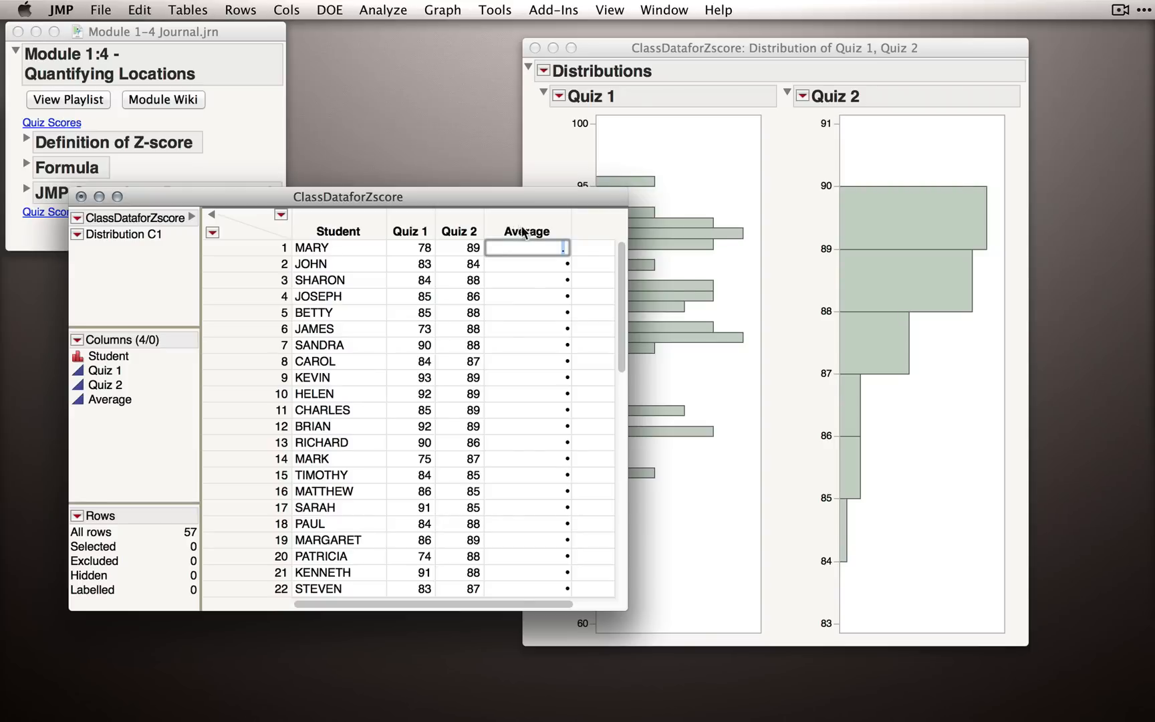
Open the Average column's Formula Editor, move it aside, and enter Quiz 1 + Quiz 2 / 2.
right_click(526, 231)
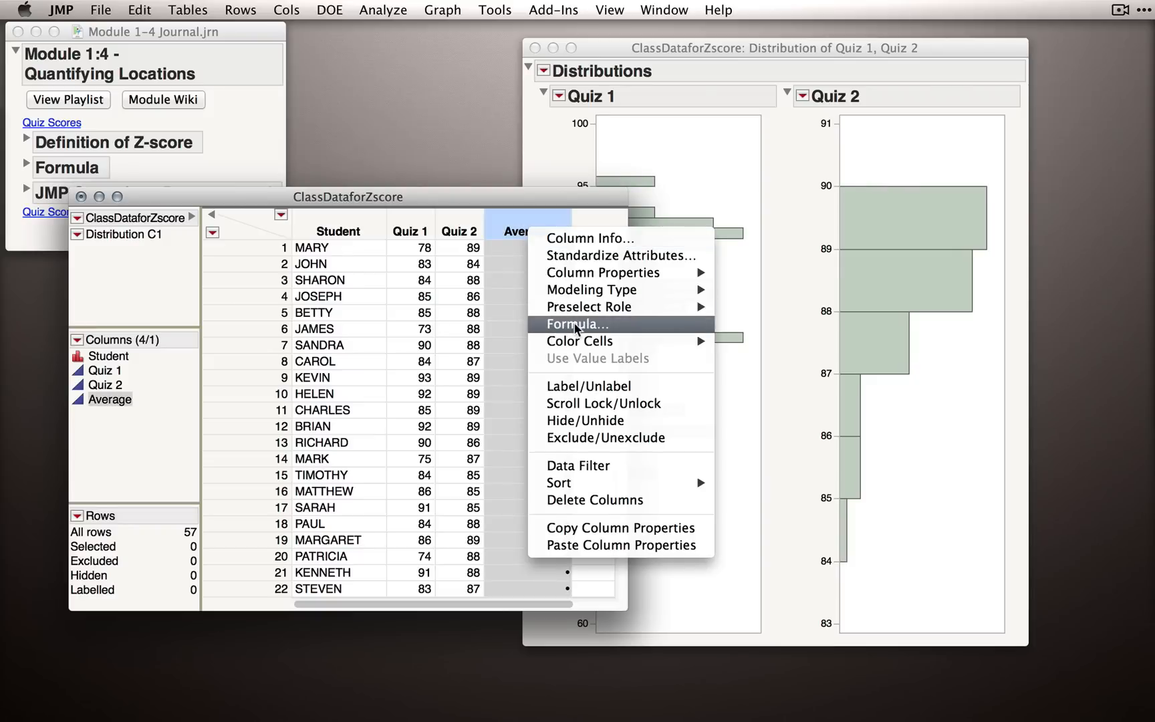
left_click(577, 325)
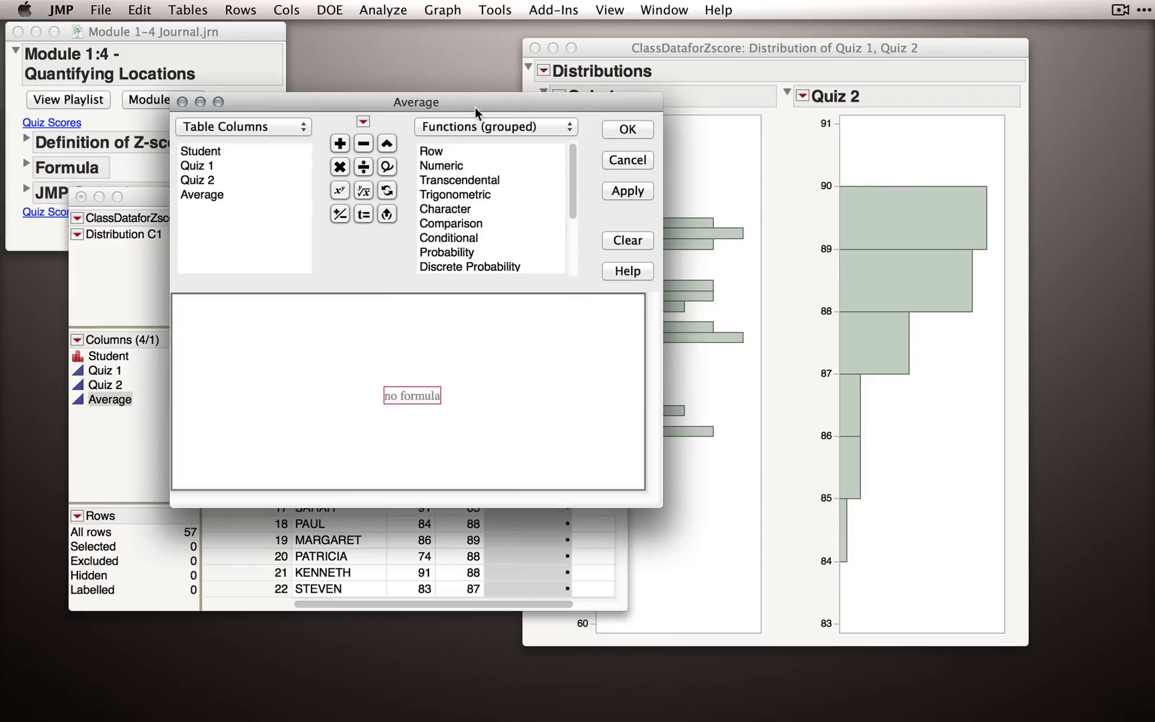
left_click_drag(417, 101, 575, 184)
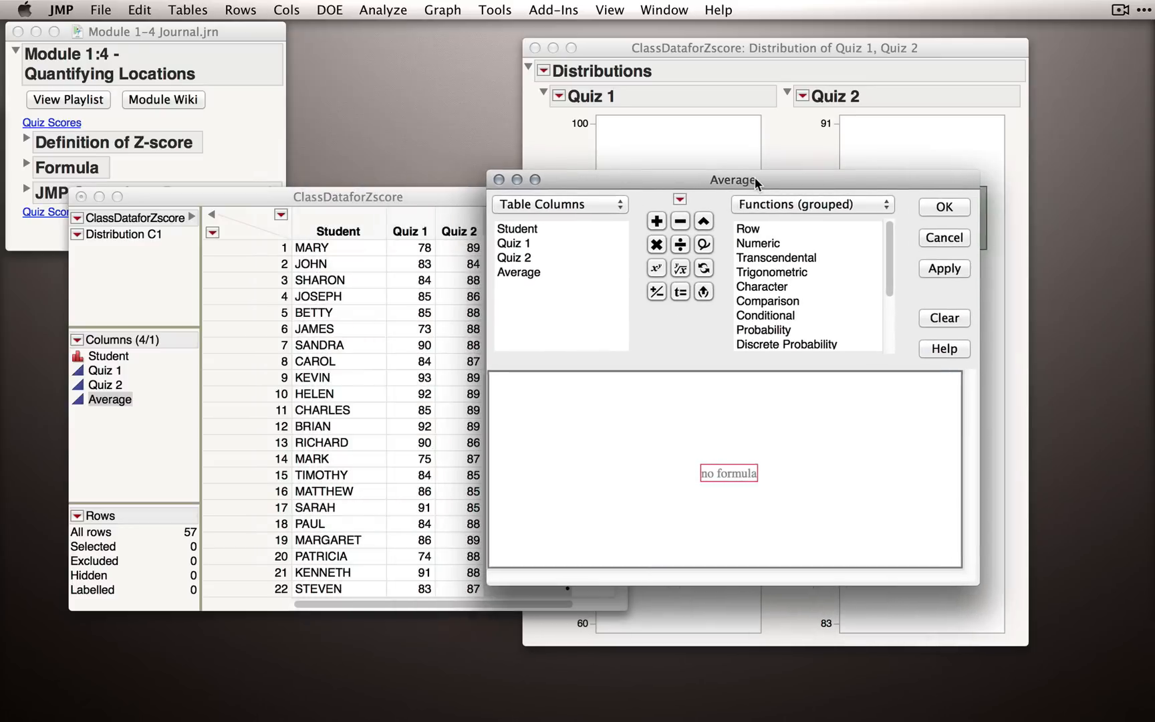
left_click_drag(733, 180, 766, 190)
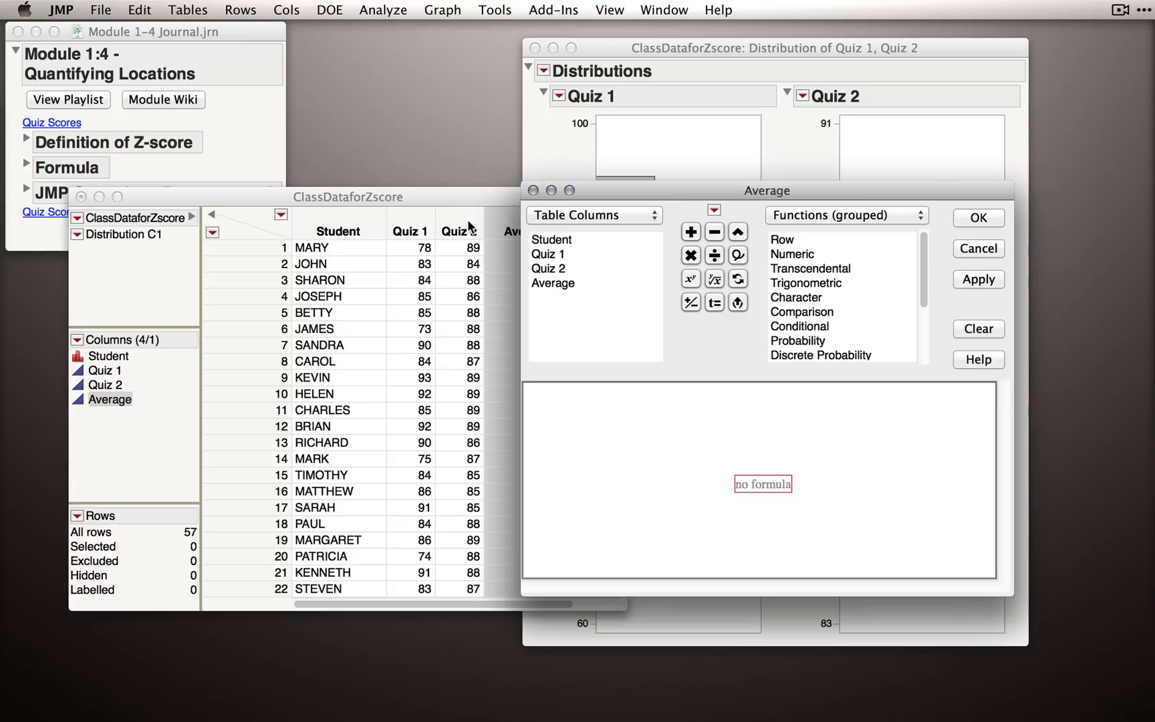
mouse_move(590, 267)
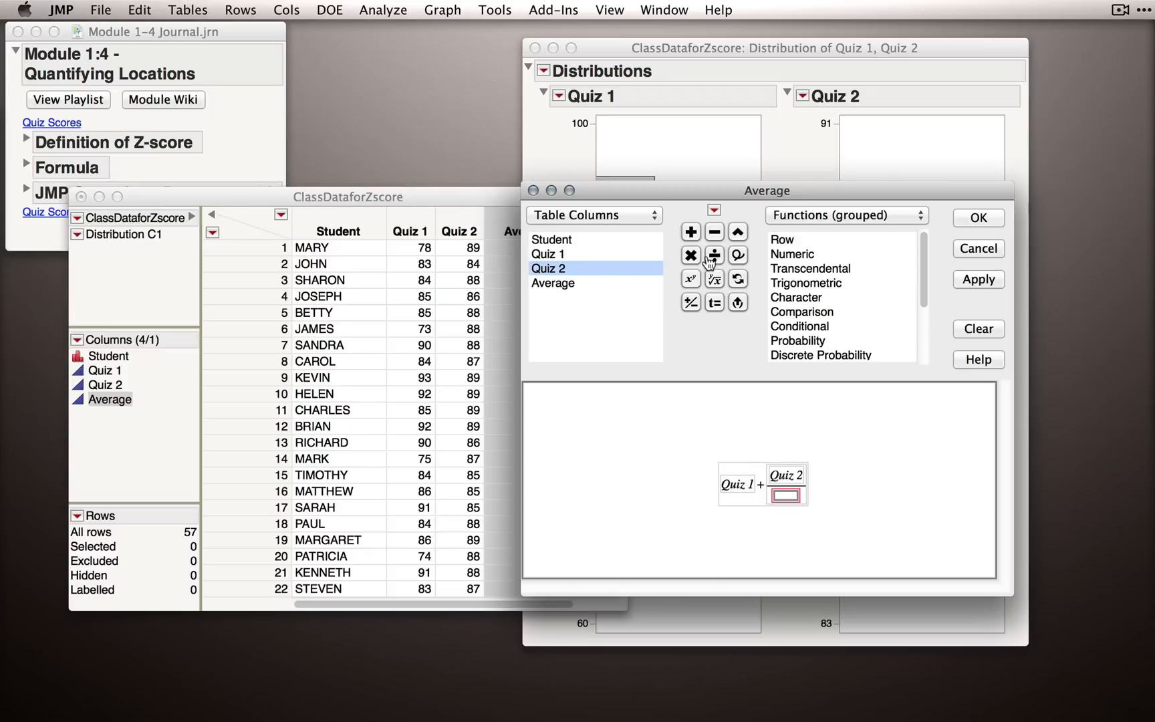
type("2")
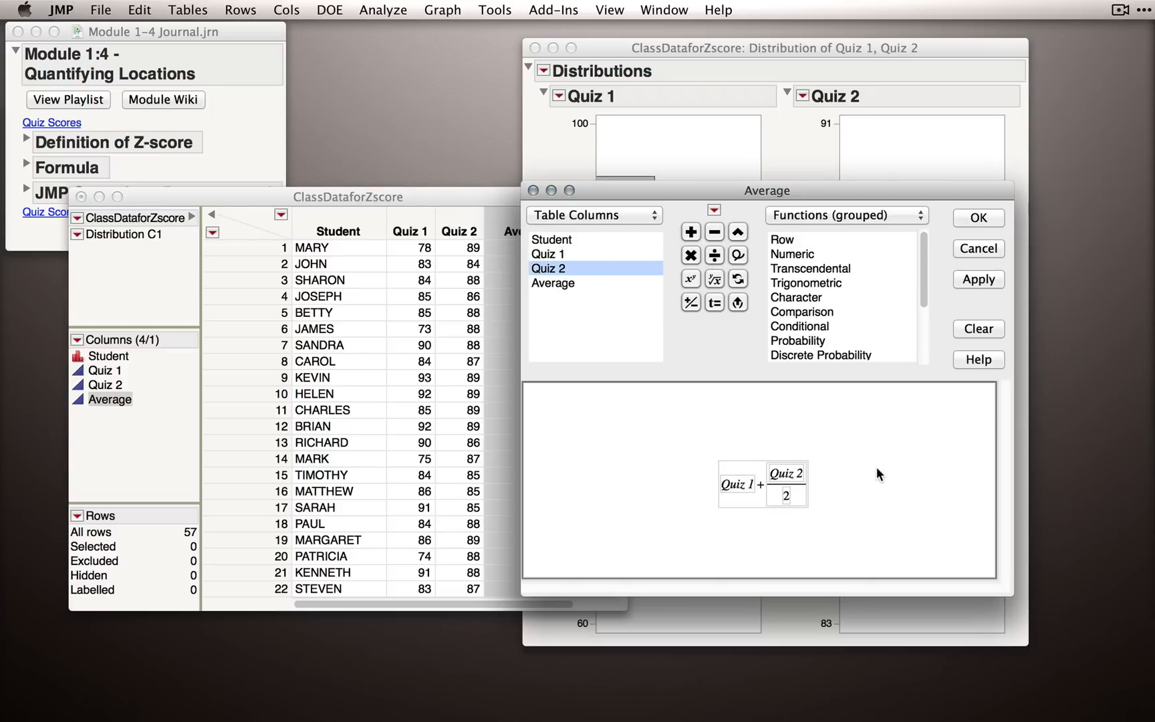
mouse_move(876, 479)
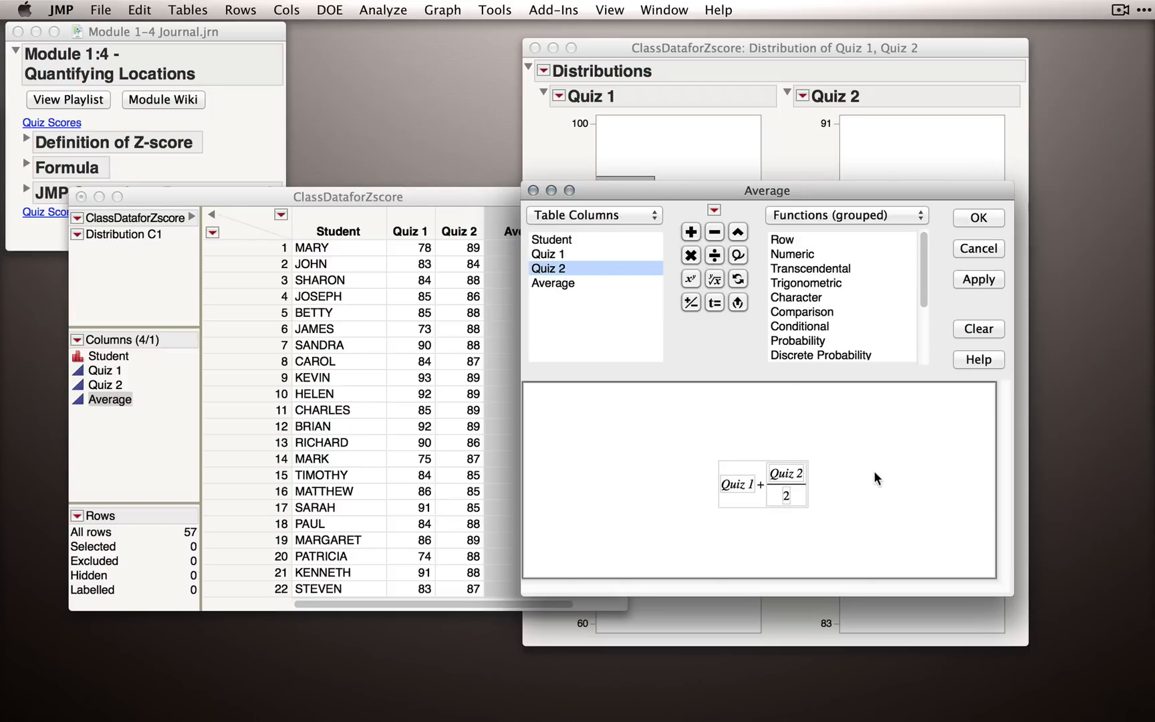
mouse_move(788, 523)
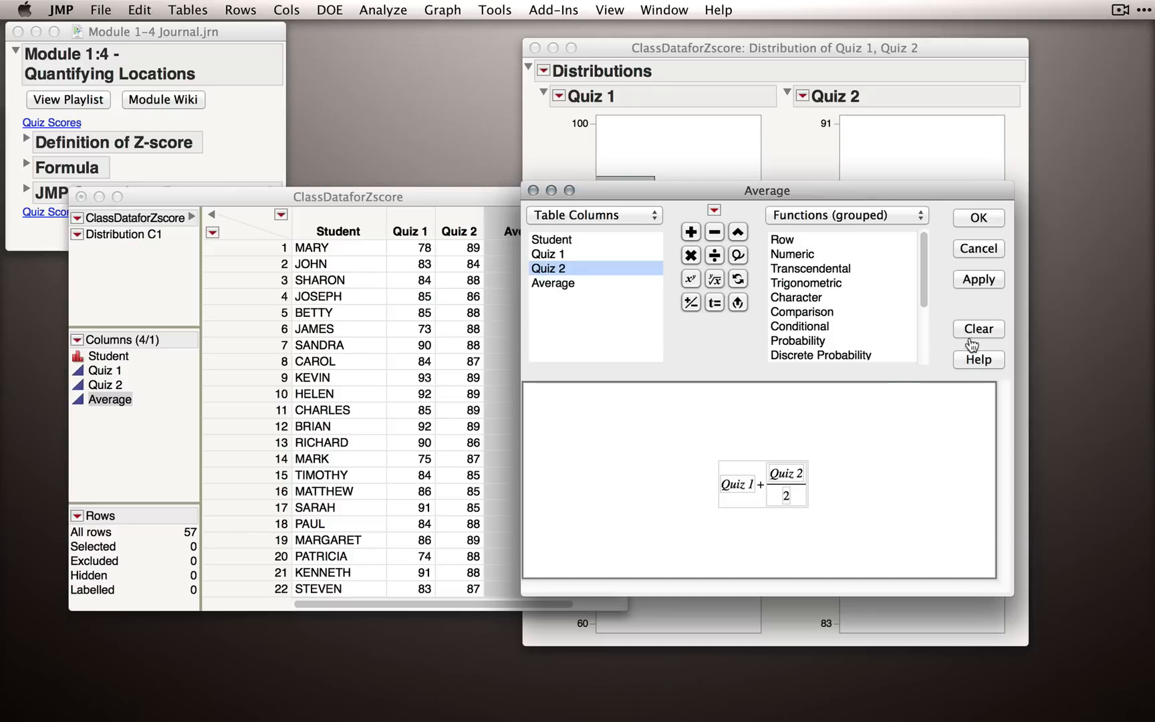
Clear the formula and rebuild it as (Quiz 1 + Quiz 2) / 2.
left_click(978, 329)
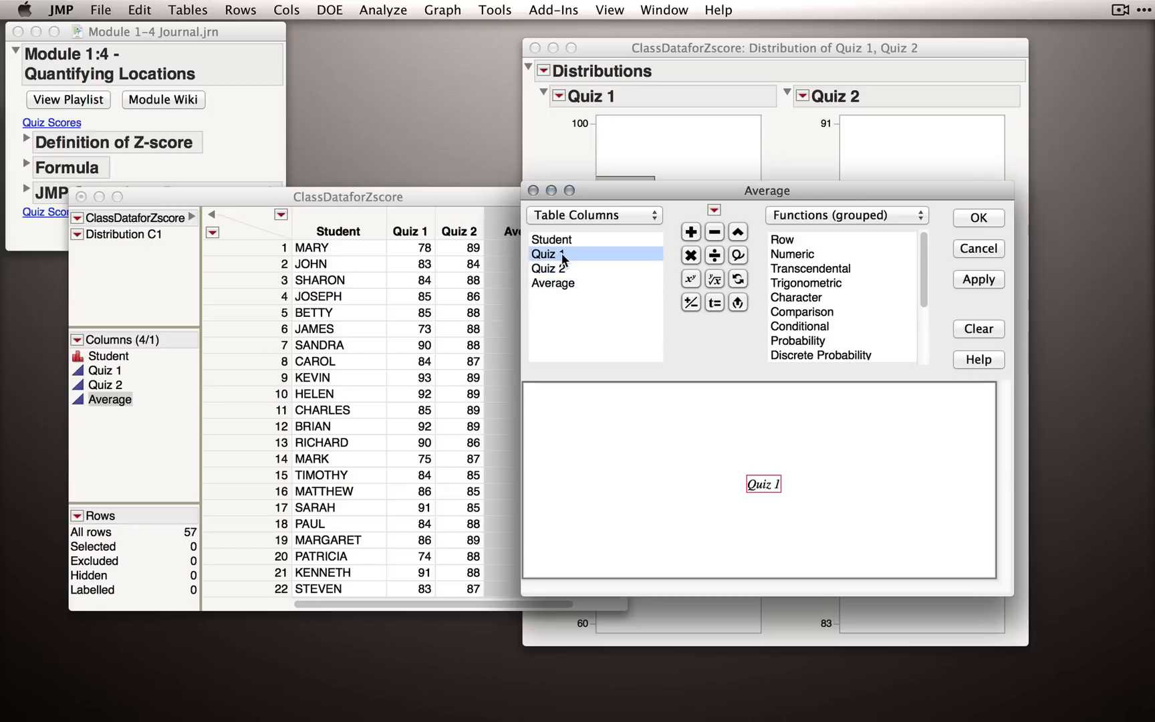
left_click(690, 232)
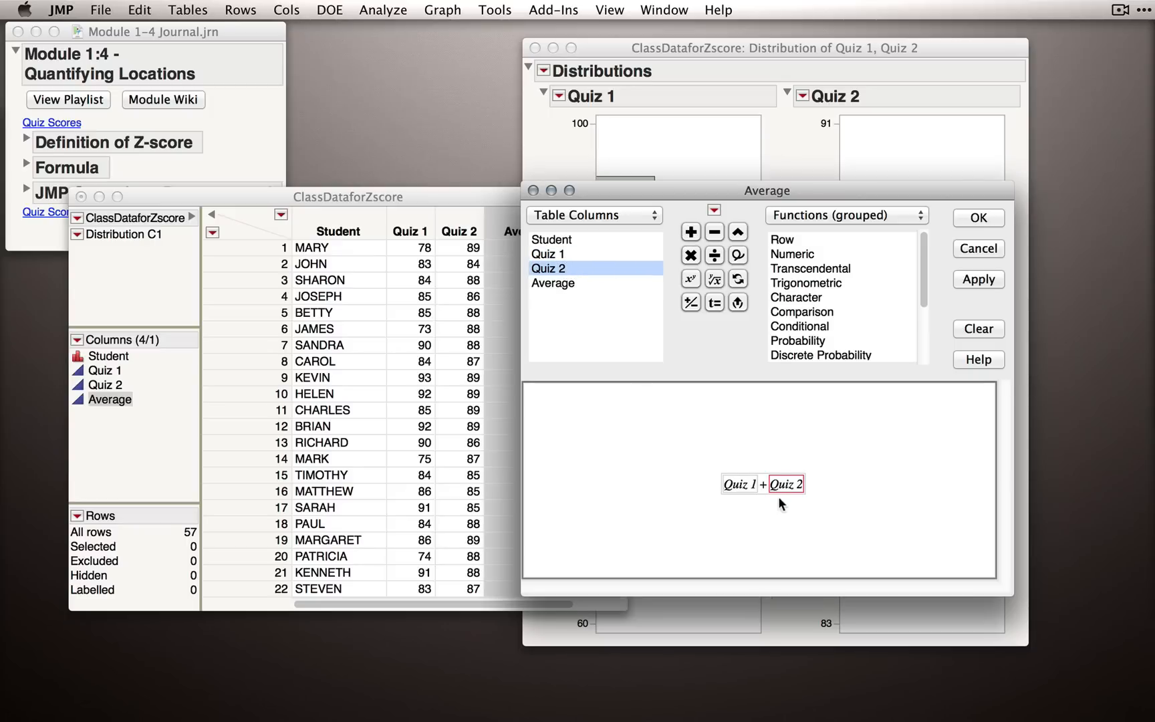
left_click(786, 484)
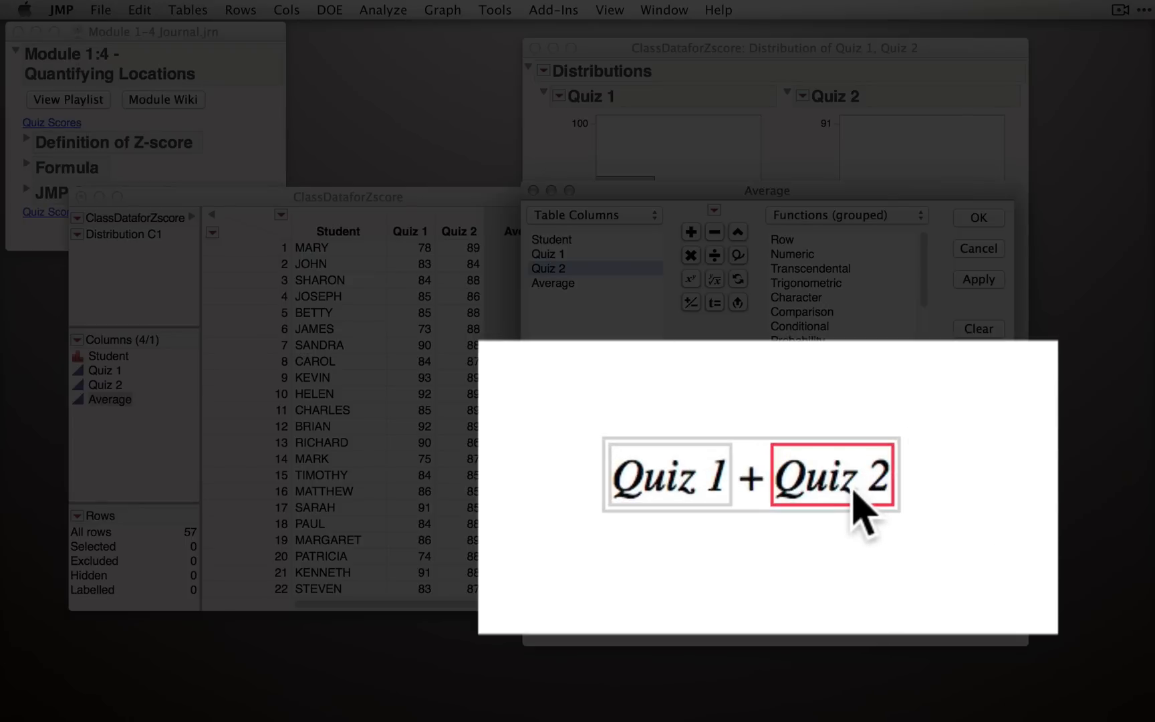
mouse_move(888, 471)
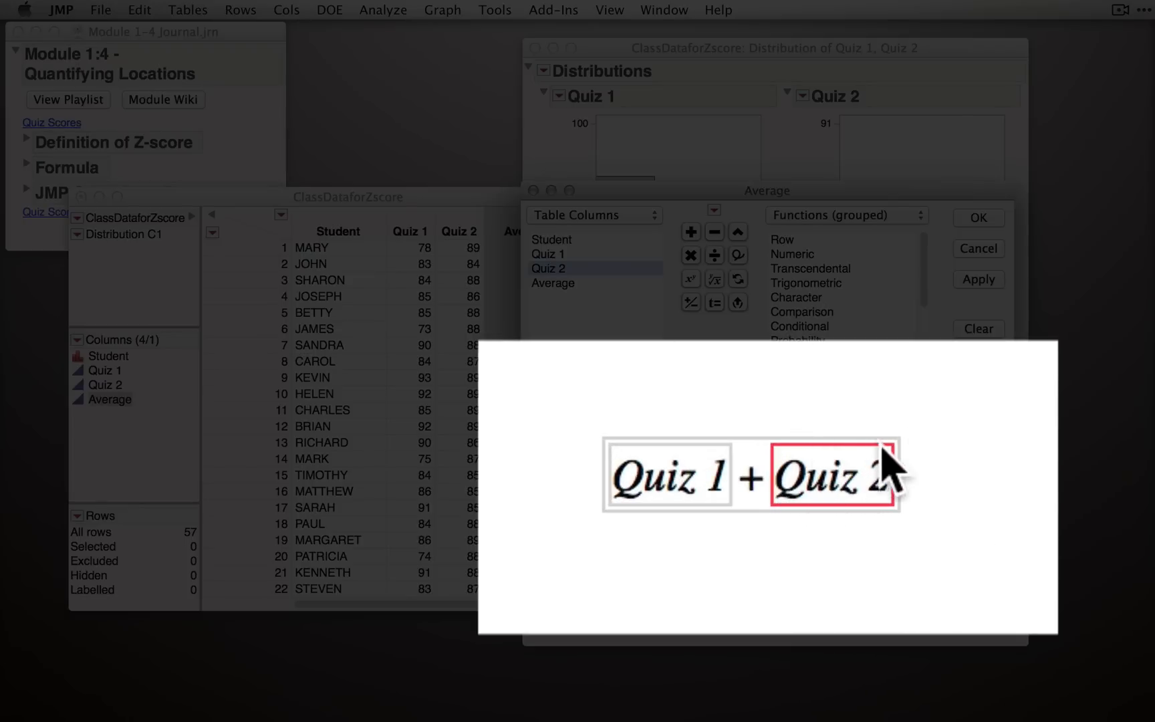
mouse_move(751, 534)
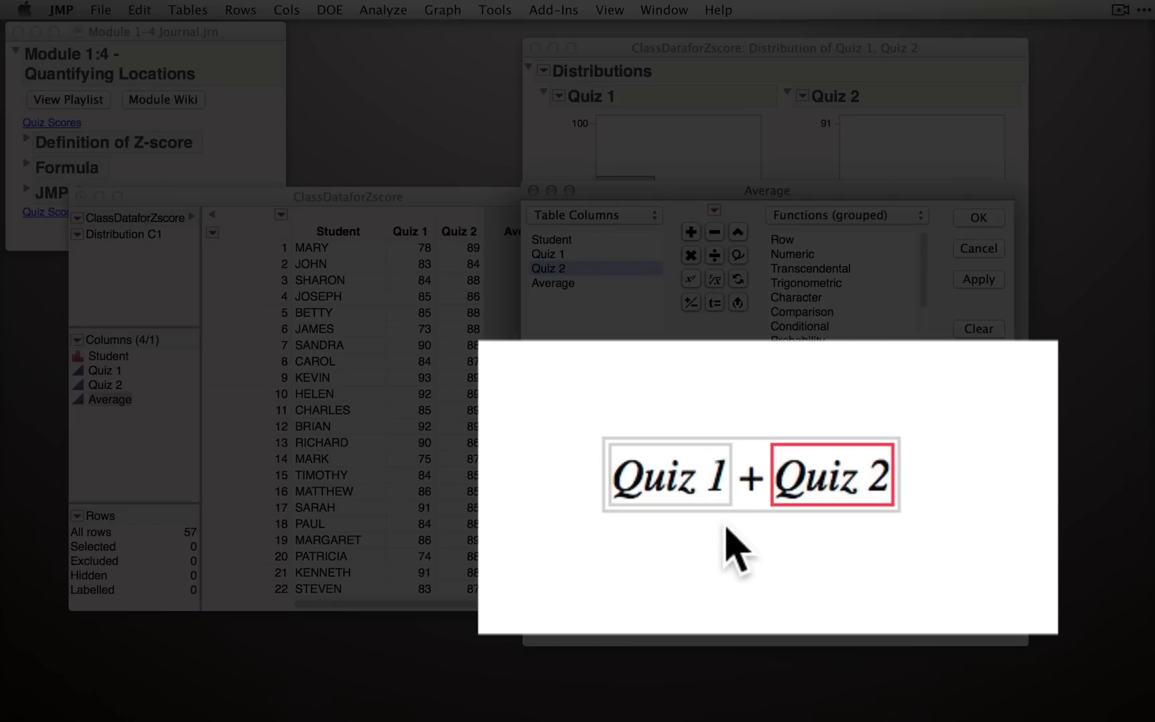
mouse_move(744, 557)
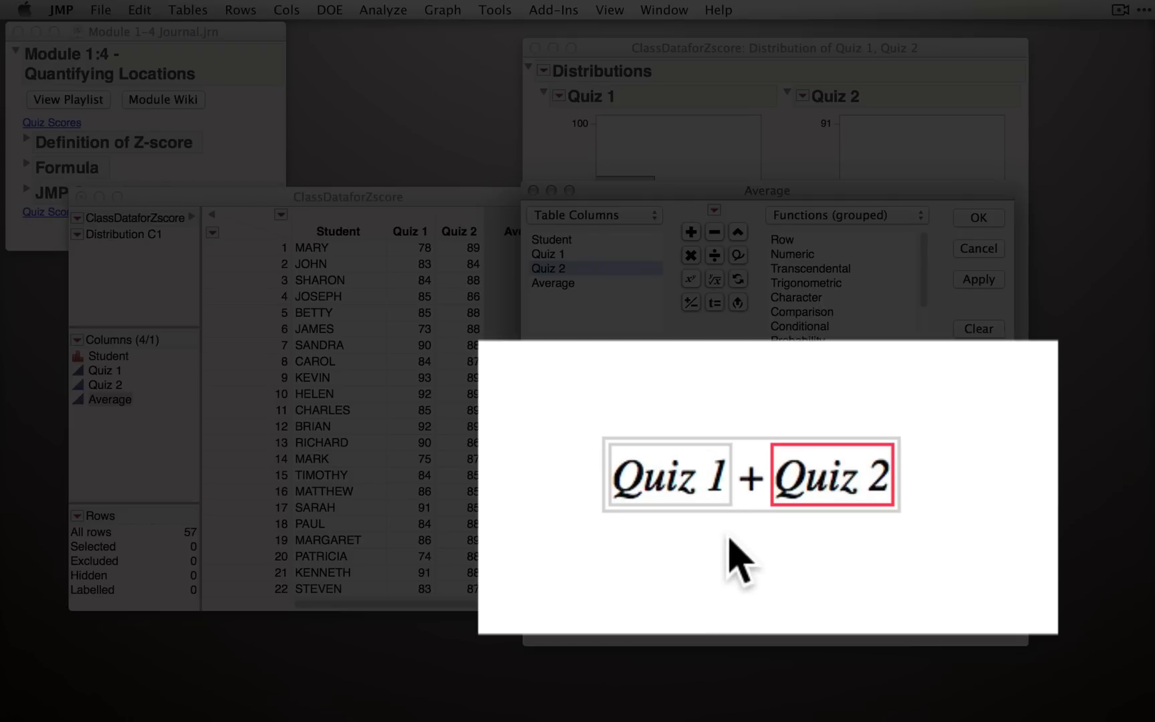
mouse_move(758, 542)
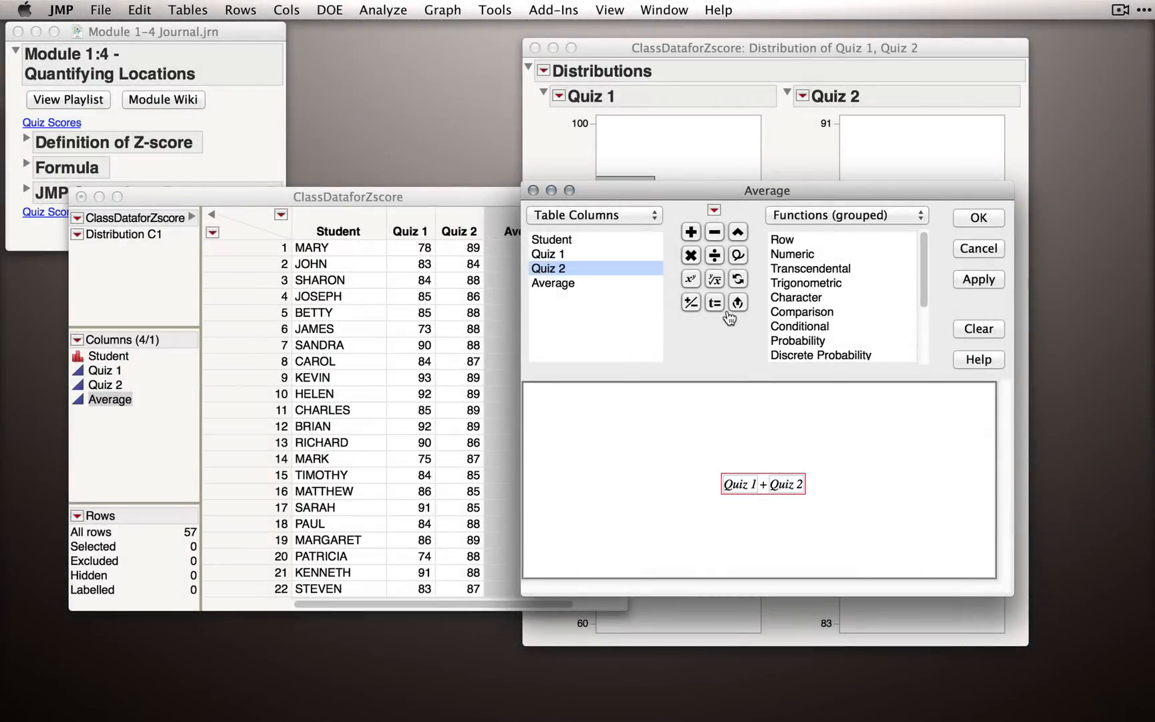
left_click(714, 255)
type("2")
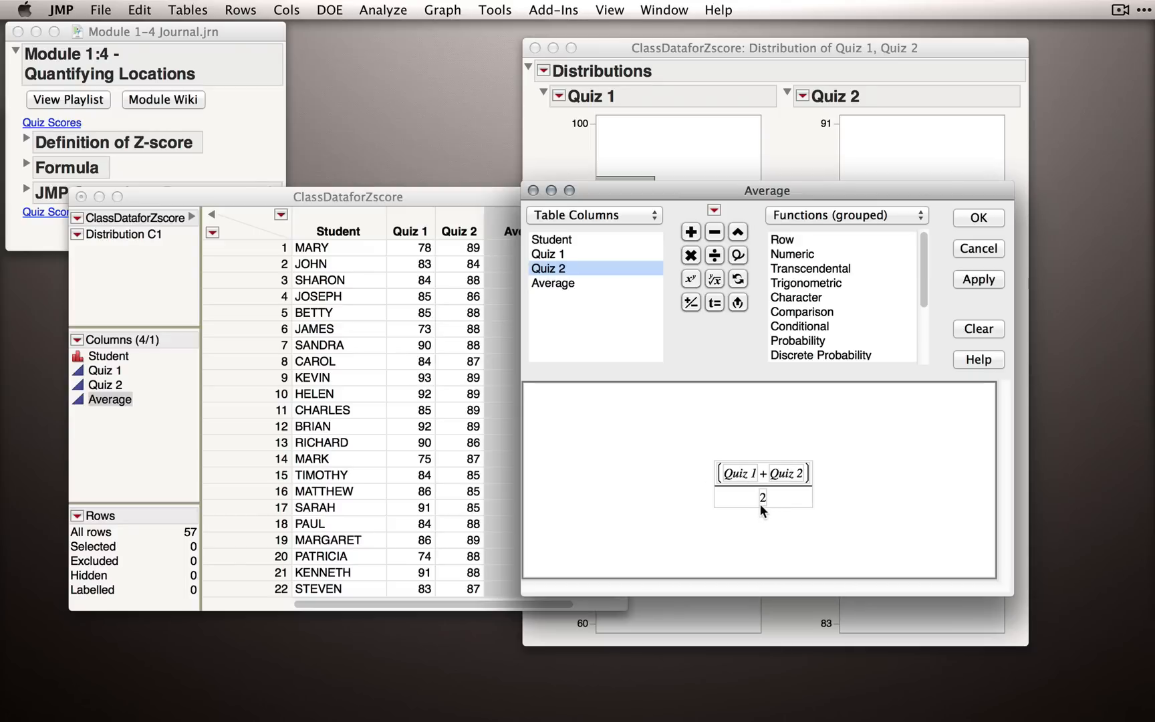
left_click(979, 280)
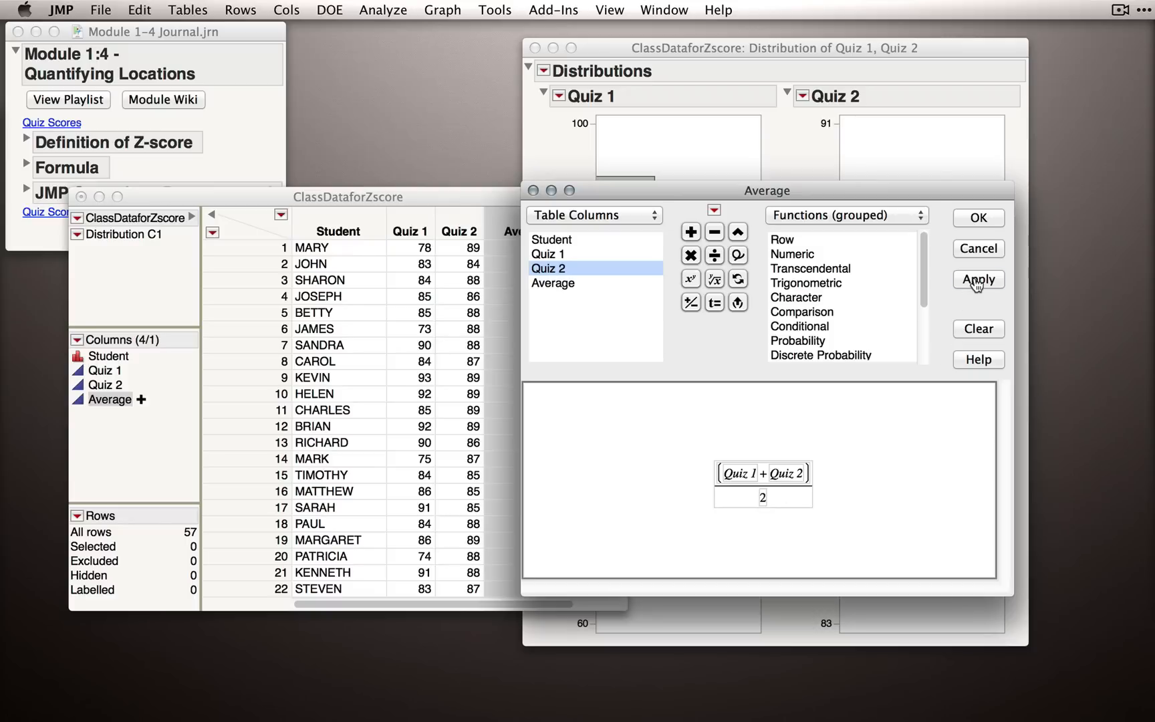
Apply the (Quiz 1 + Quiz 2) / 2 formula so Average fills in, 83.5 for row one.
left_click(979, 279)
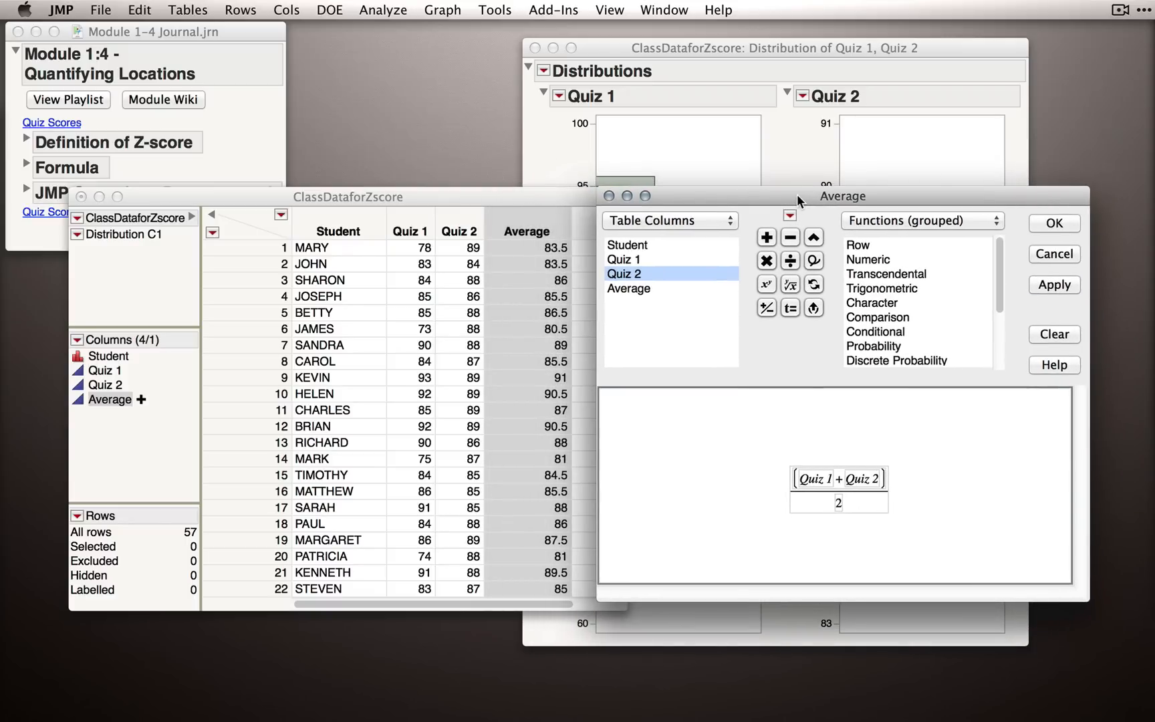
mouse_move(767, 212)
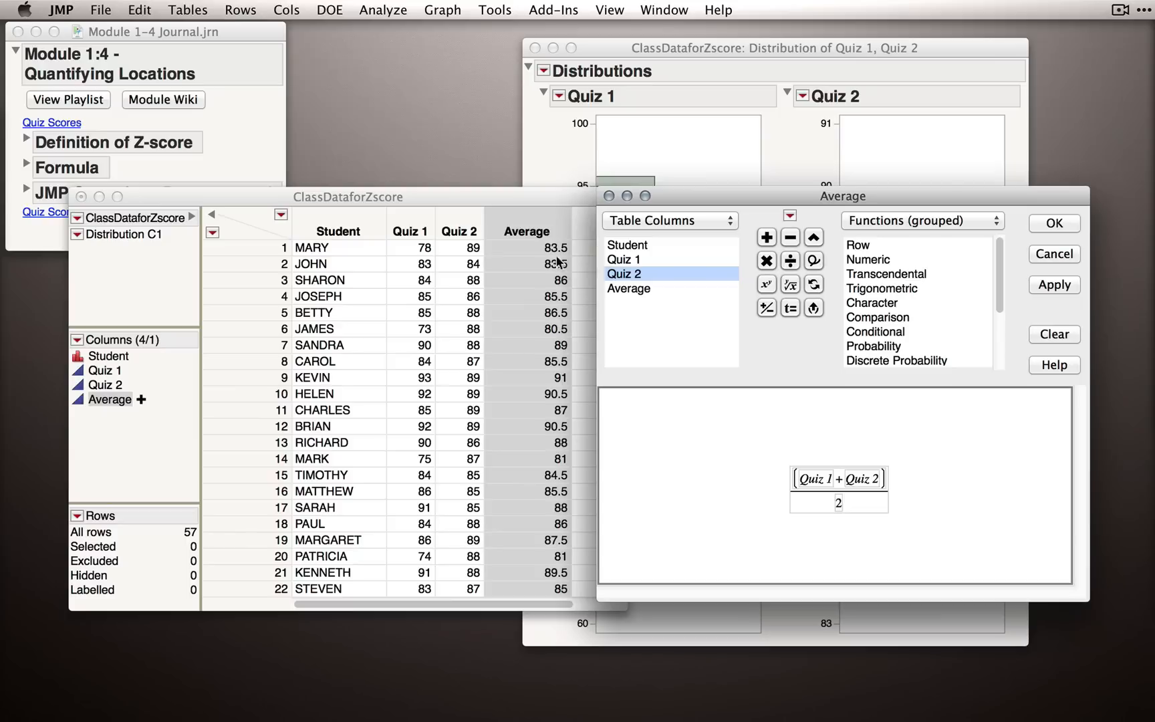
mouse_move(558, 264)
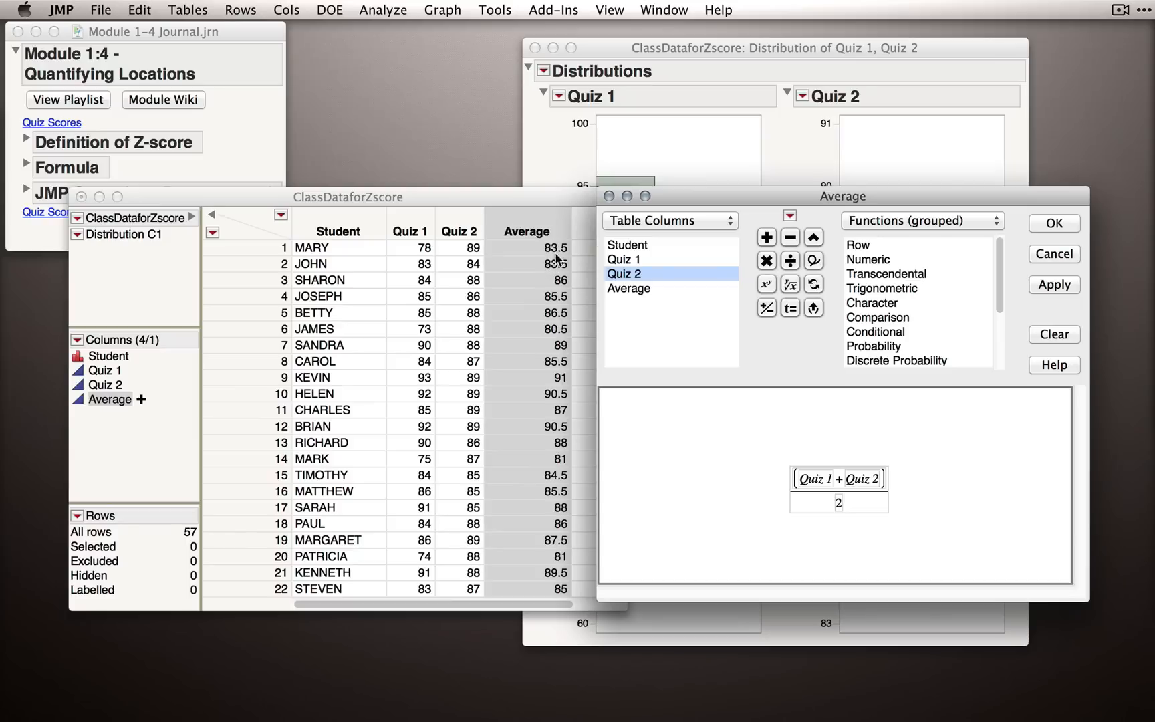
mouse_move(520, 261)
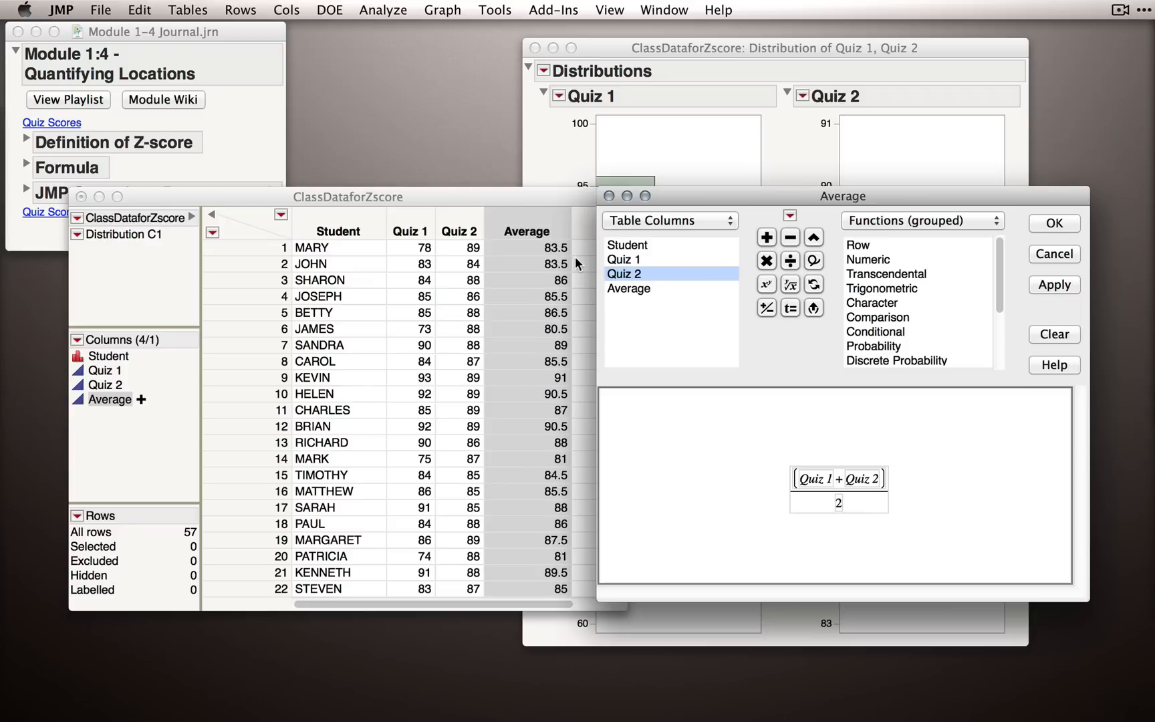
mouse_move(422, 251)
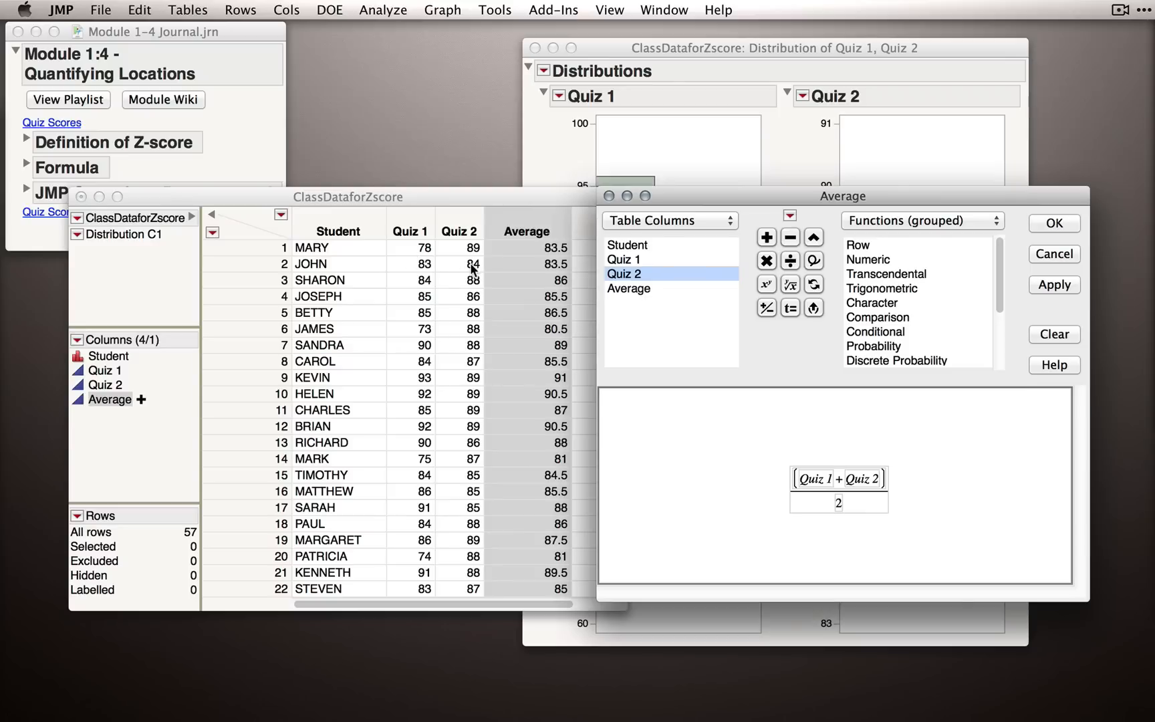
mouse_move(475, 268)
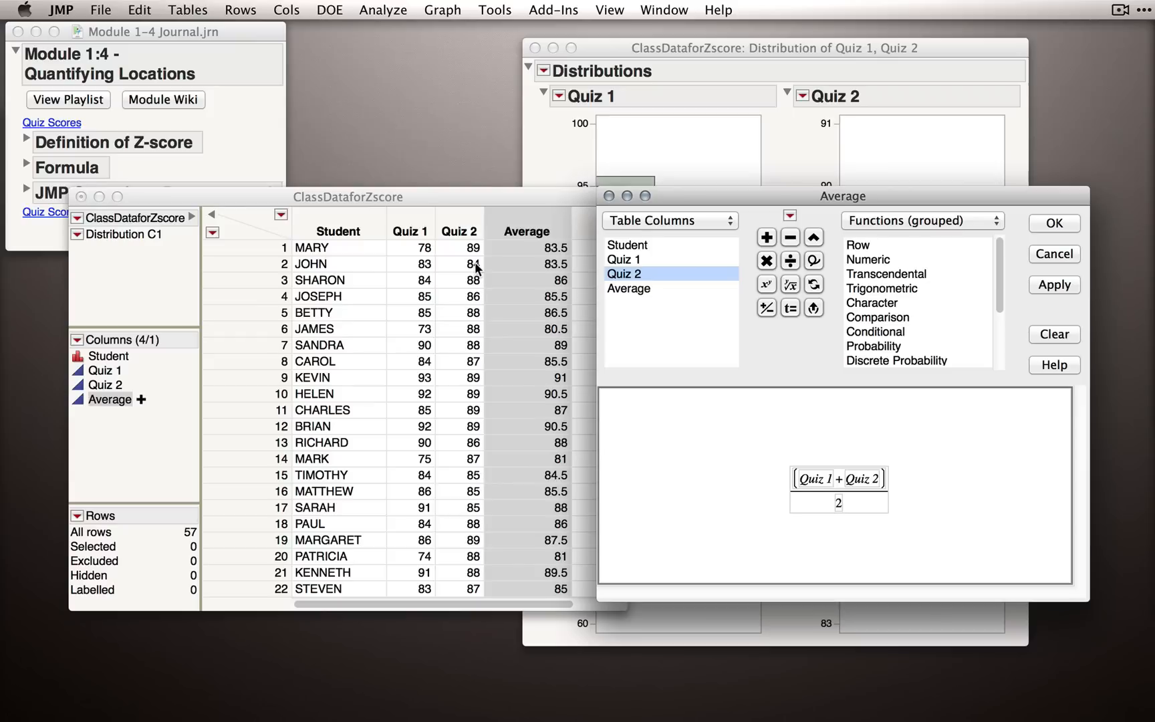
left_click(838, 503)
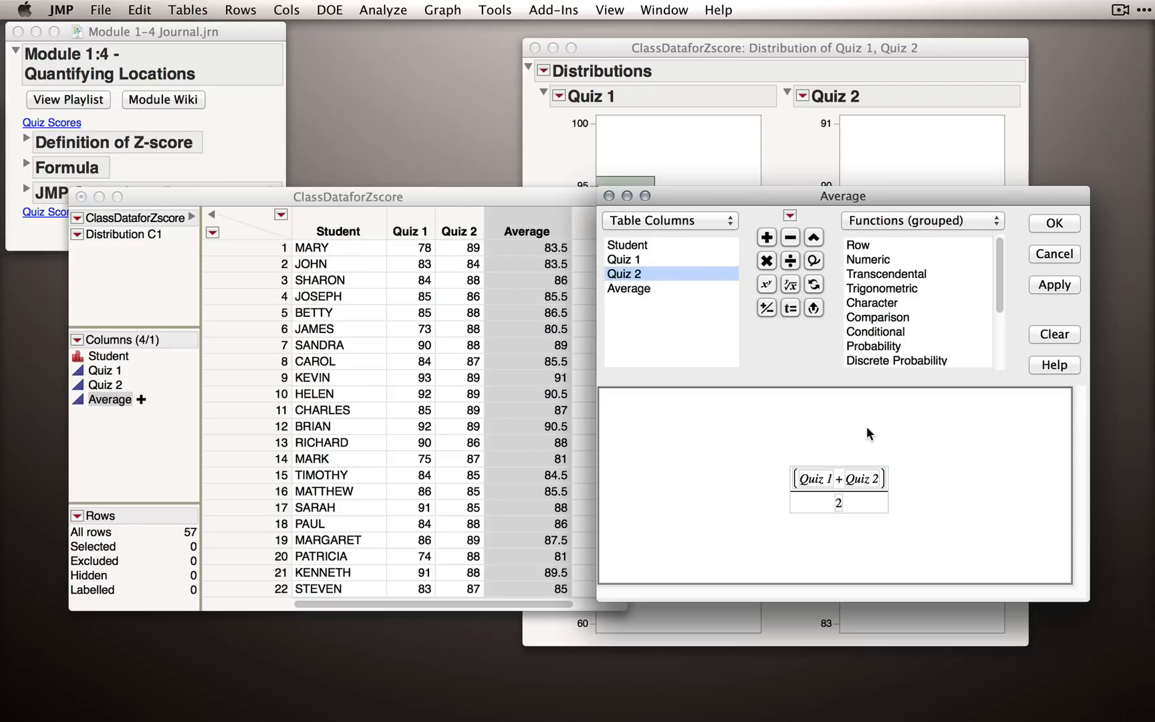
mouse_move(739, 525)
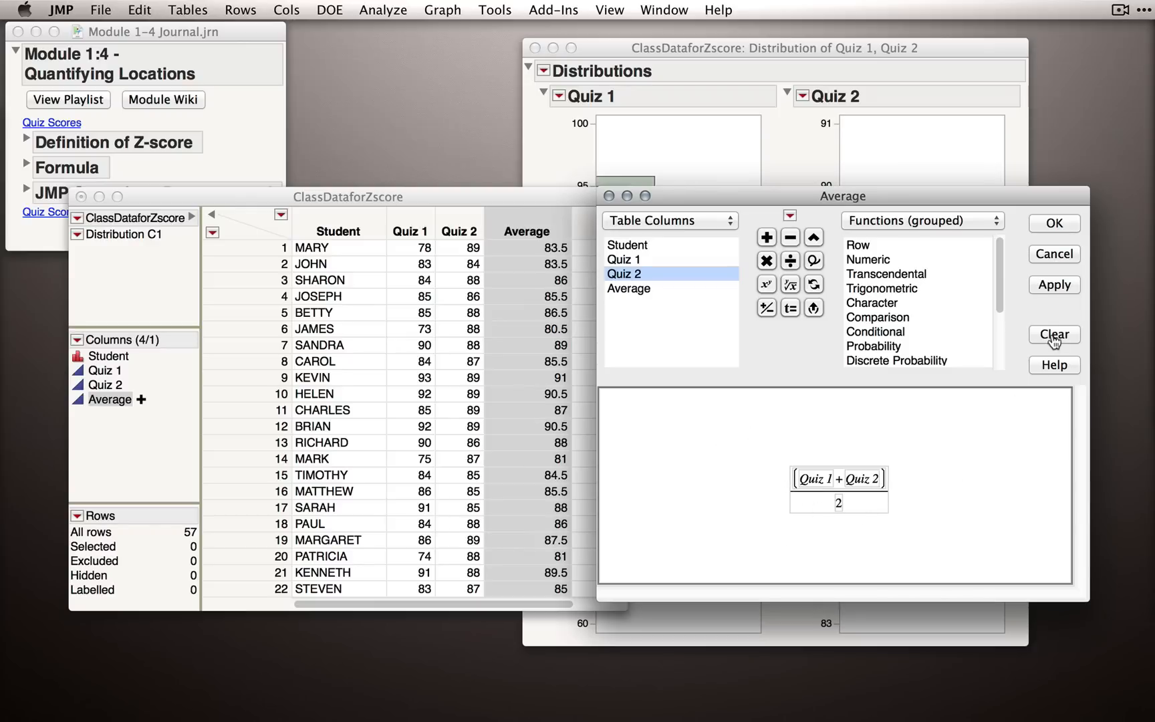
Replace the Average formula with Mean(Quiz 1, Quiz 2) and confirm with OK.
left_click(1054, 334)
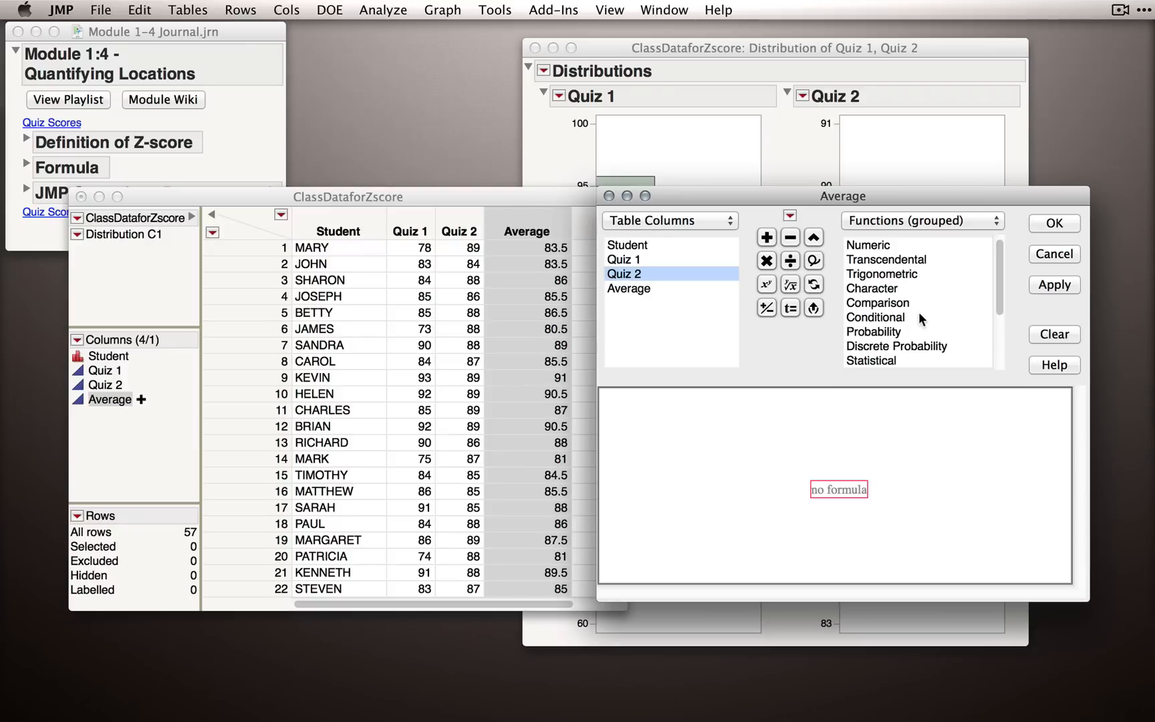
mouse_move(877, 361)
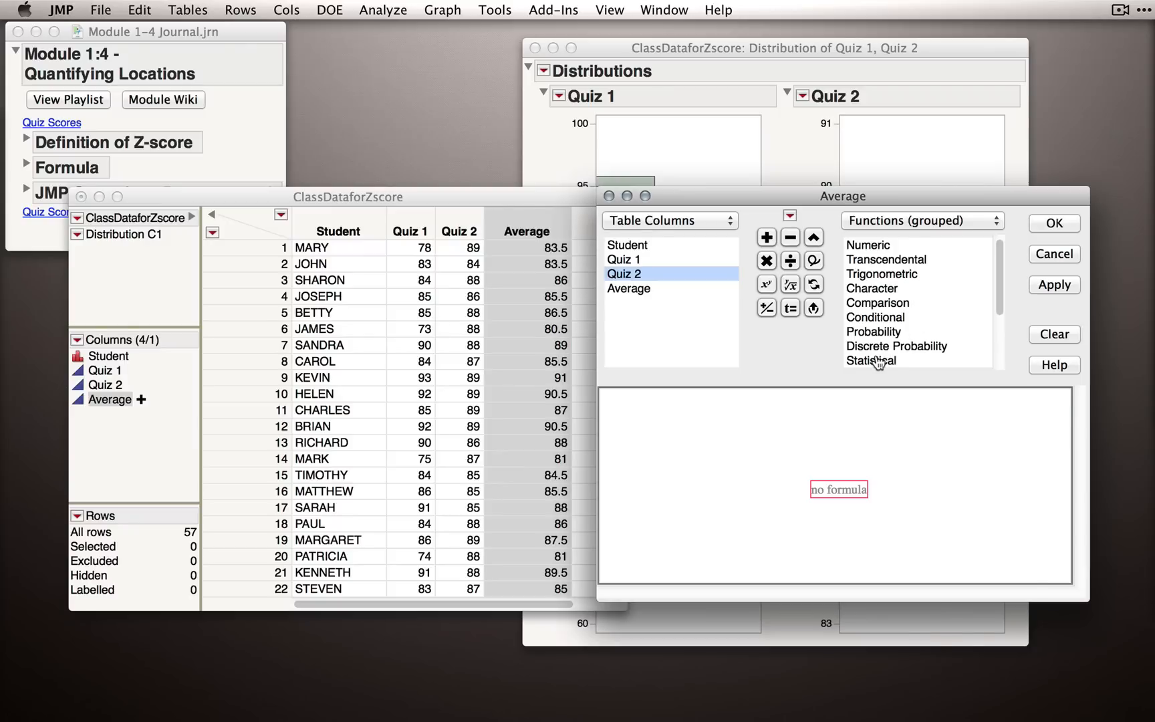
left_click(872, 360)
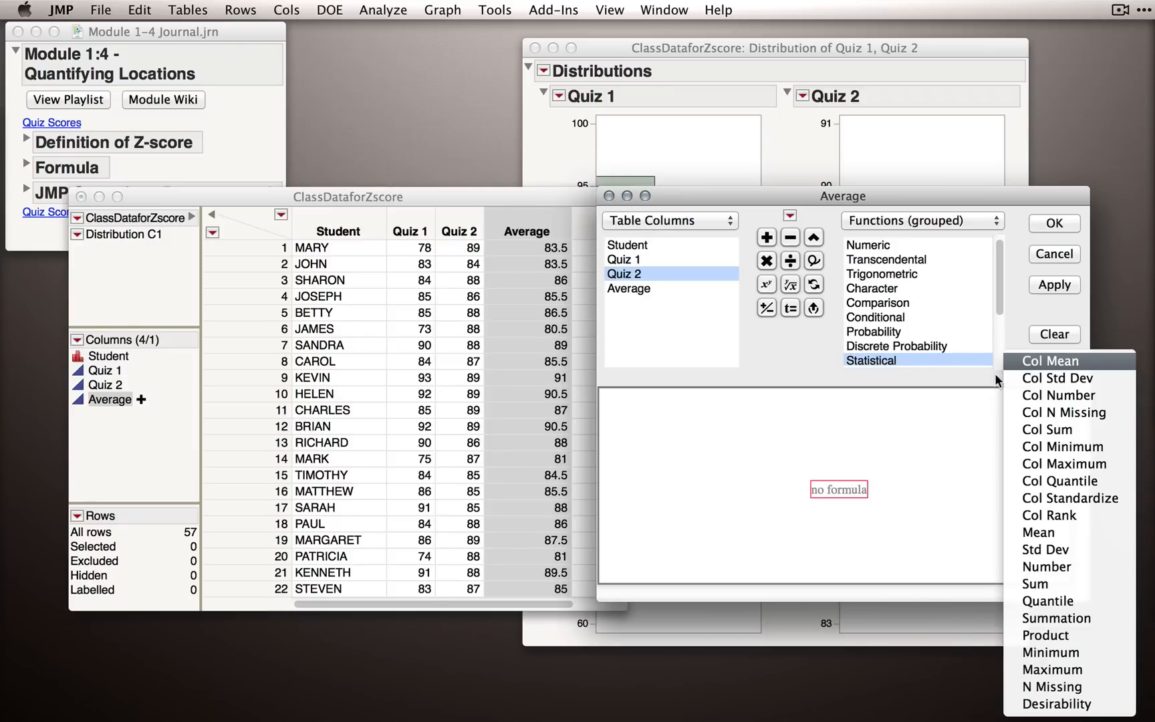
mouse_move(1043, 532)
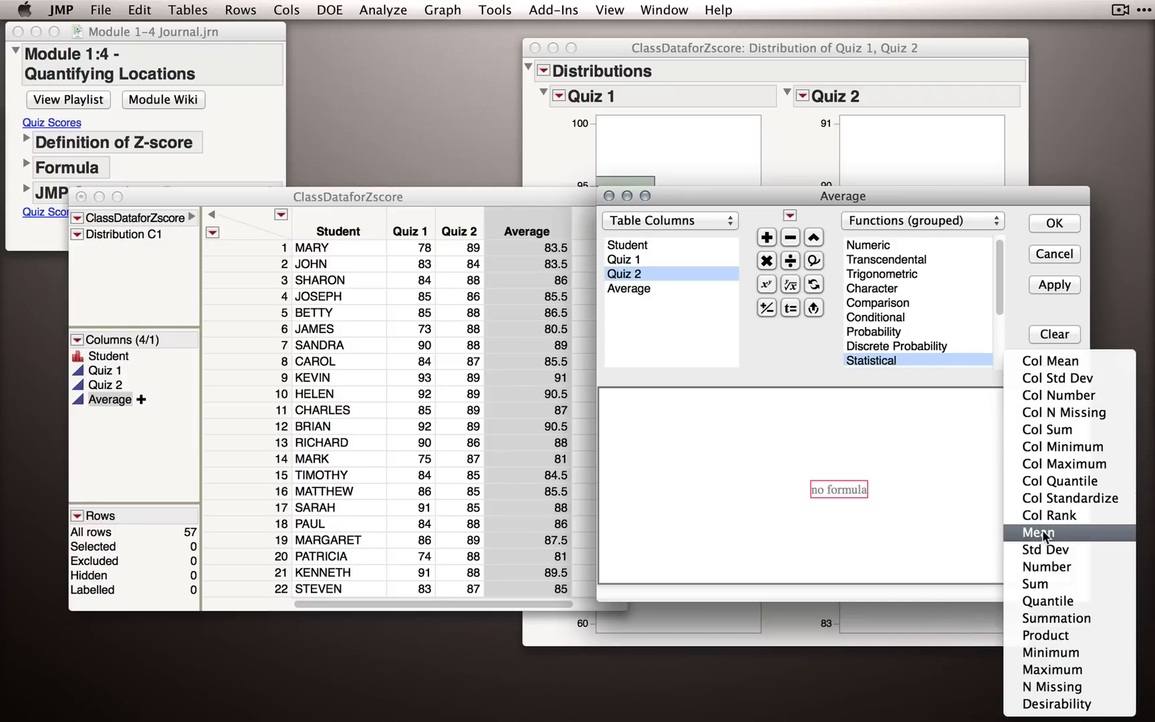
left_click(1039, 532)
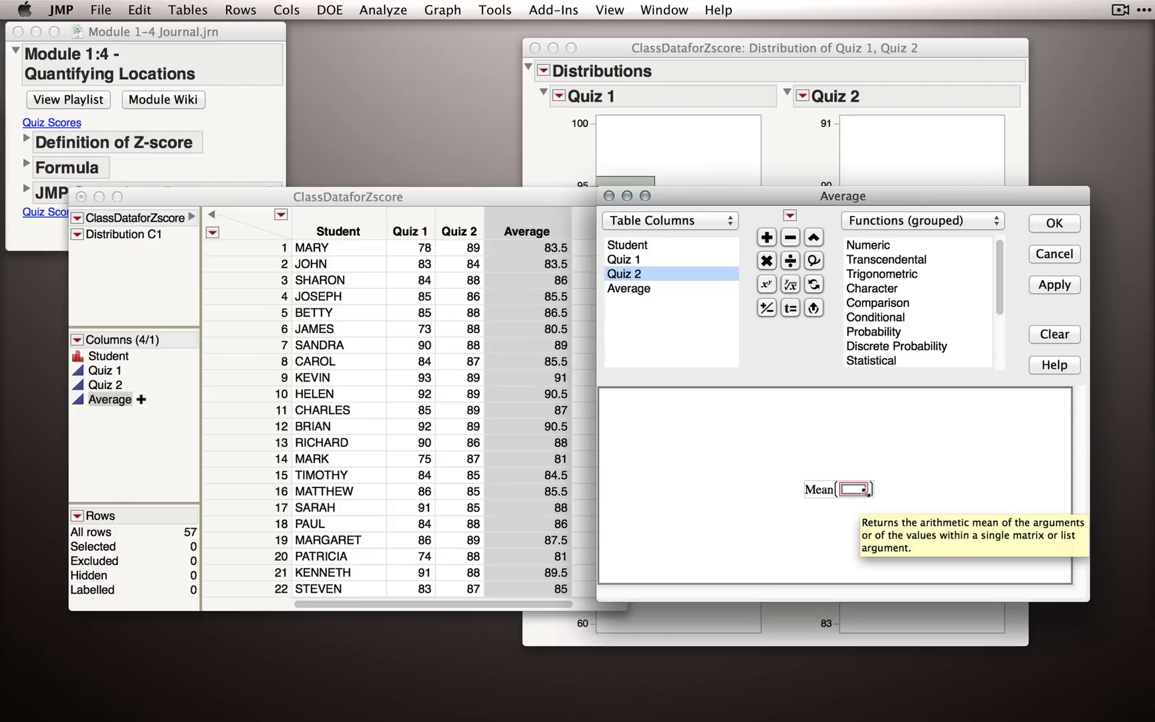
mouse_move(939, 501)
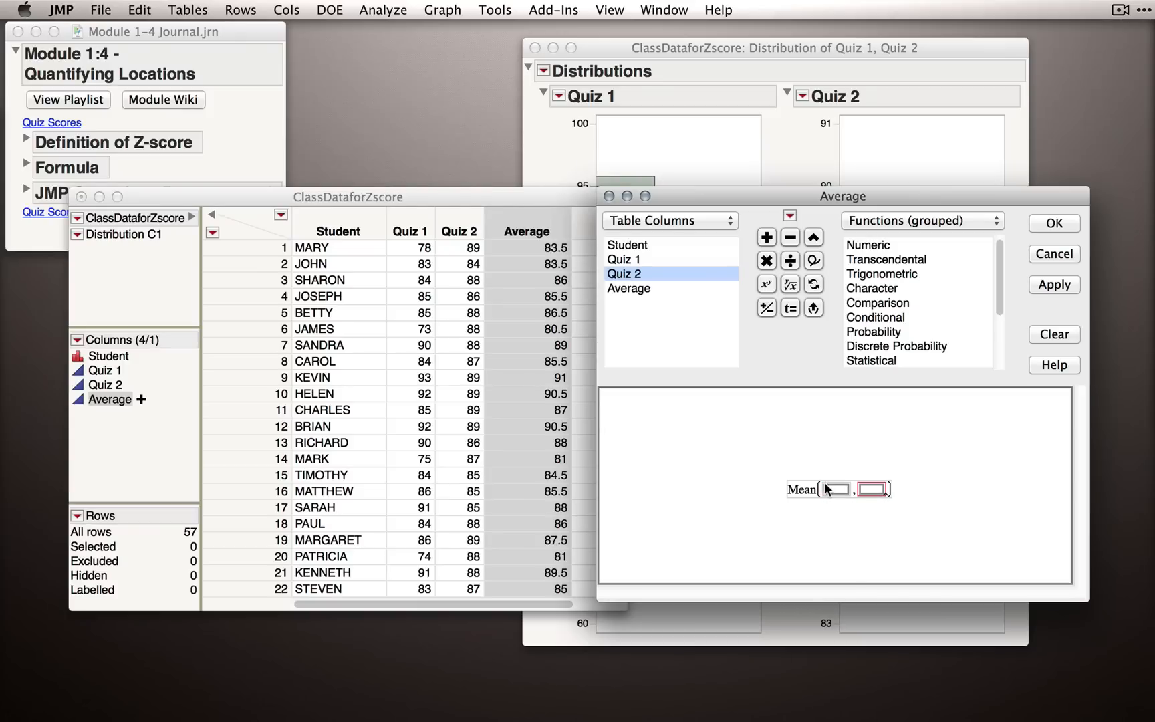
mouse_move(832, 490)
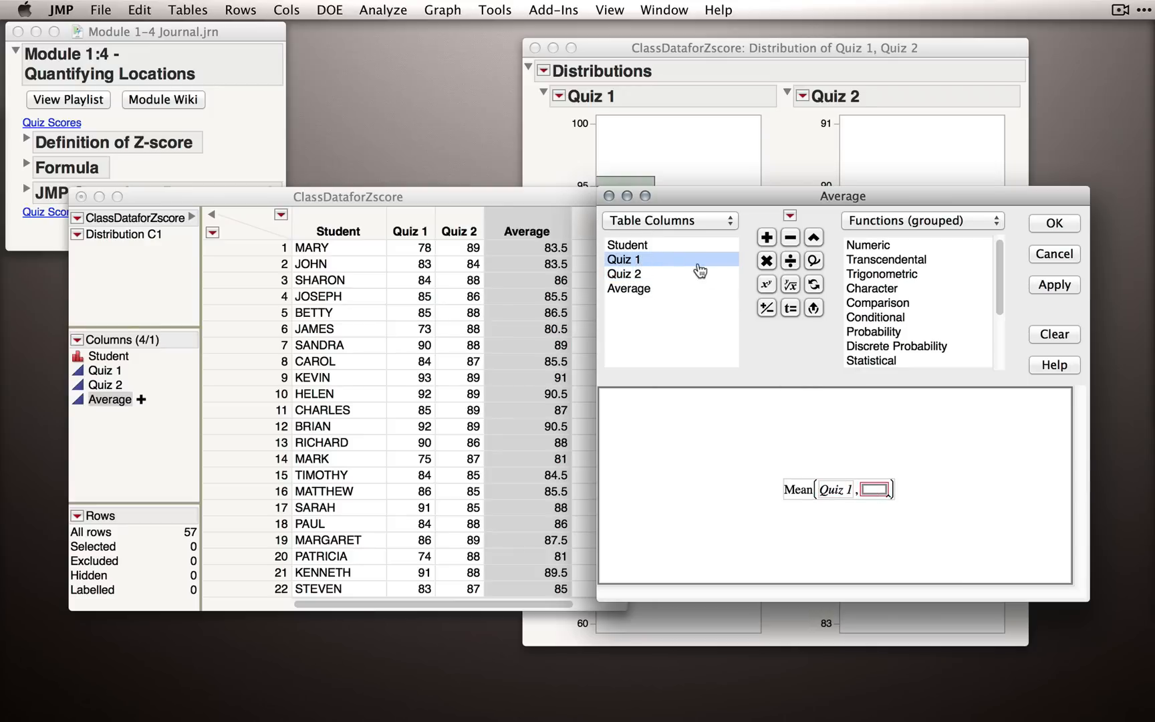
left_click(624, 274)
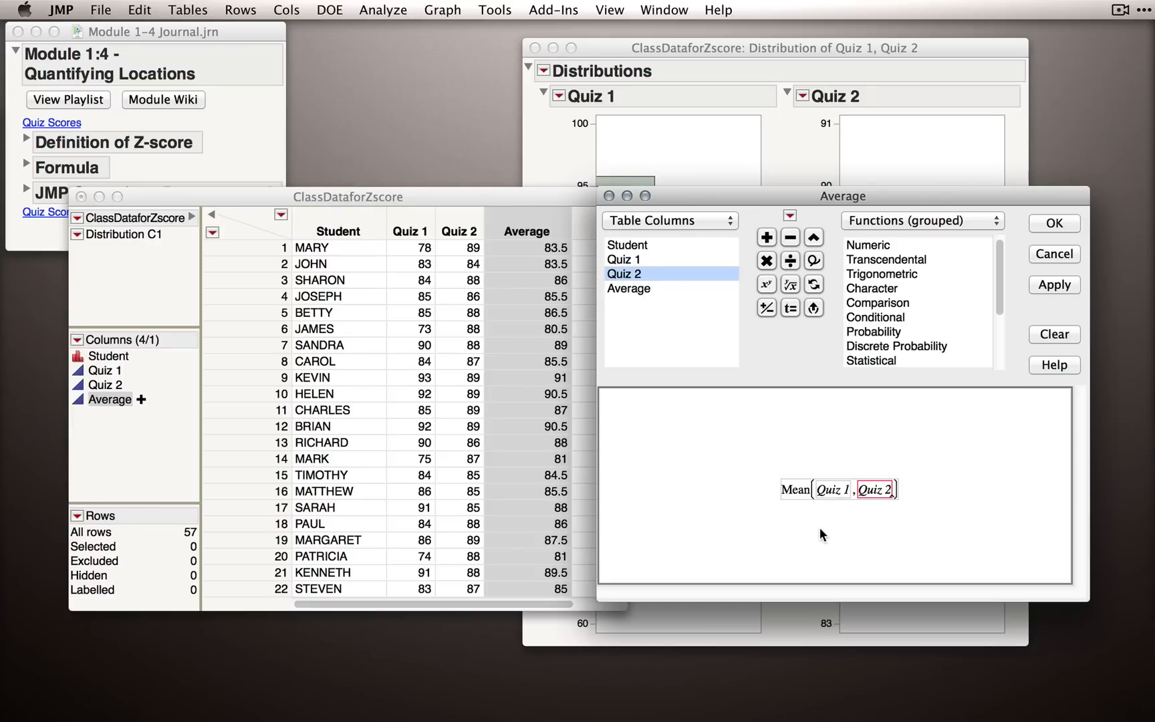
mouse_move(902, 286)
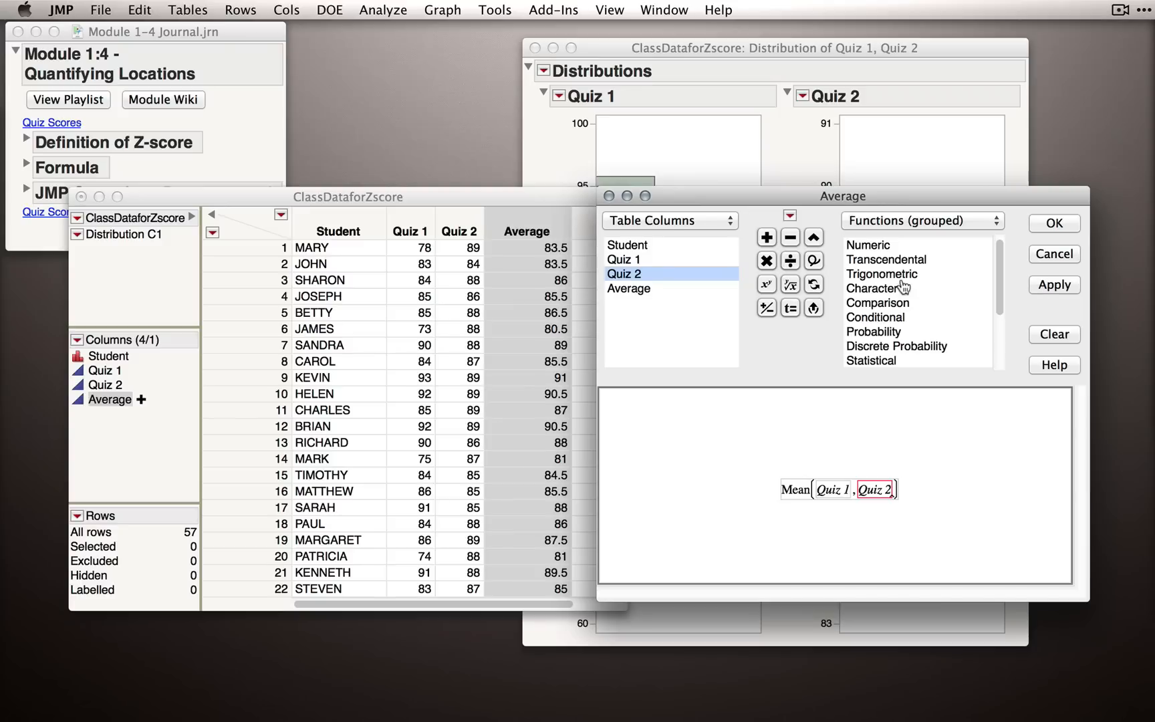
mouse_move(830, 513)
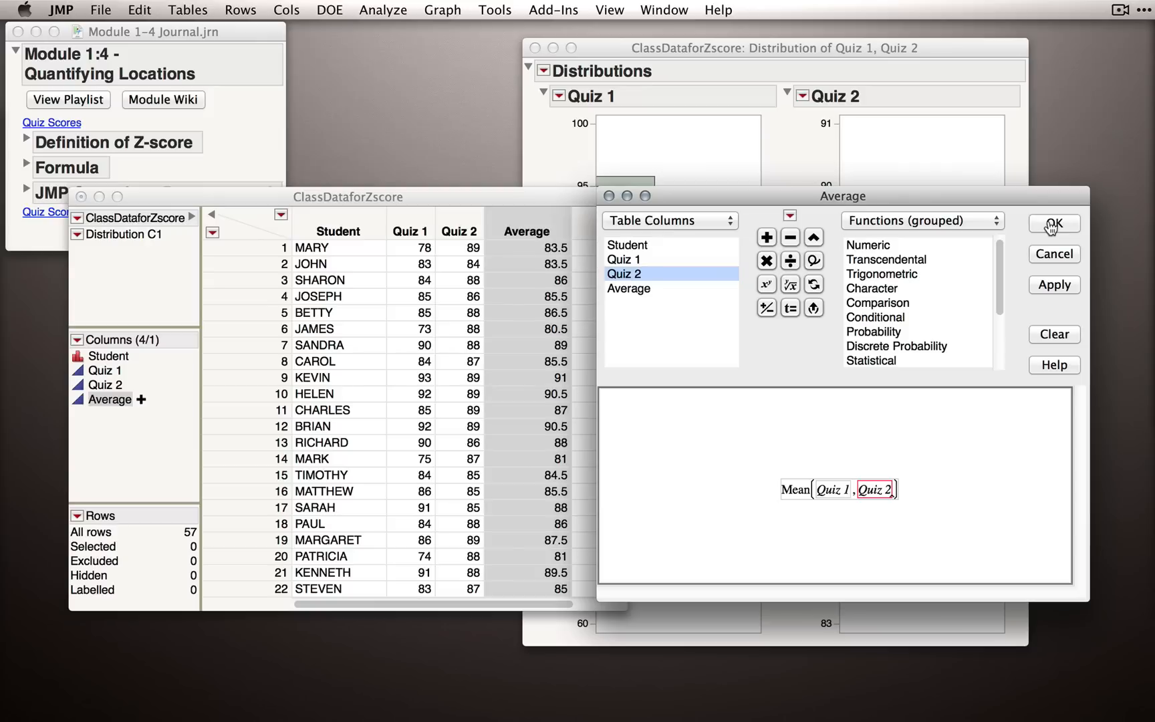
left_click(1053, 224)
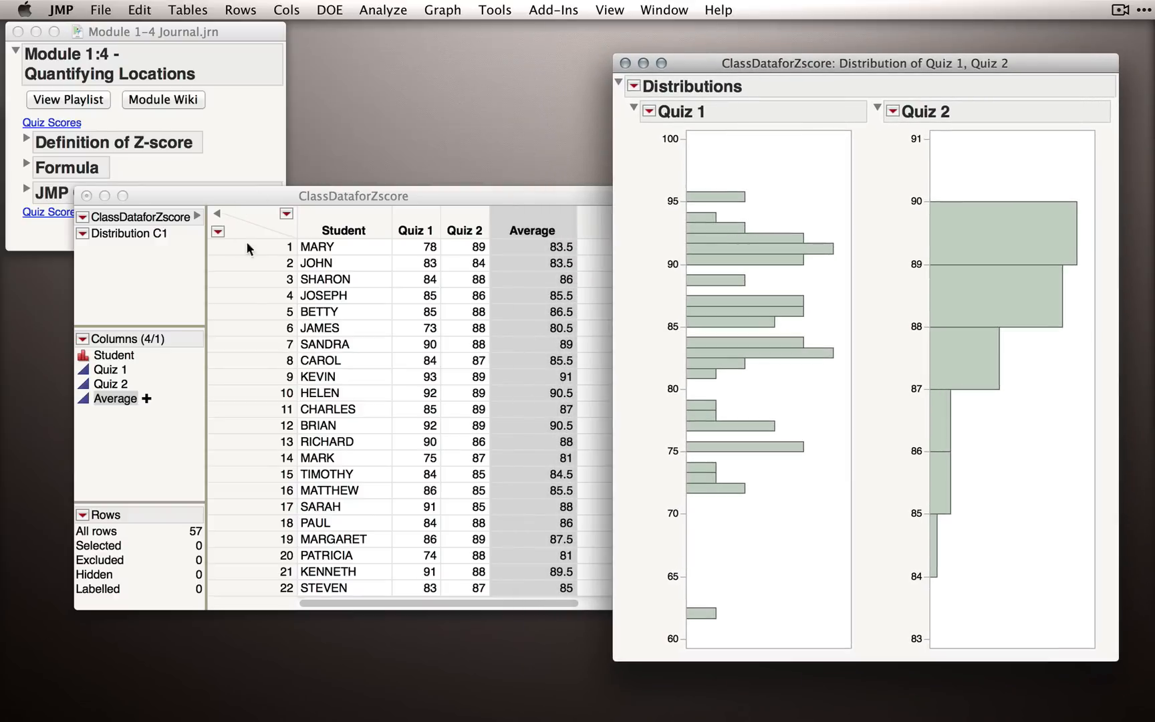
Select JOHN's row and his Quiz 1 value (83) to highlight his bars in both histograms.
left_click(533, 230)
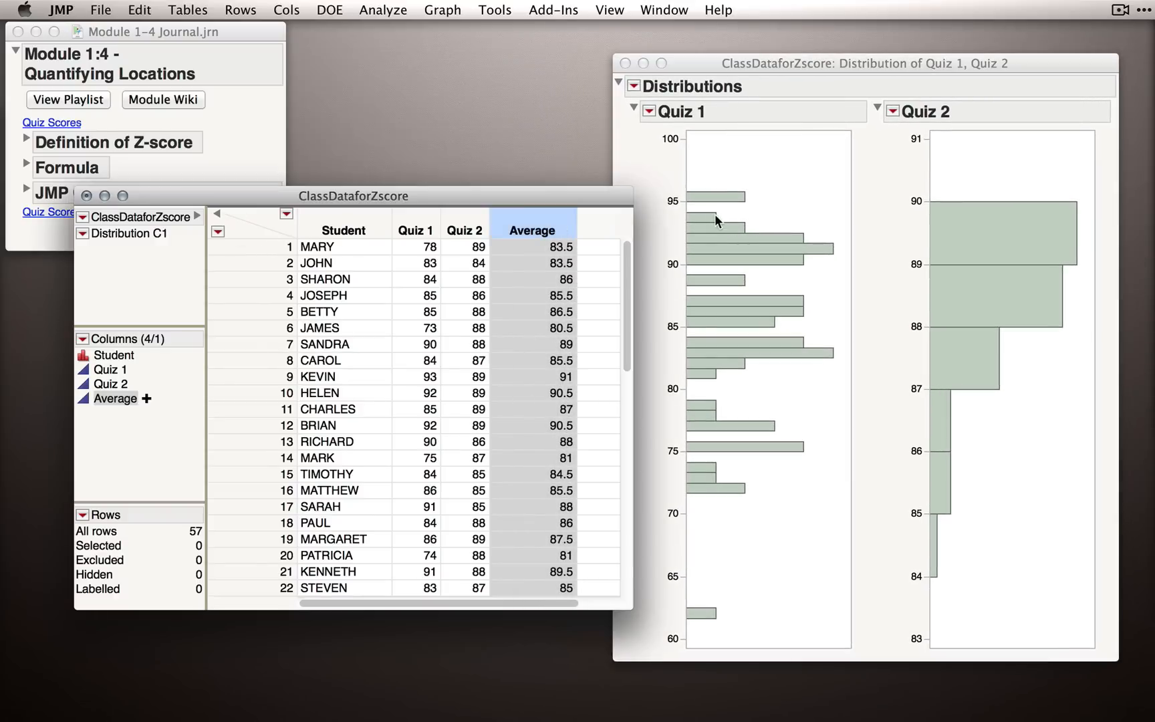
left_click(290, 263)
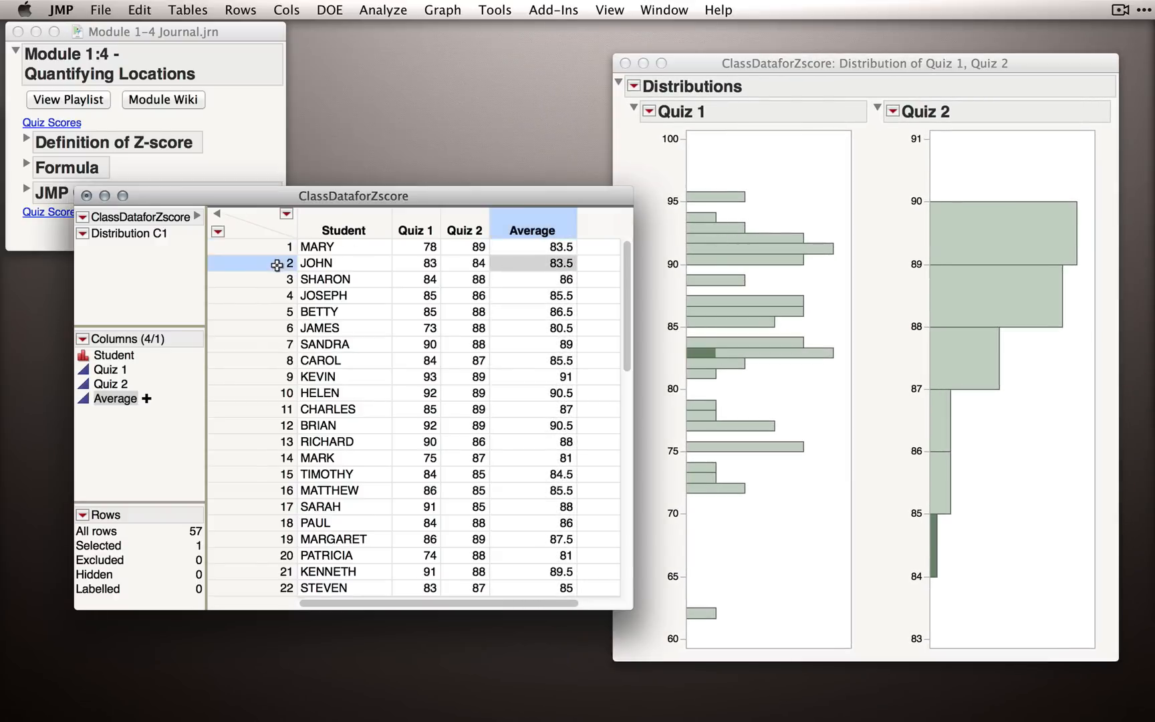
mouse_move(445, 281)
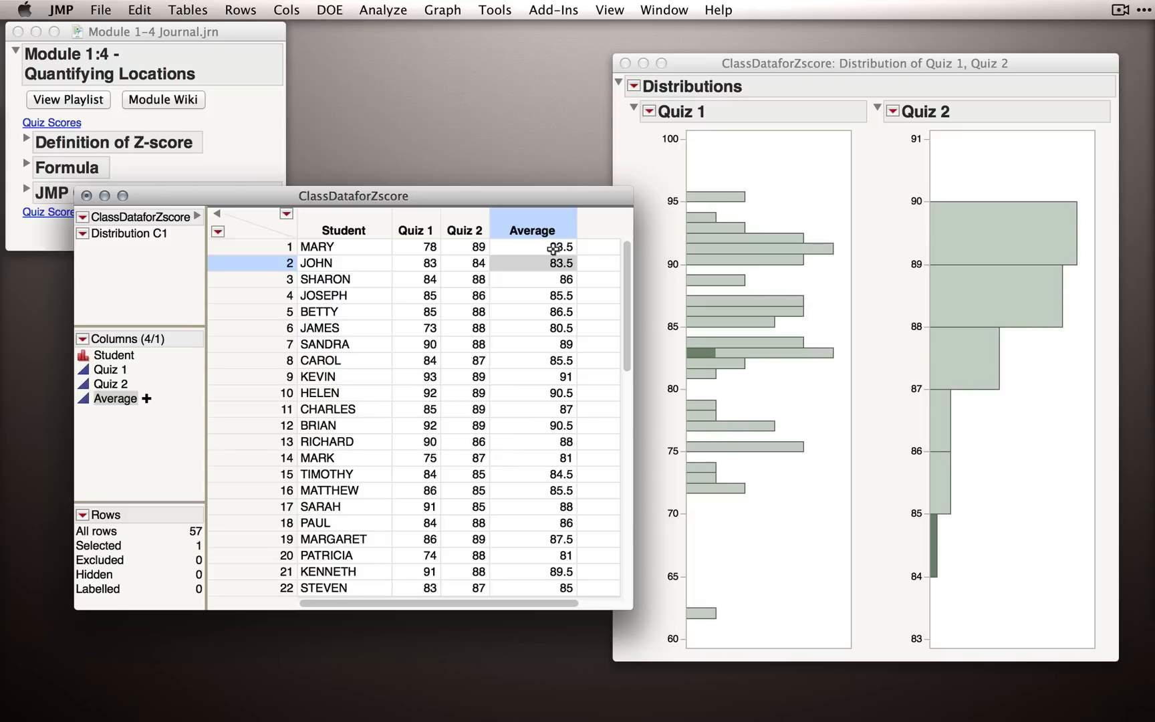
mouse_move(549, 247)
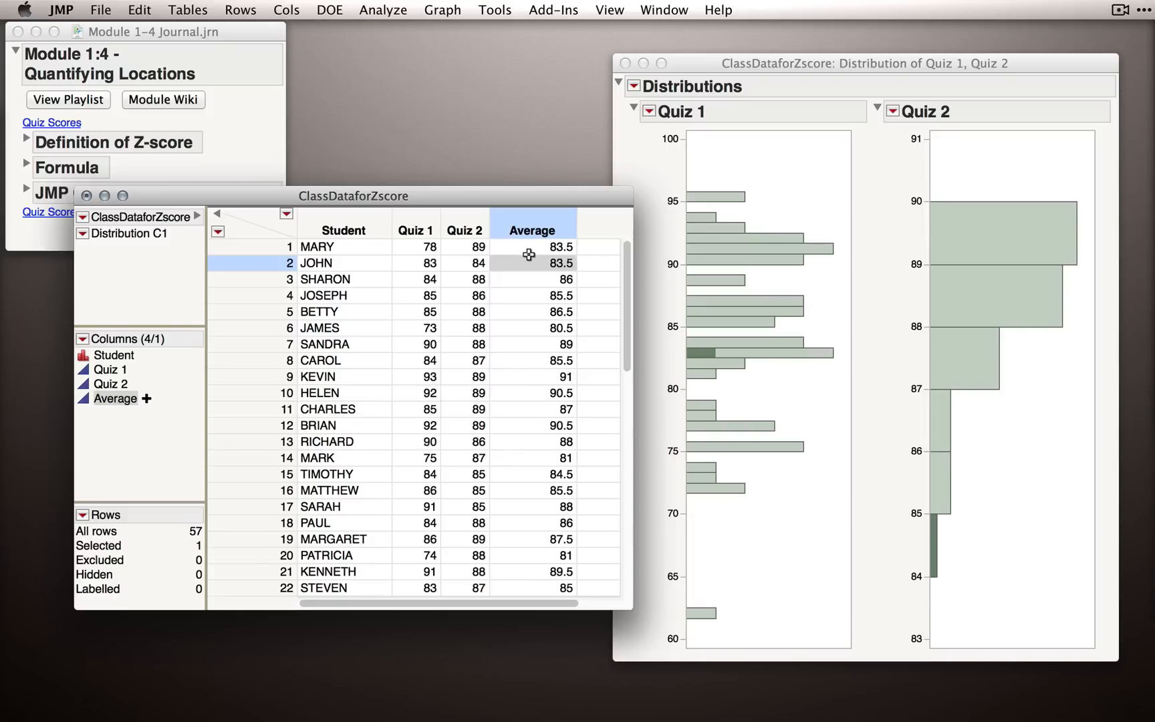
mouse_move(463, 248)
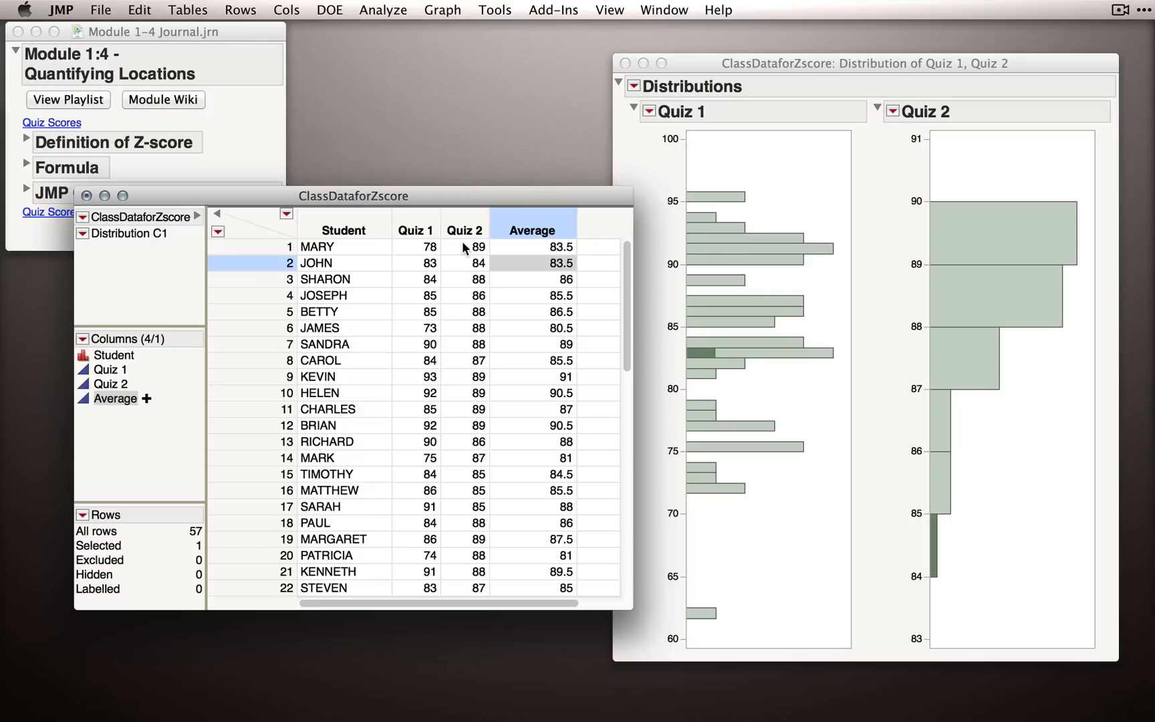
mouse_move(472, 254)
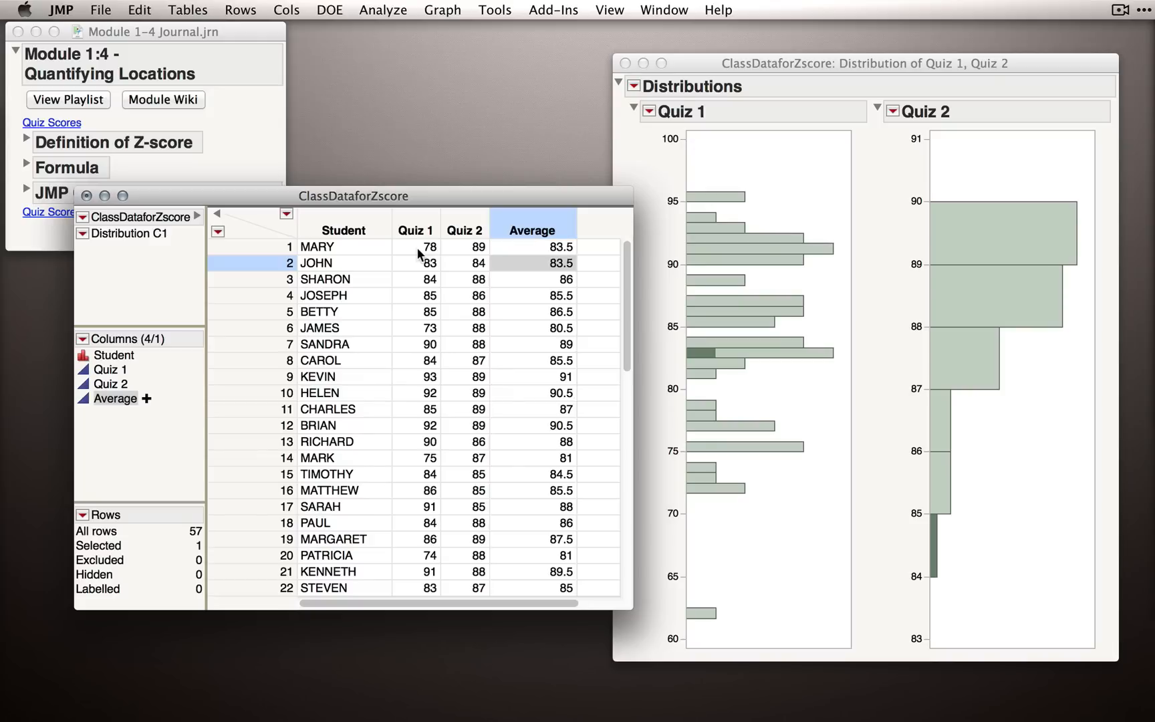
mouse_move(458, 258)
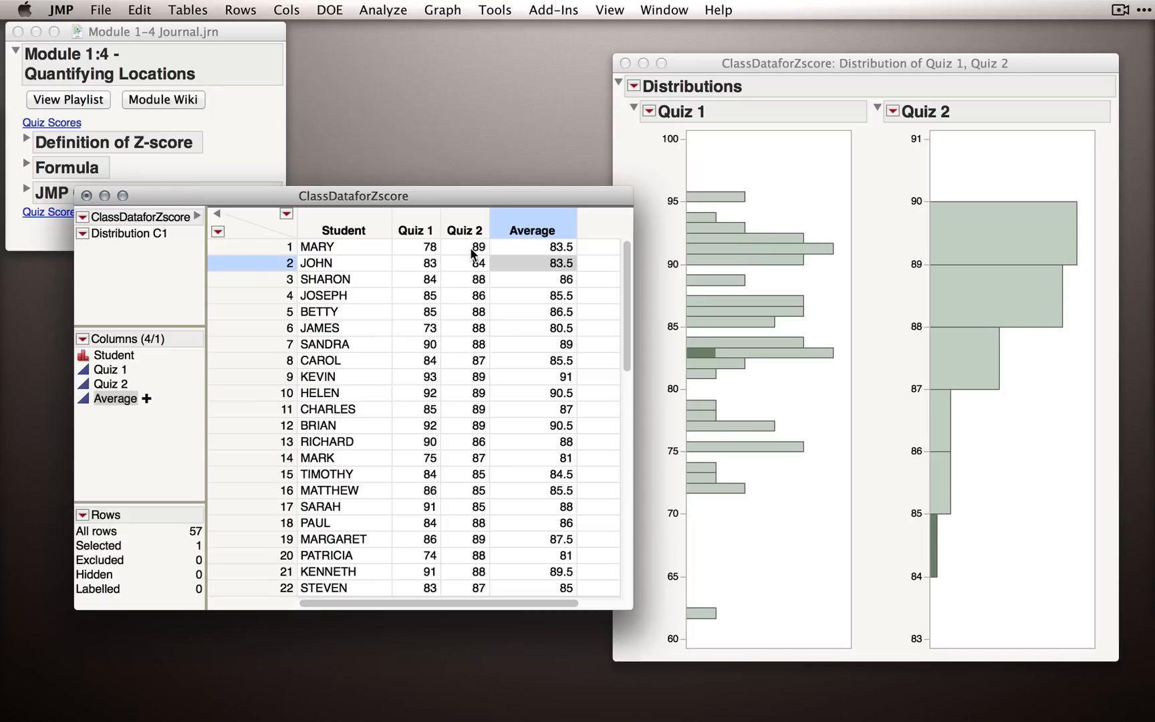
mouse_move(426, 267)
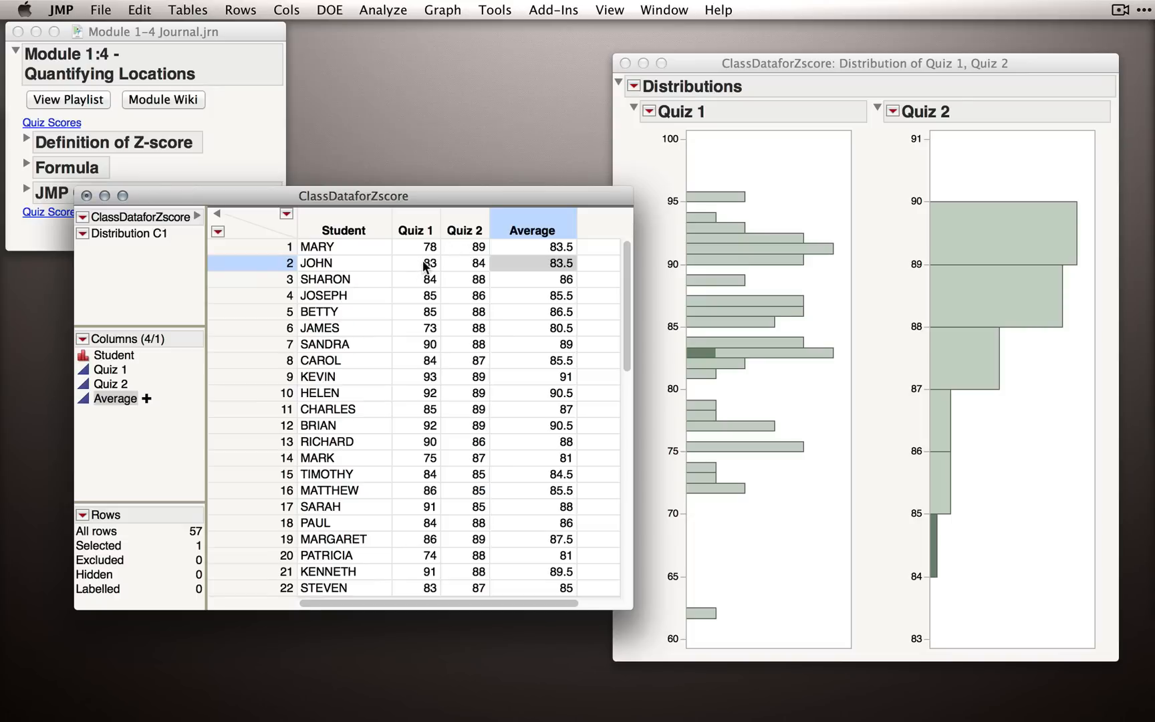
left_click(415, 230)
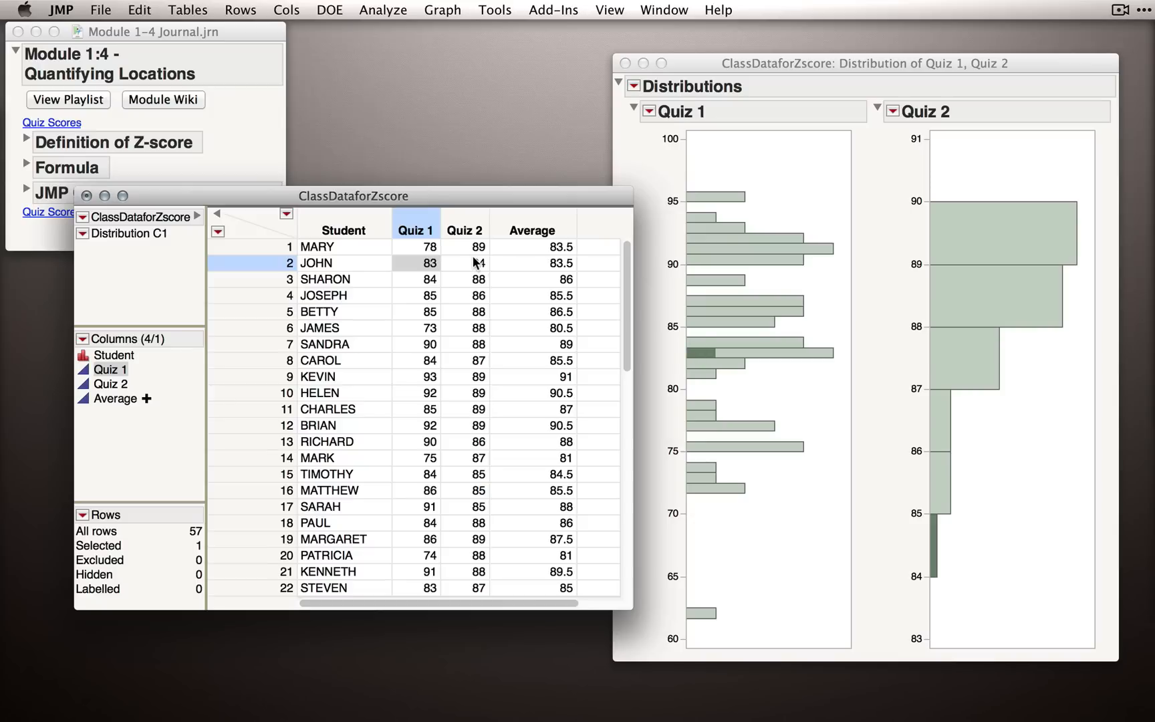
mouse_move(858, 363)
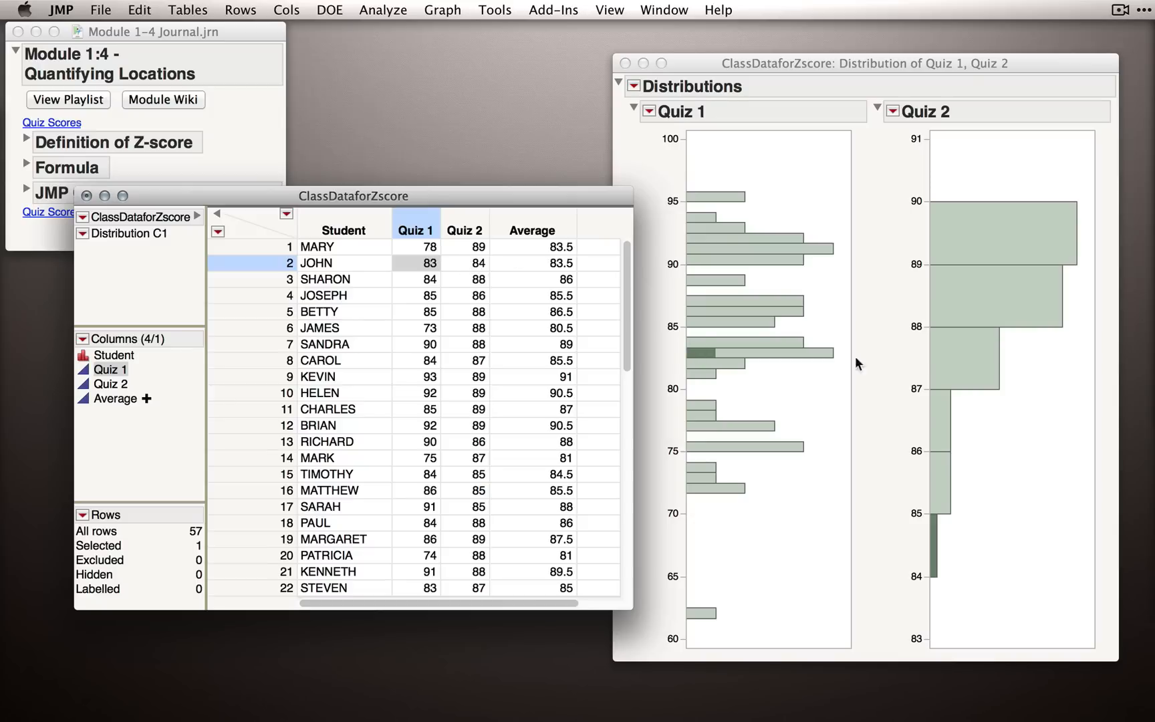
mouse_move(934, 543)
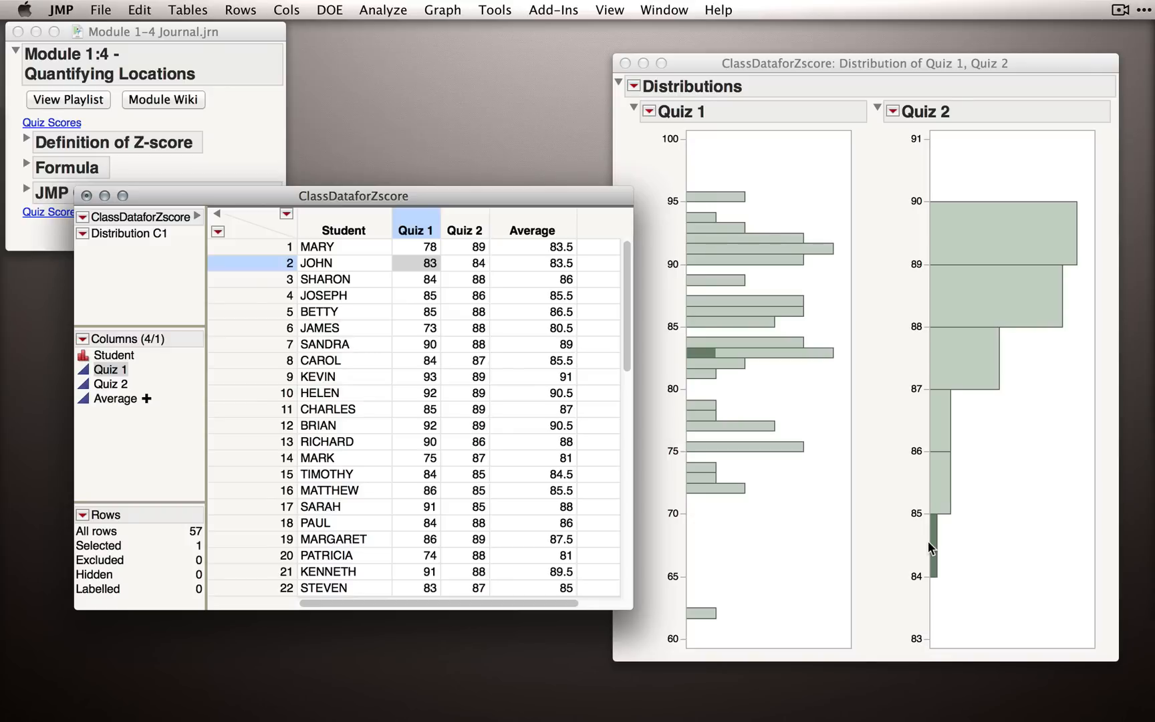
mouse_move(879, 511)
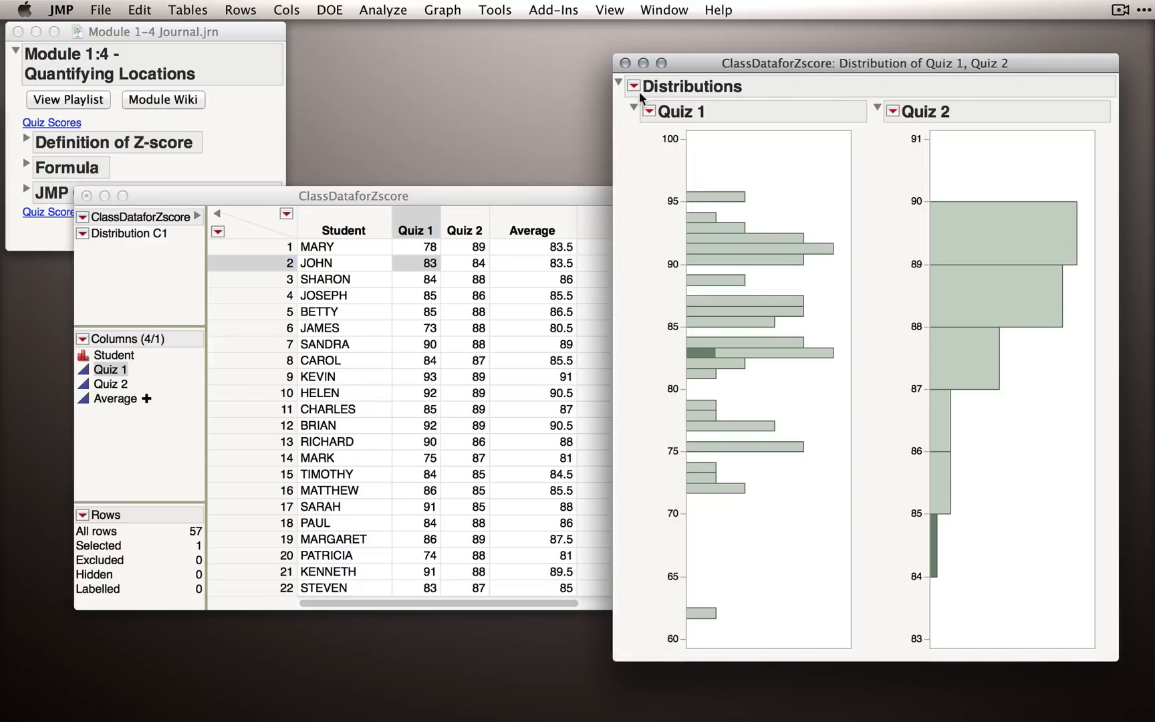
Apply Uniform Scaling to the Distributions report so both Quiz histograms span 60–100.
left_click(633, 86)
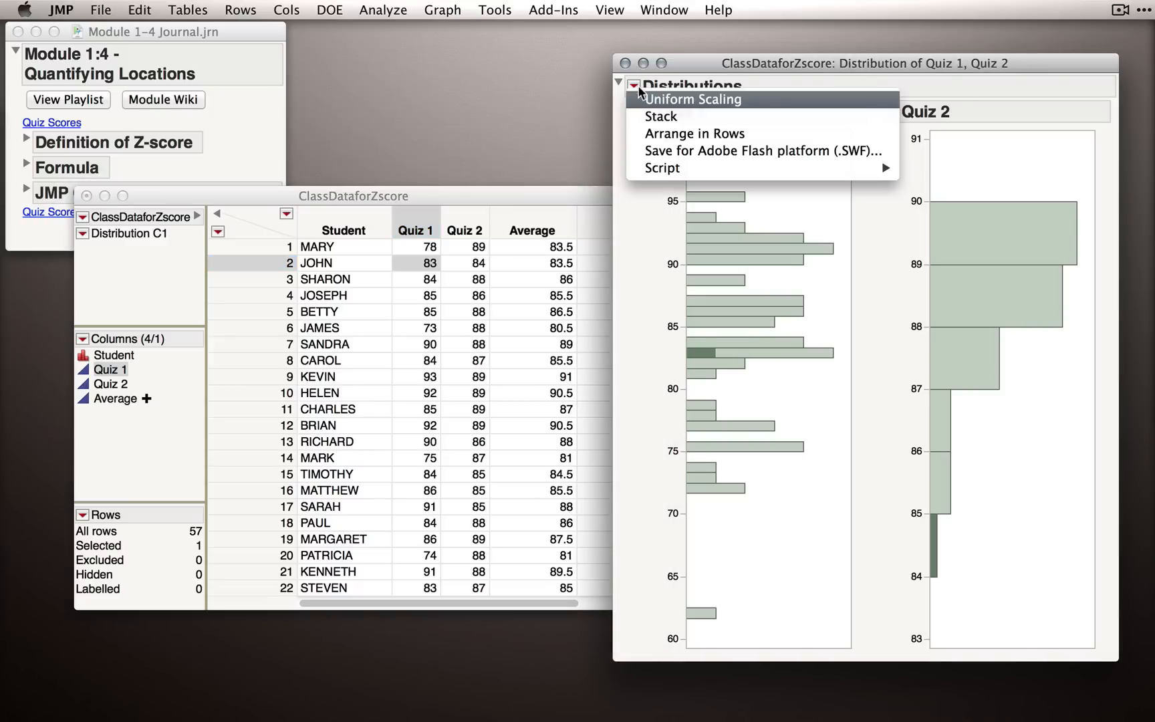
left_click(693, 100)
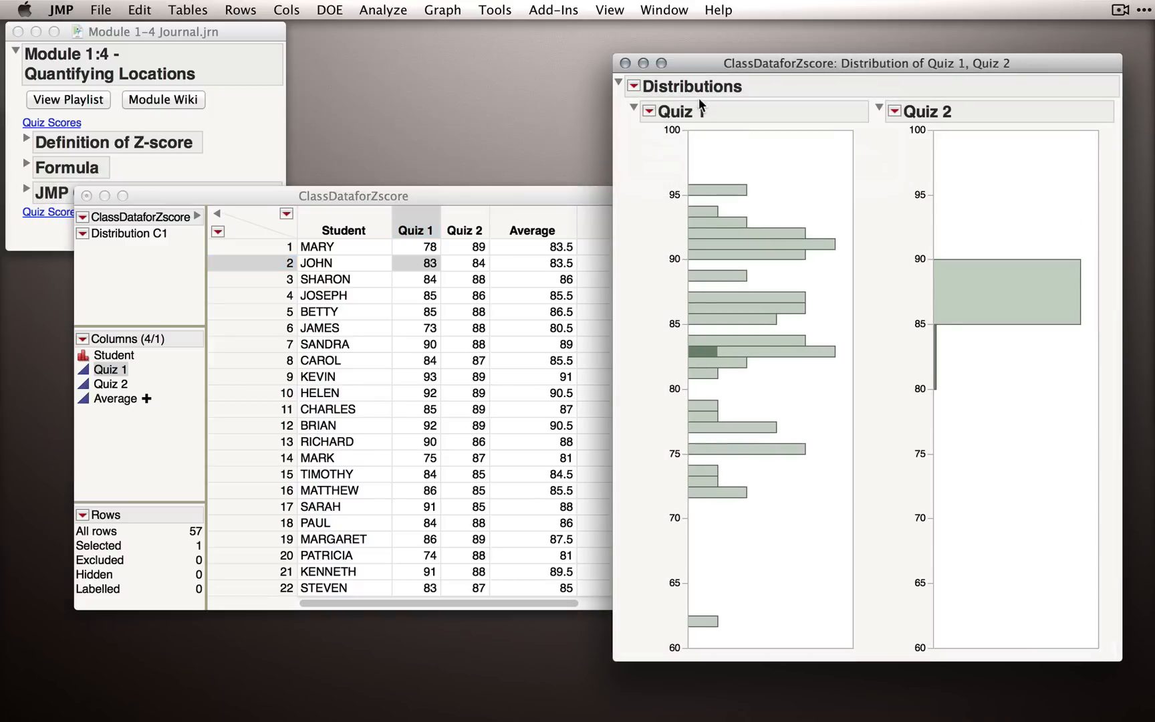
left_click(494, 9)
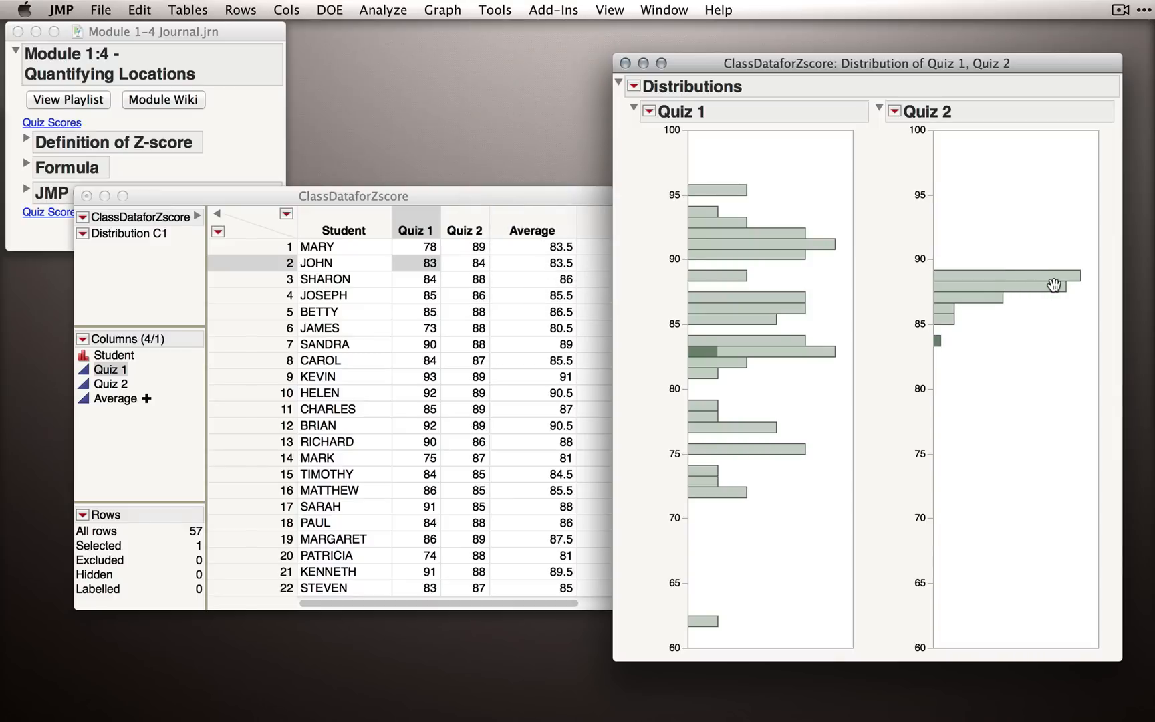
mouse_move(1038, 371)
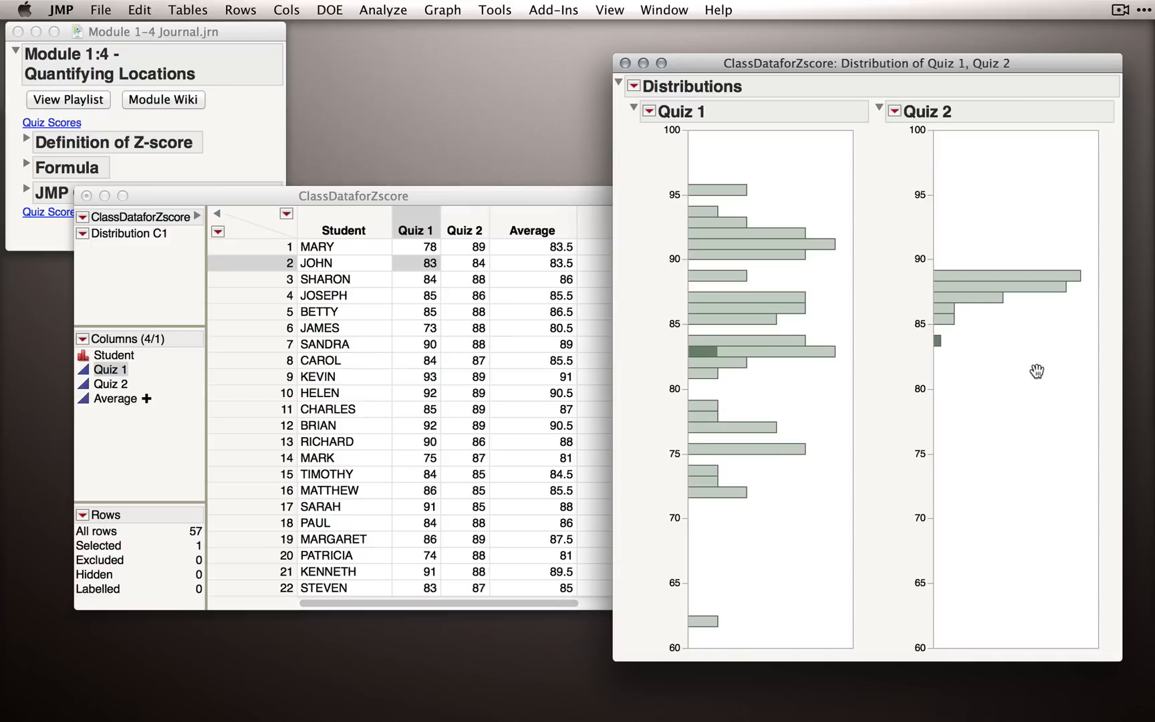
mouse_move(743, 310)
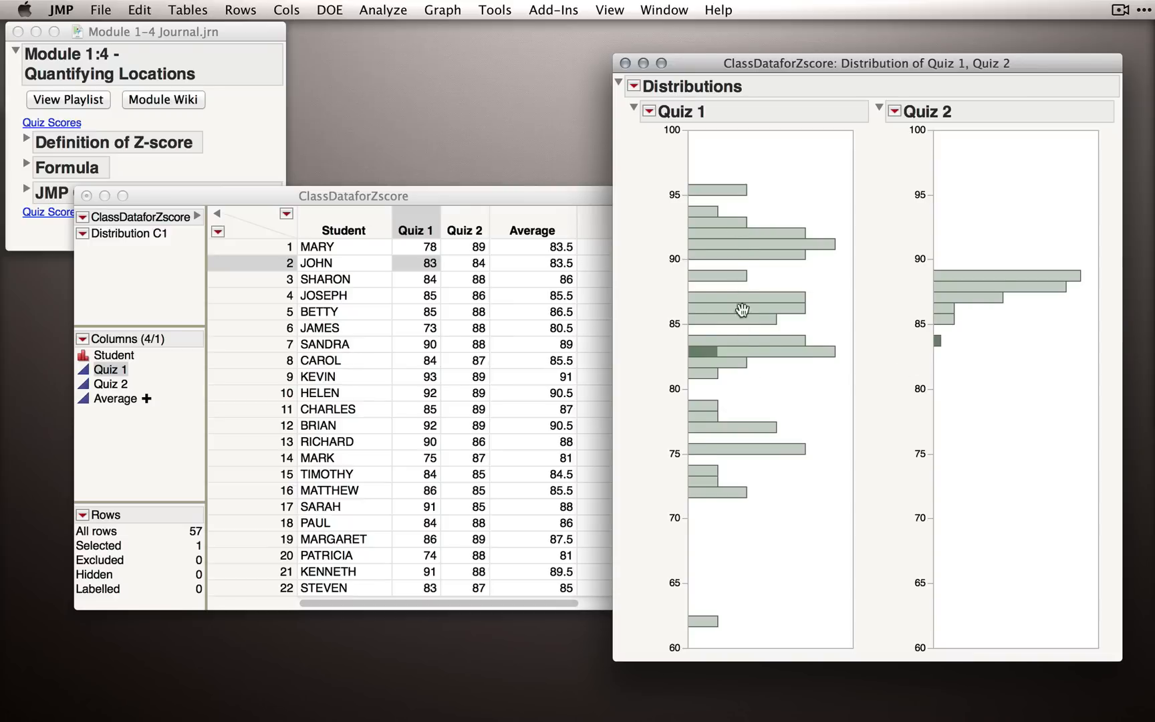
mouse_move(781, 481)
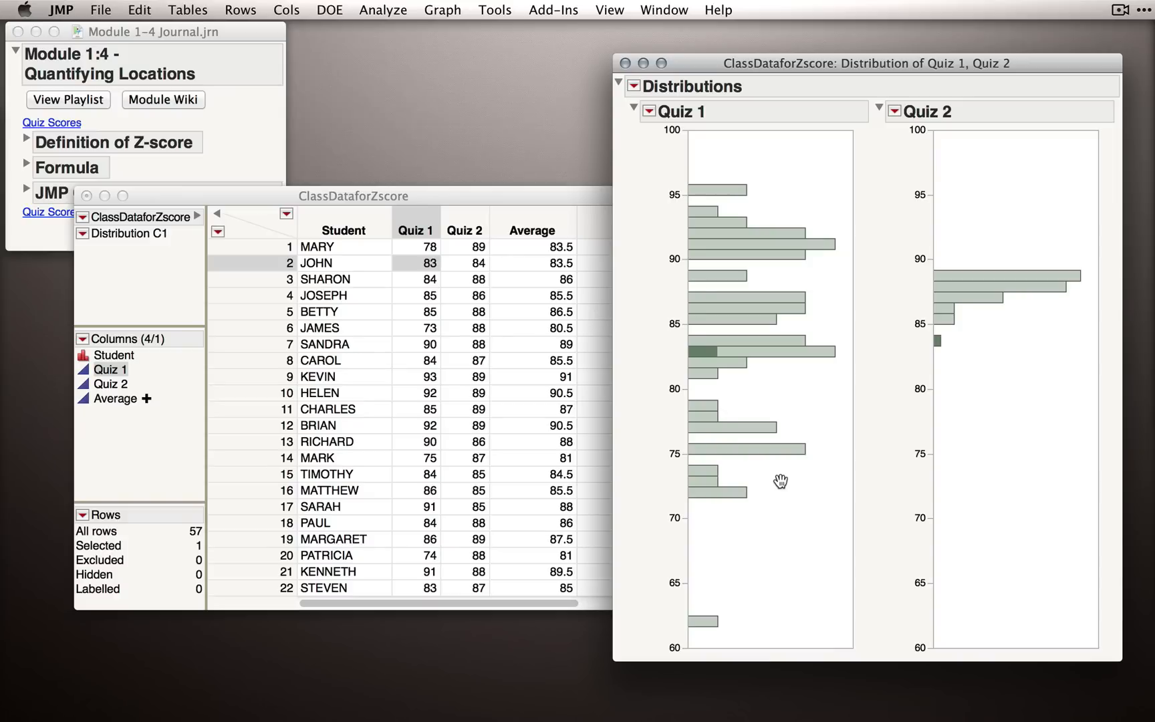
mouse_move(938, 293)
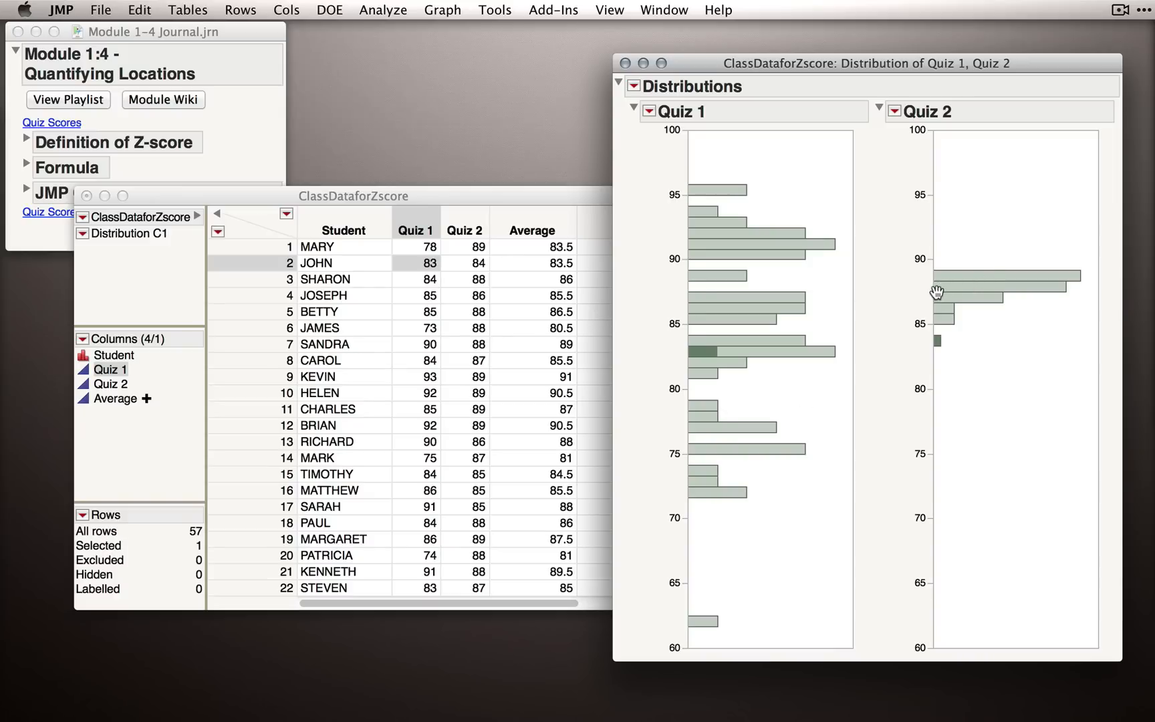
mouse_move(700, 312)
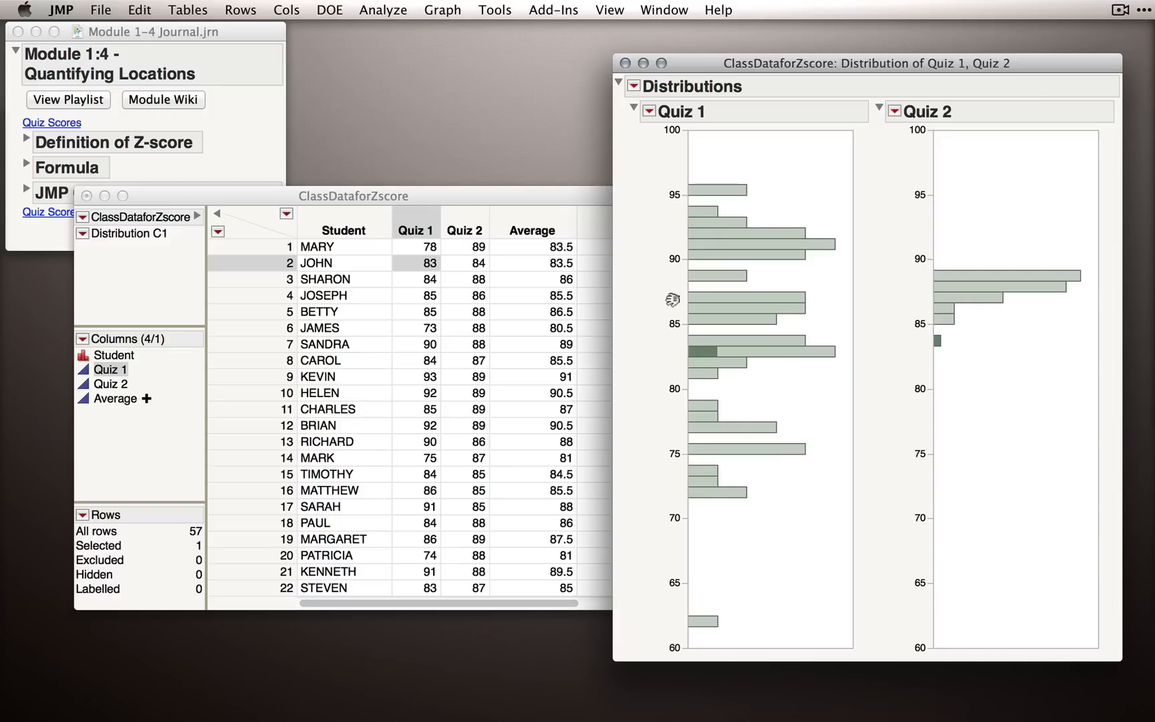
mouse_move(943, 333)
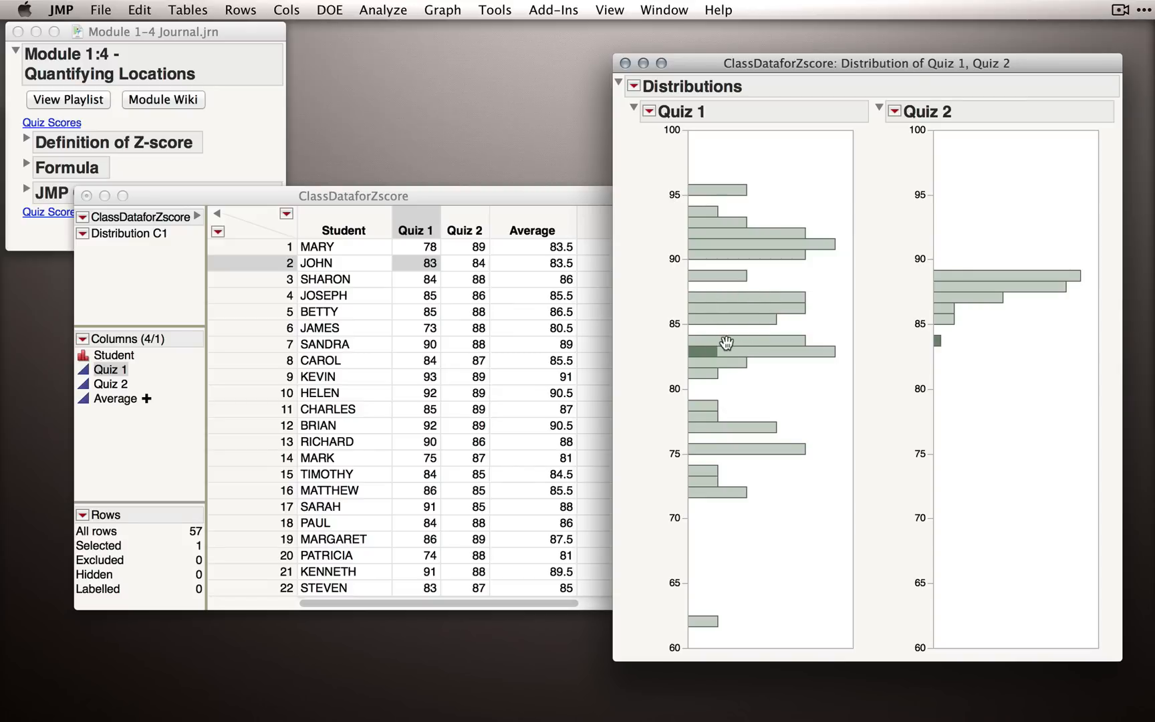
mouse_move(740, 442)
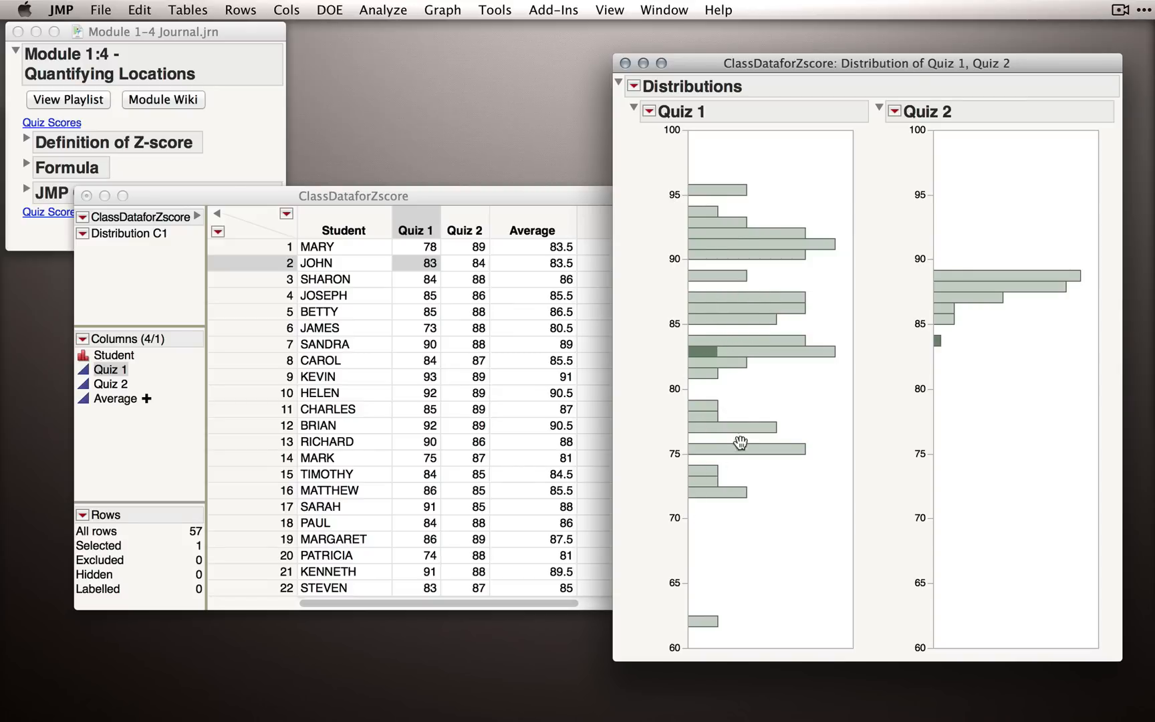
mouse_move(775, 396)
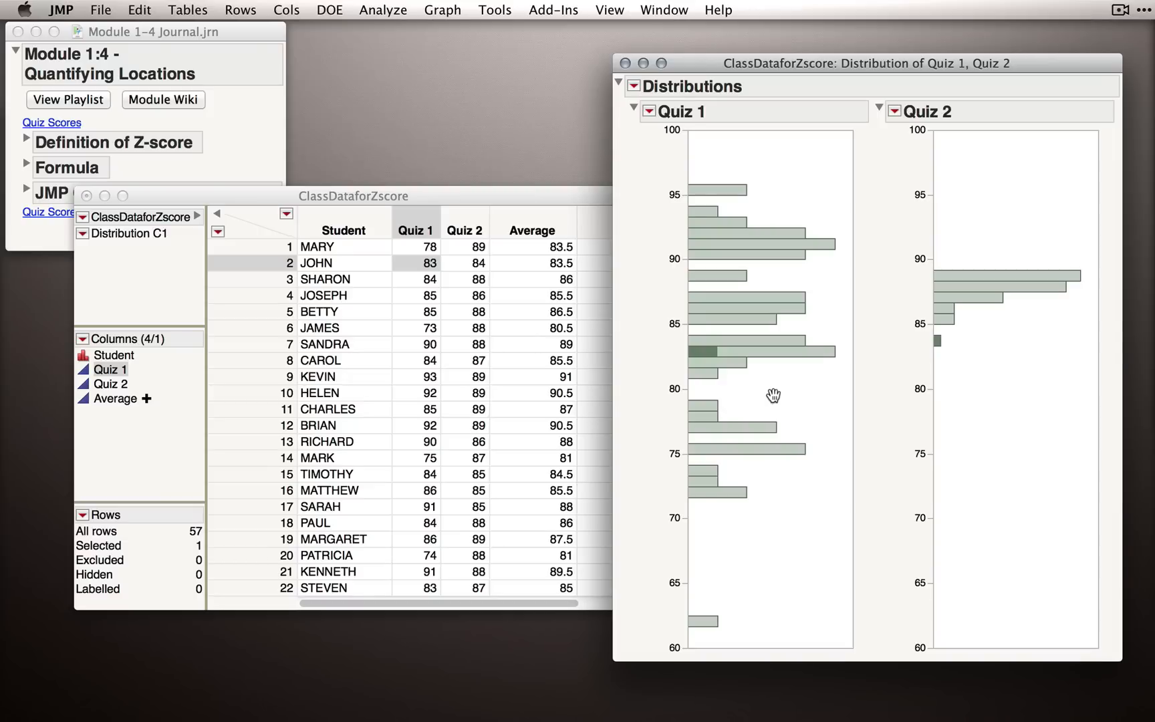
mouse_move(966, 332)
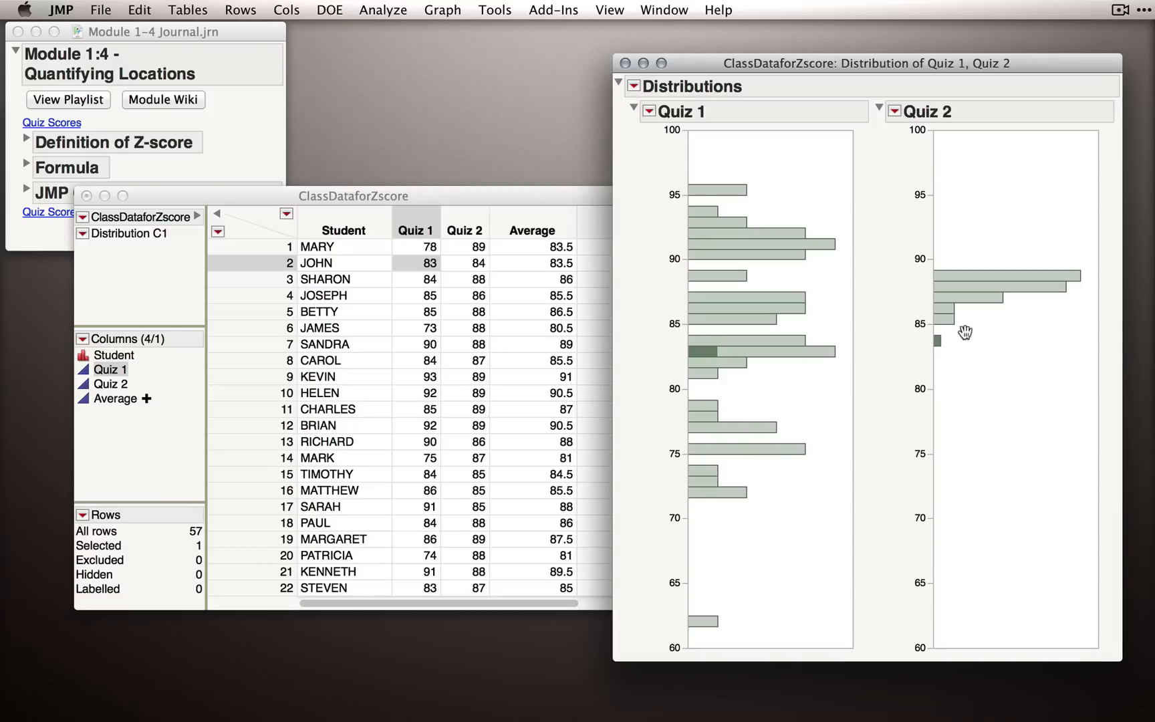
mouse_move(966, 342)
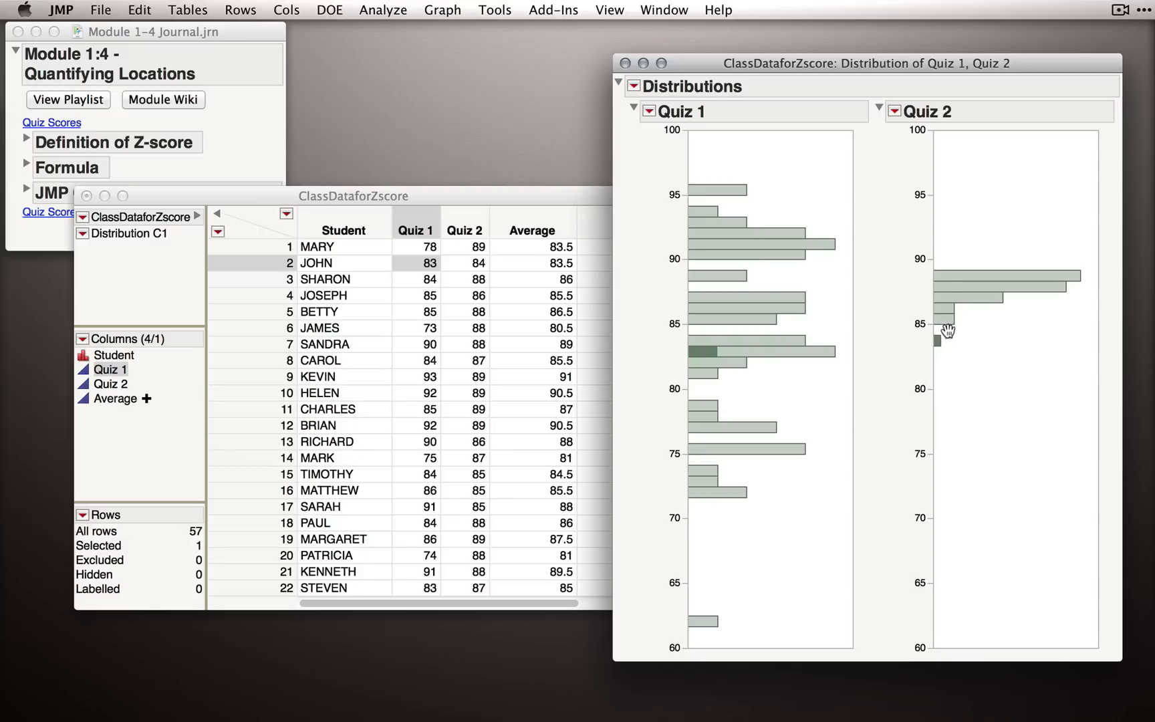
mouse_move(944, 297)
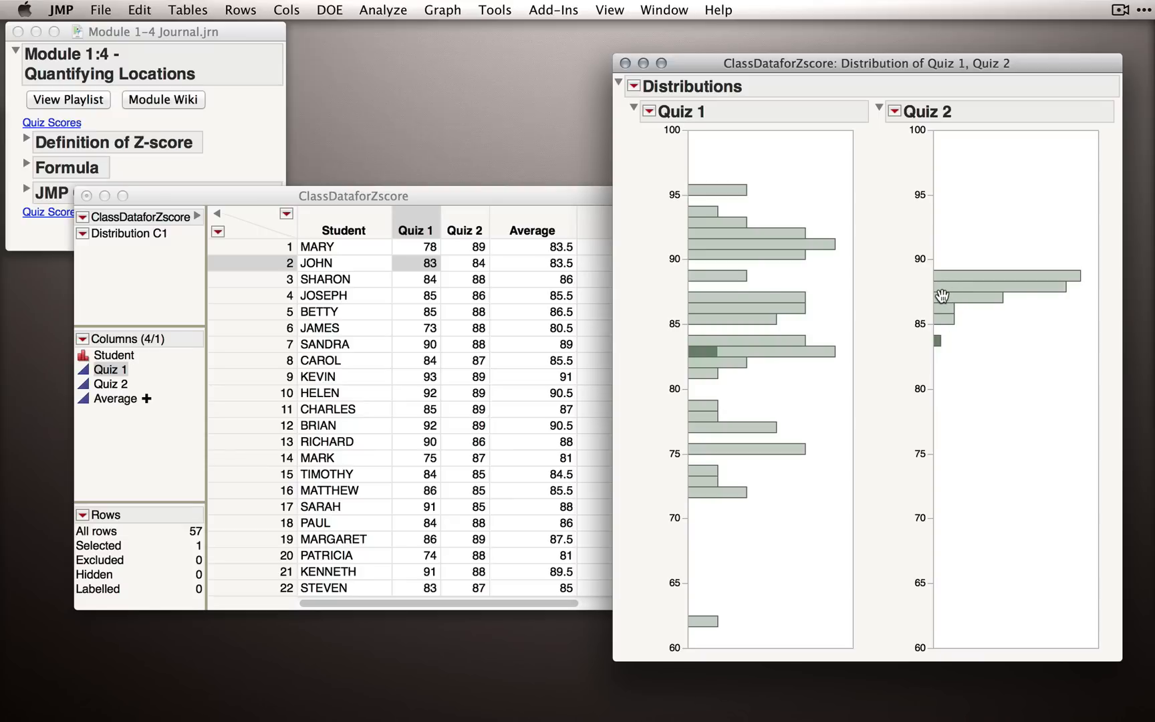
mouse_move(969, 306)
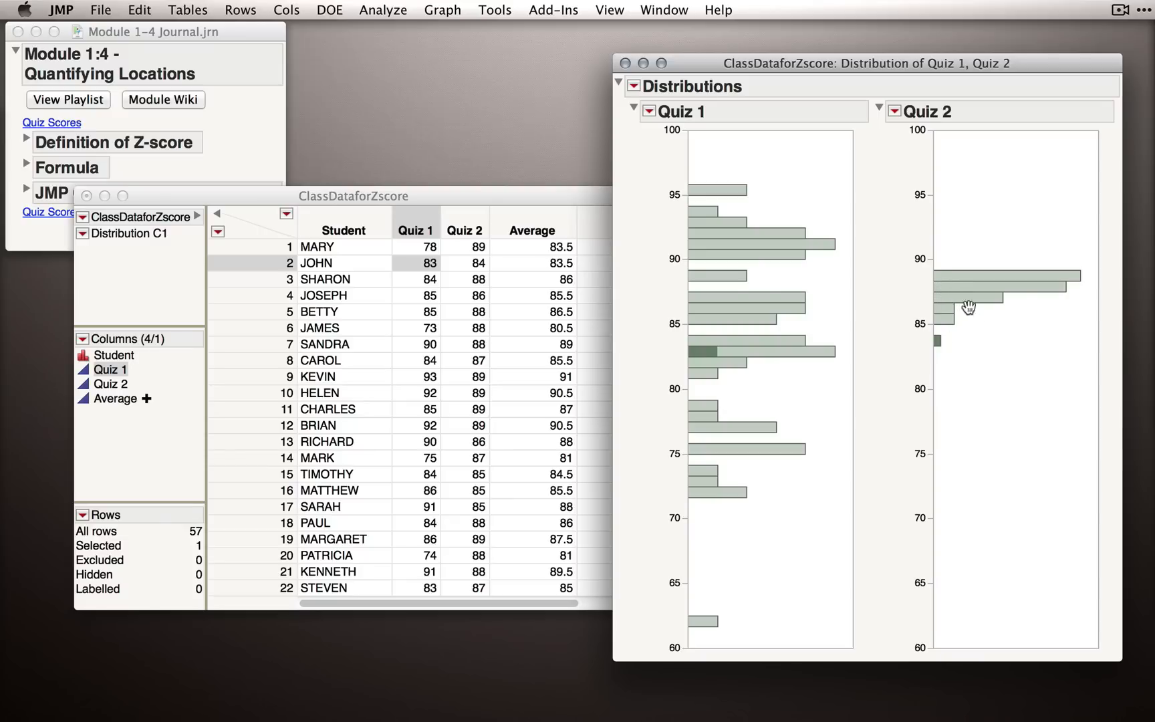
mouse_move(989, 345)
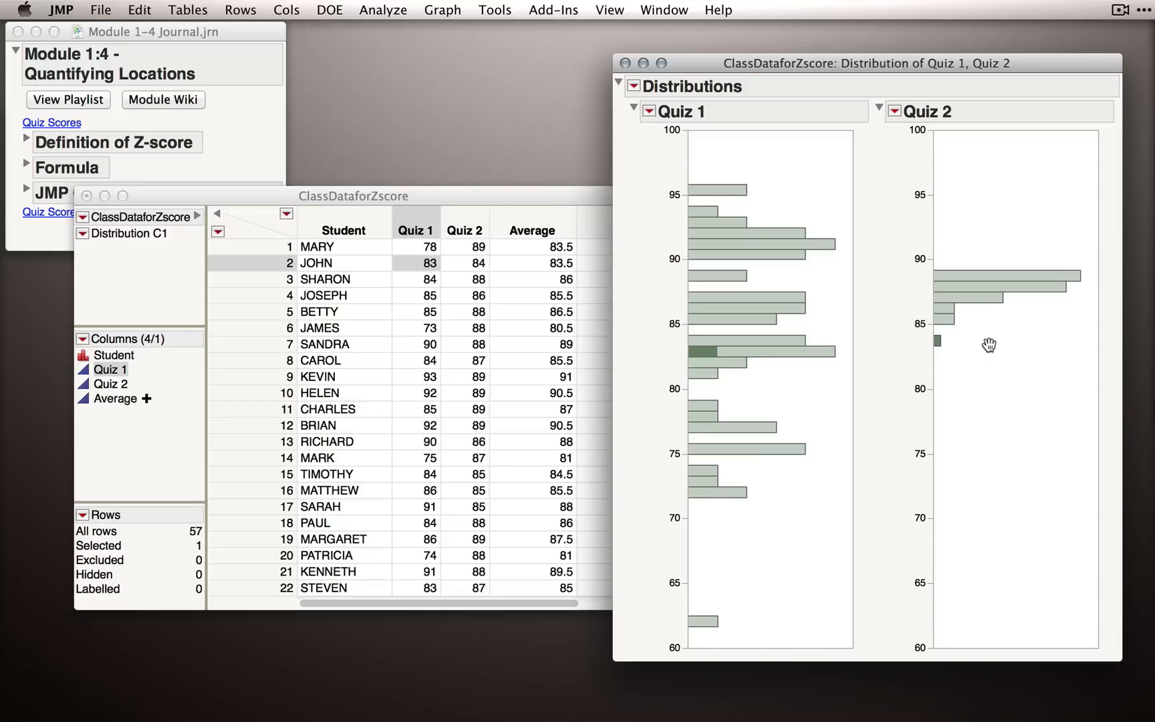